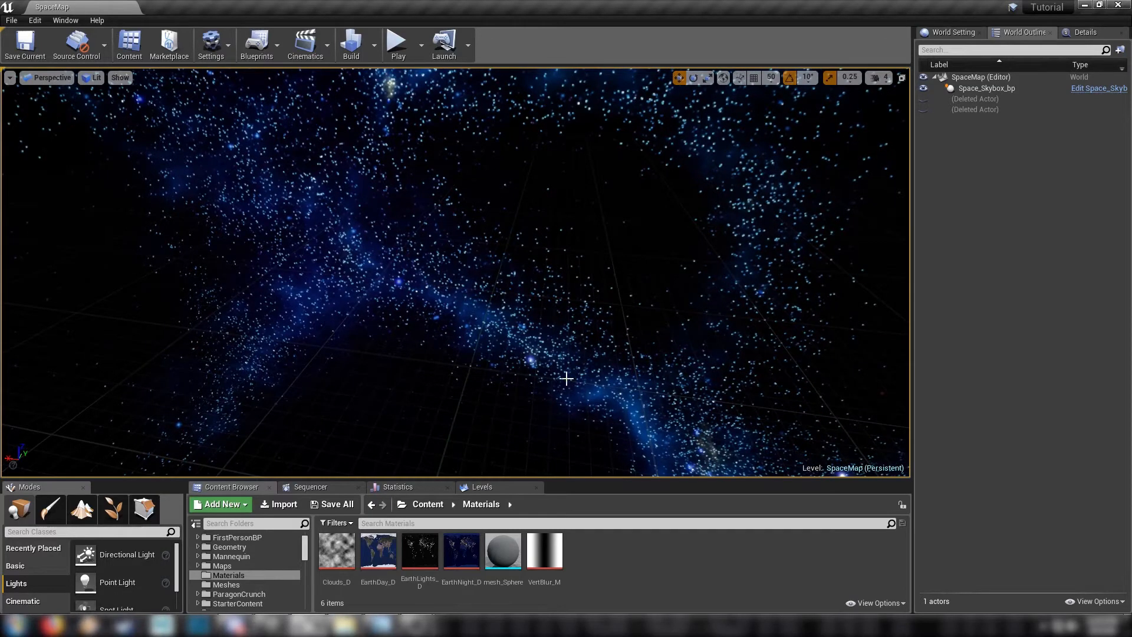
pyautogui.moveTo(407, 363)
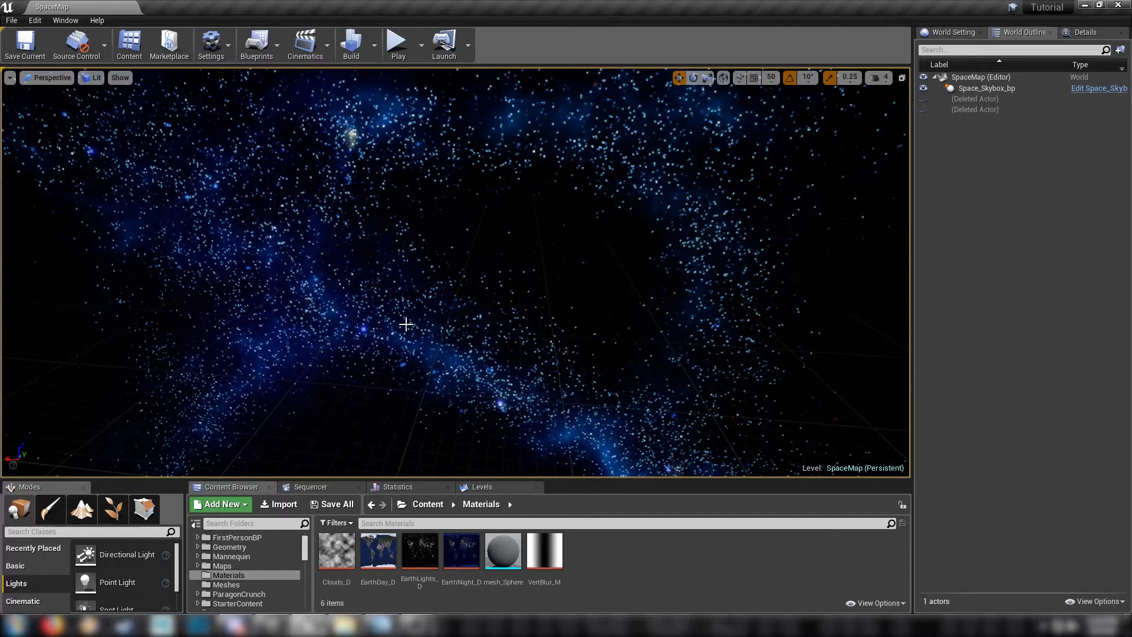
# Select the Space_Skybox_bp actor and inspect the Earth textures and mesh_Sphere asset.
pyautogui.click(983, 88)
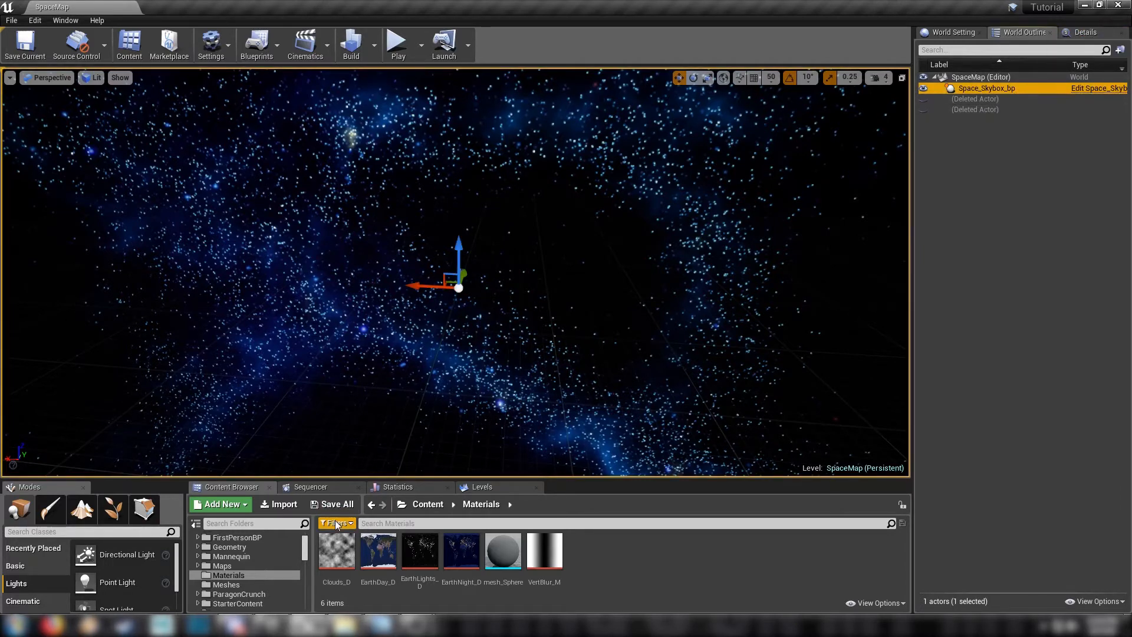
pyautogui.click(461, 550)
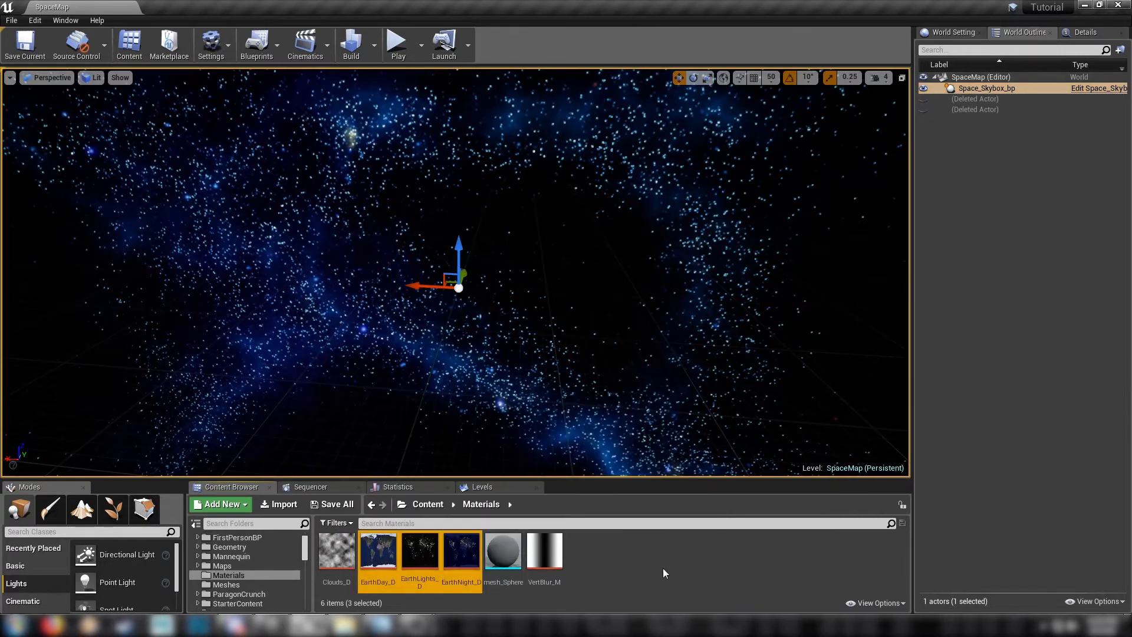
pyautogui.moveTo(418, 555)
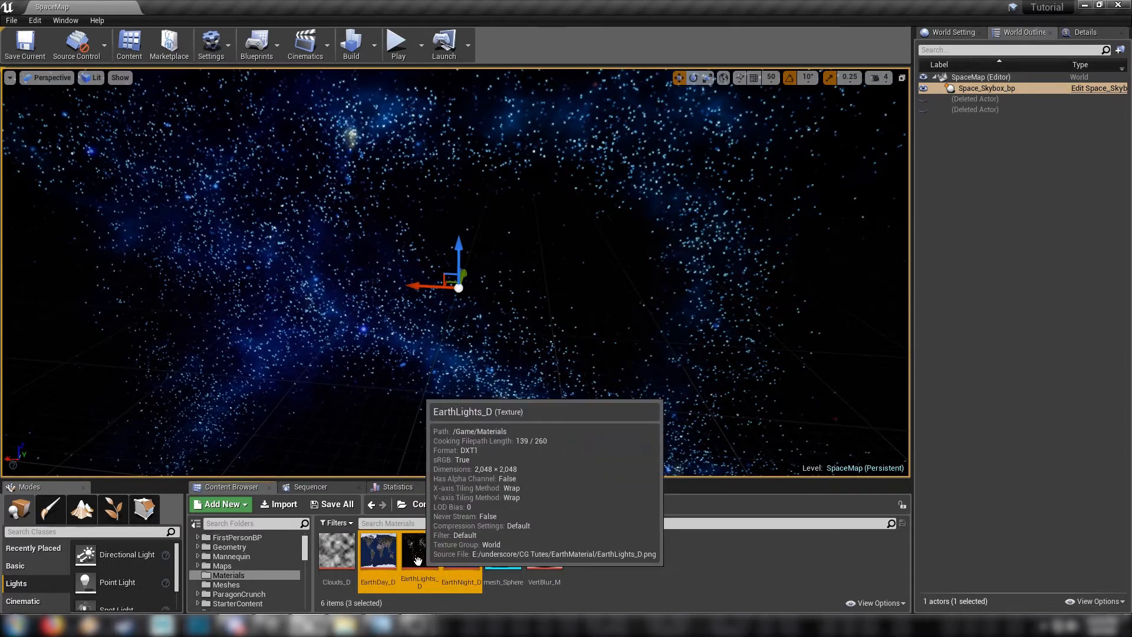
pyautogui.click(544, 551)
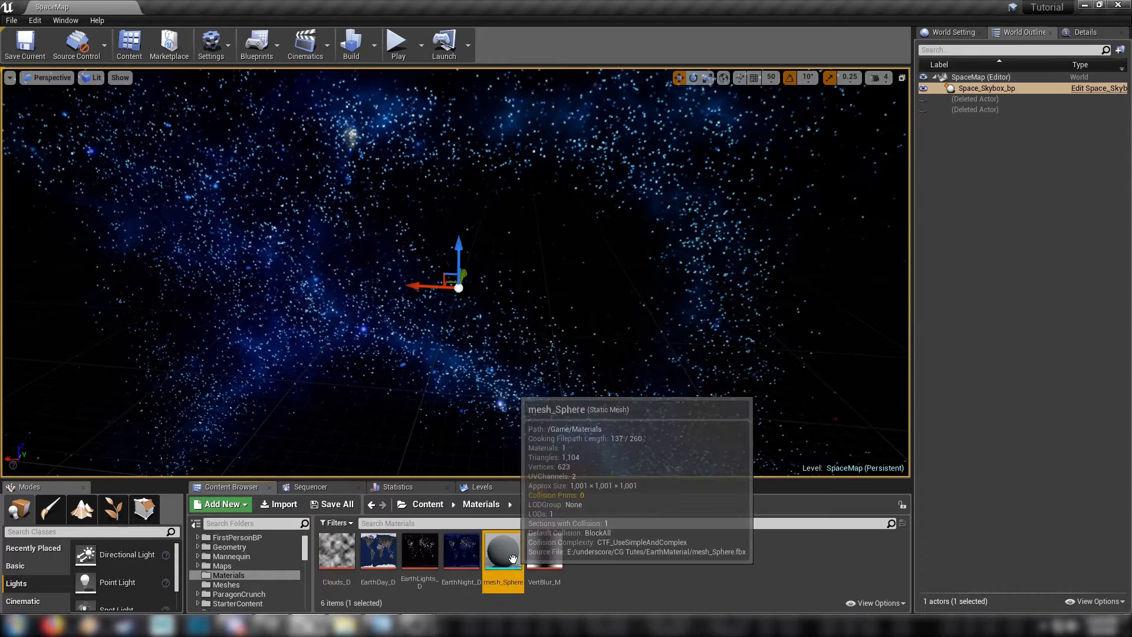
pyautogui.moveTo(952, 152)
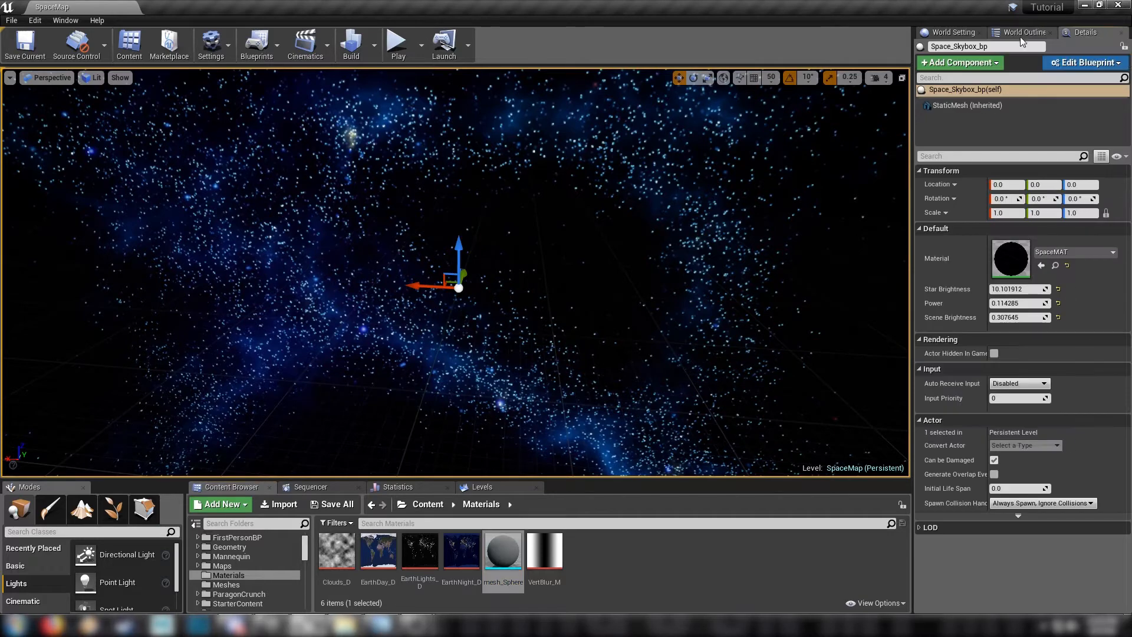
# Drop mesh_Sphere into the level at location 0,0,0.
pyautogui.click(1023, 32)
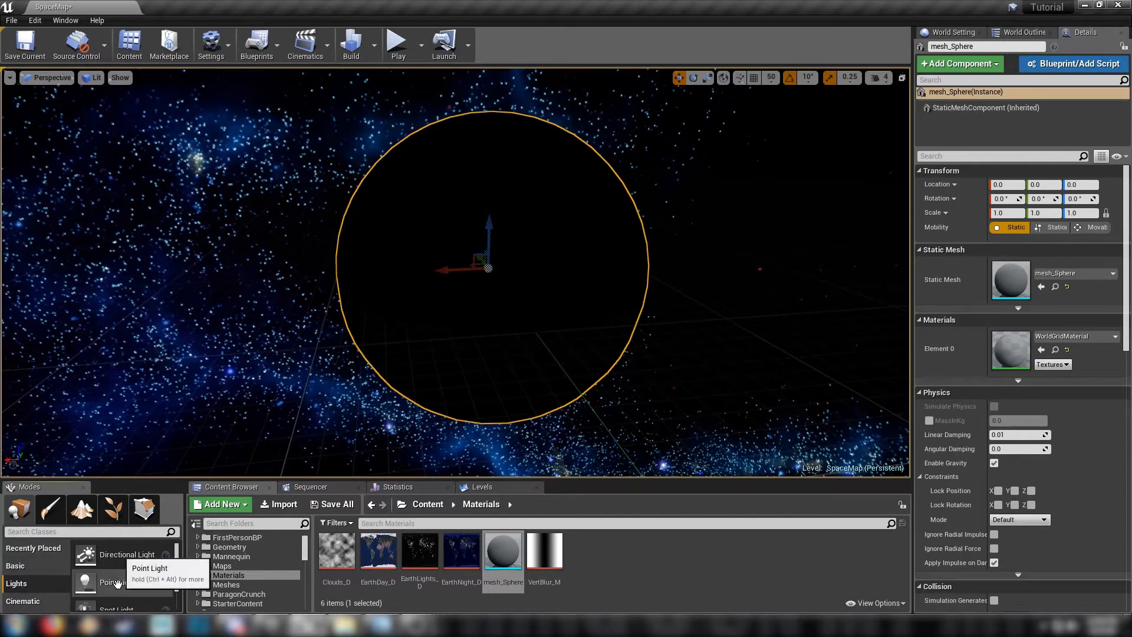
# Add a Point Light near the sphere, switch it to Lumens and set attenuation radius and intensity values.
pyautogui.click(118, 582)
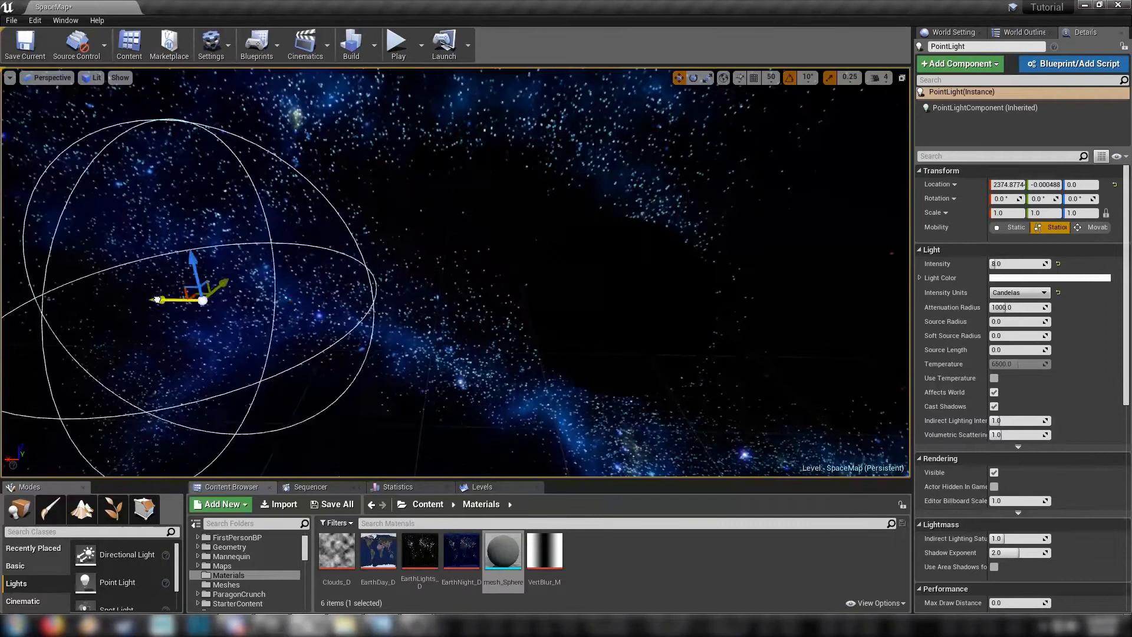
pyautogui.moveTo(194, 300); pyautogui.dragTo(217, 282)
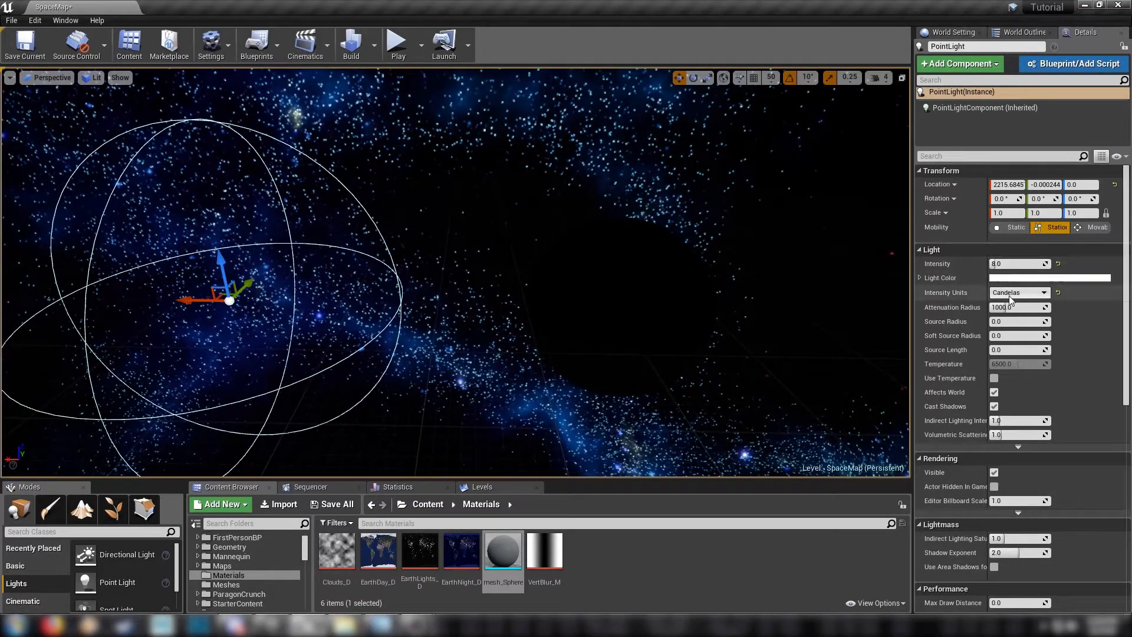
pyautogui.click(1016, 292)
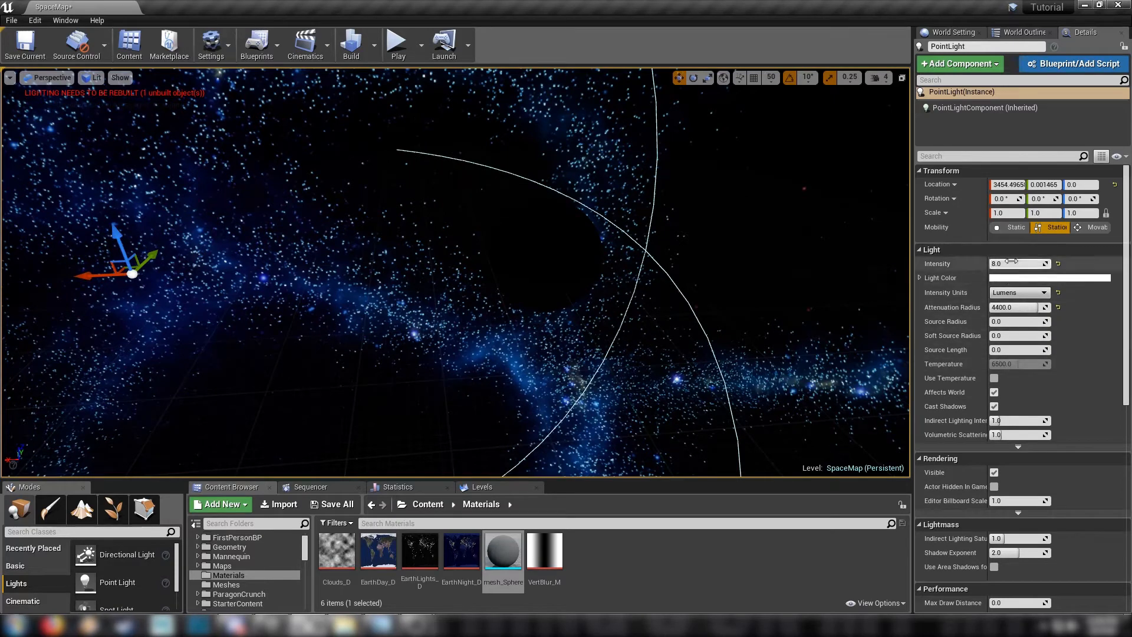
pyautogui.write('2010.619263')
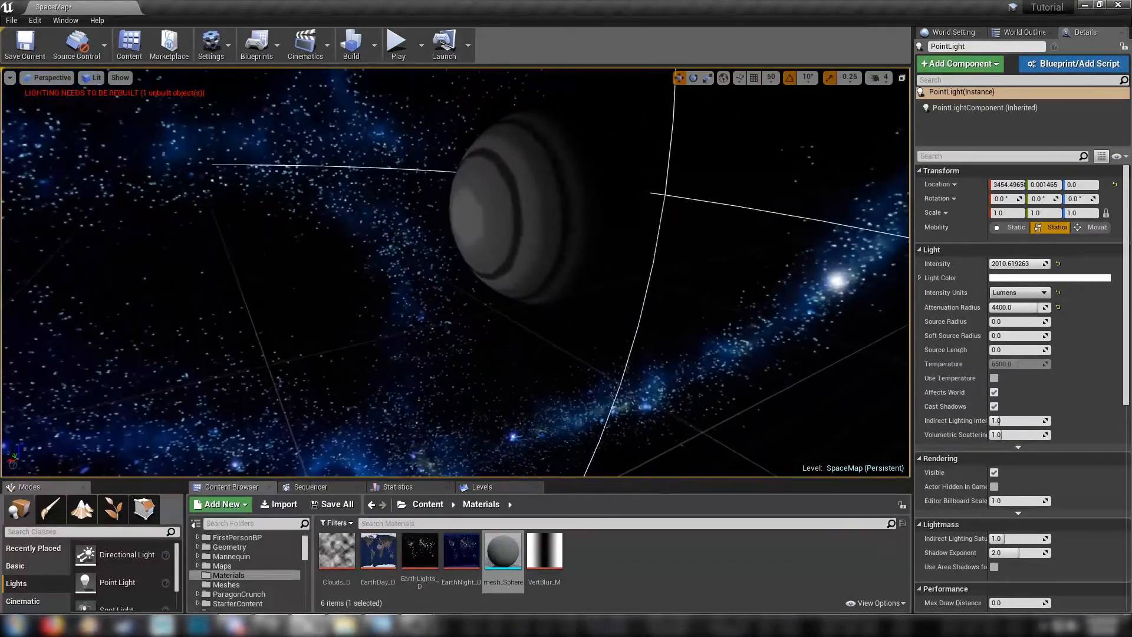
pyautogui.write('500')
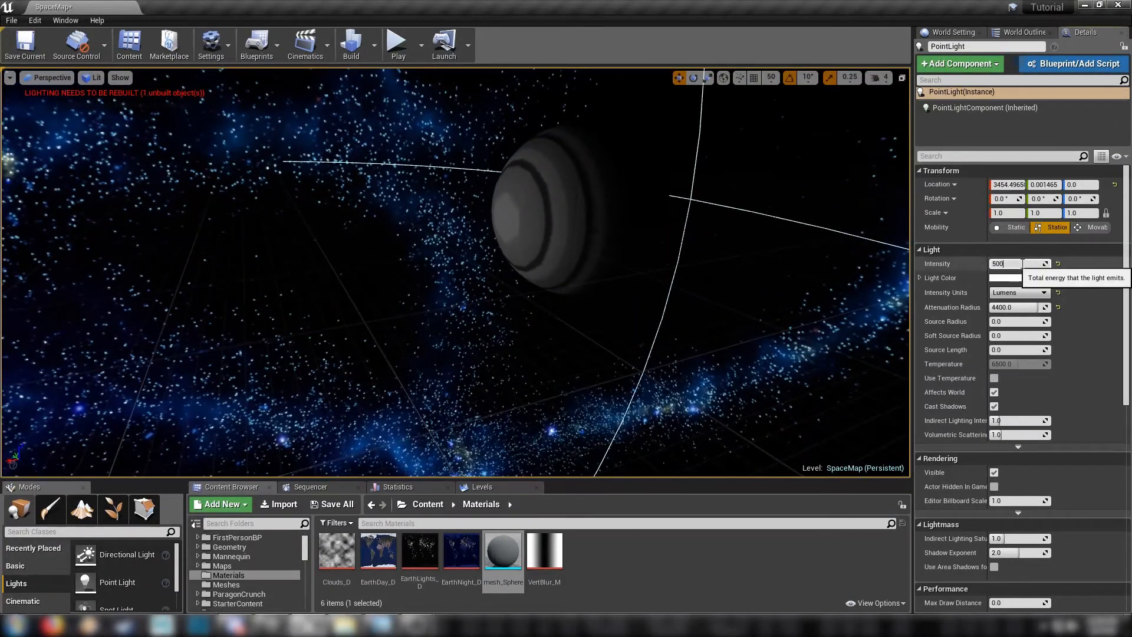
pyautogui.write('5000.0')
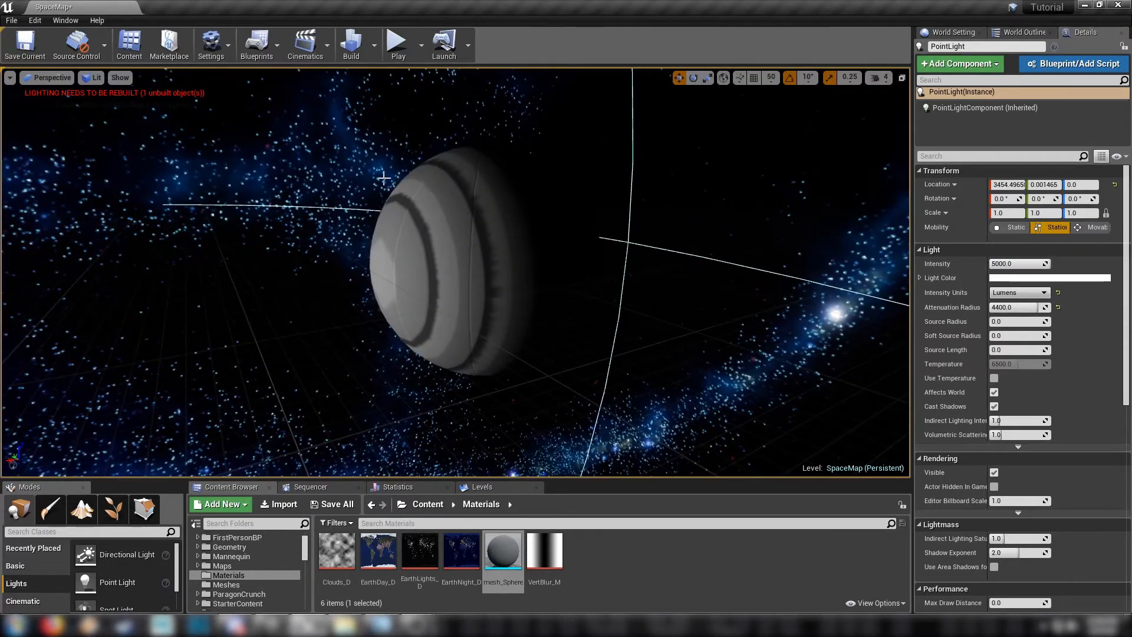
pyautogui.moveTo(45, 99)
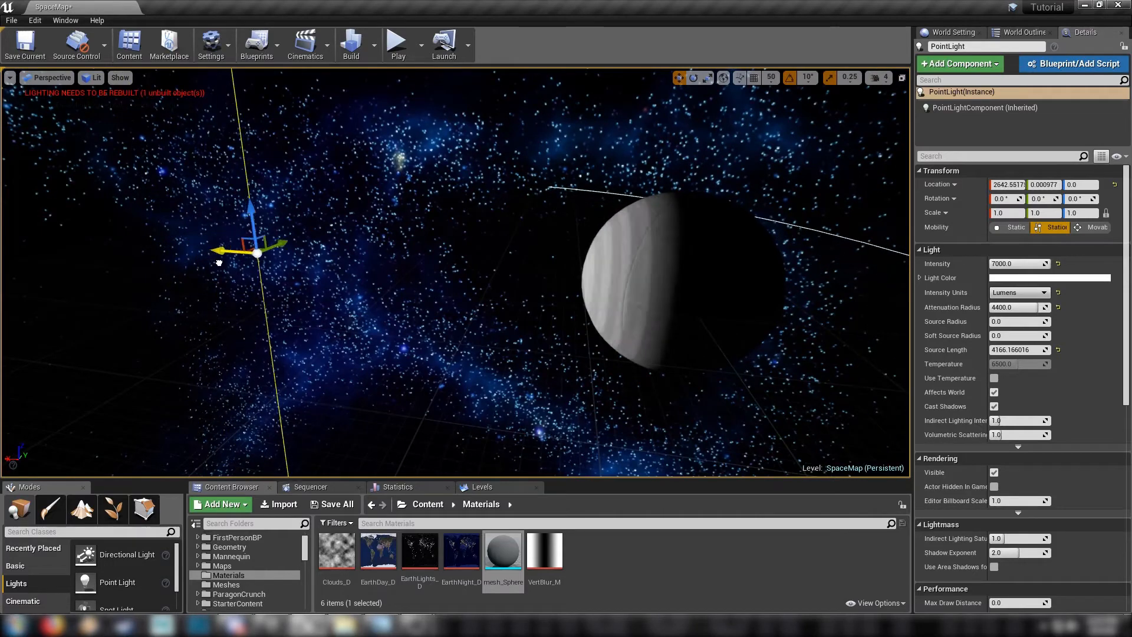
# Move the point light farther from the sphere.
pyautogui.moveTo(255, 251); pyautogui.dragTo(193, 249)
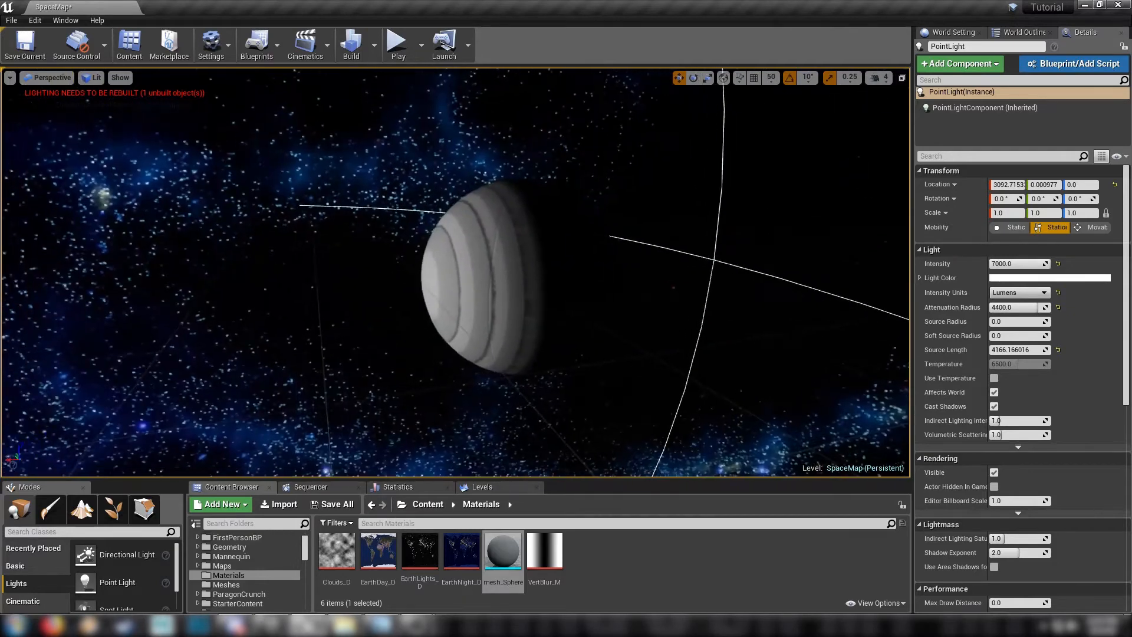
pyautogui.click(370, 58)
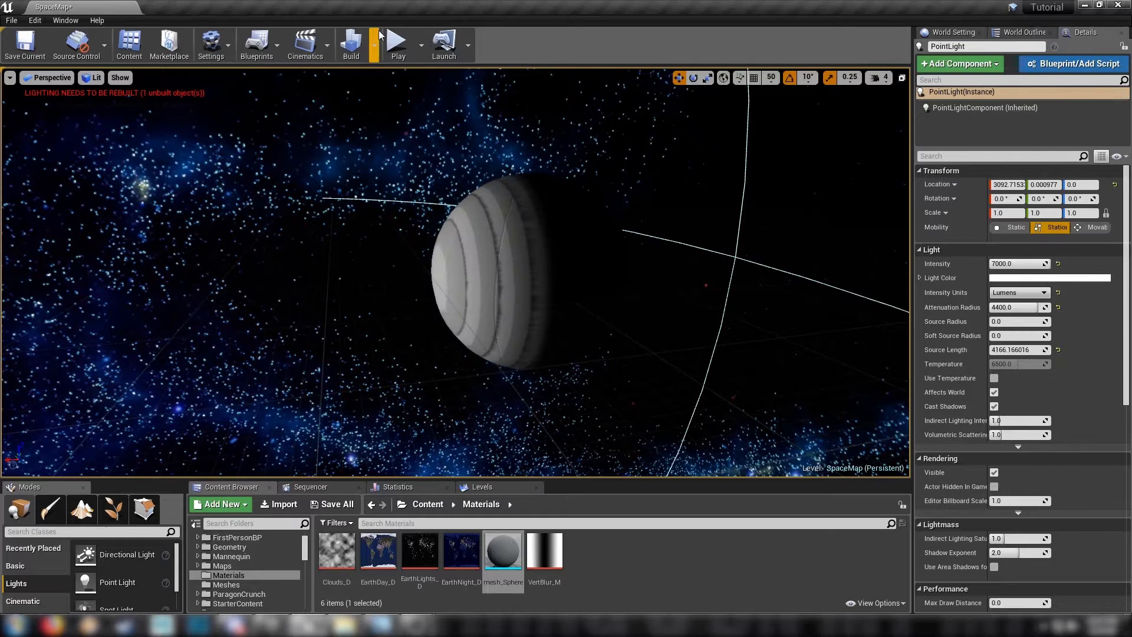
# Run Build Lighting Only from the Build dropdown.
pyautogui.click(367, 54)
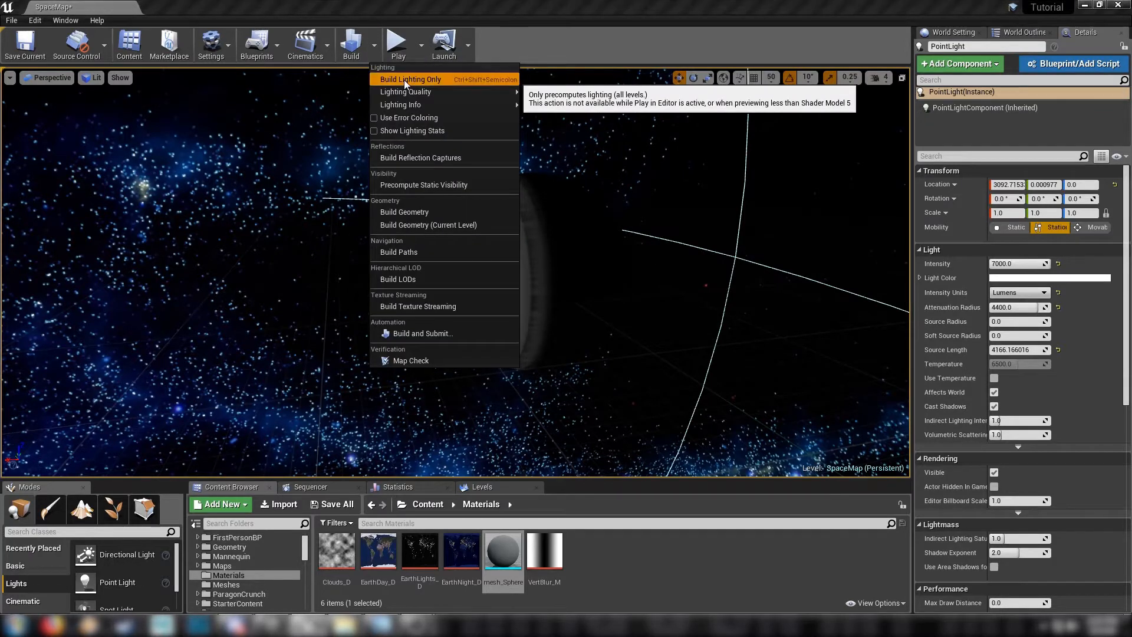
pyautogui.click(410, 79)
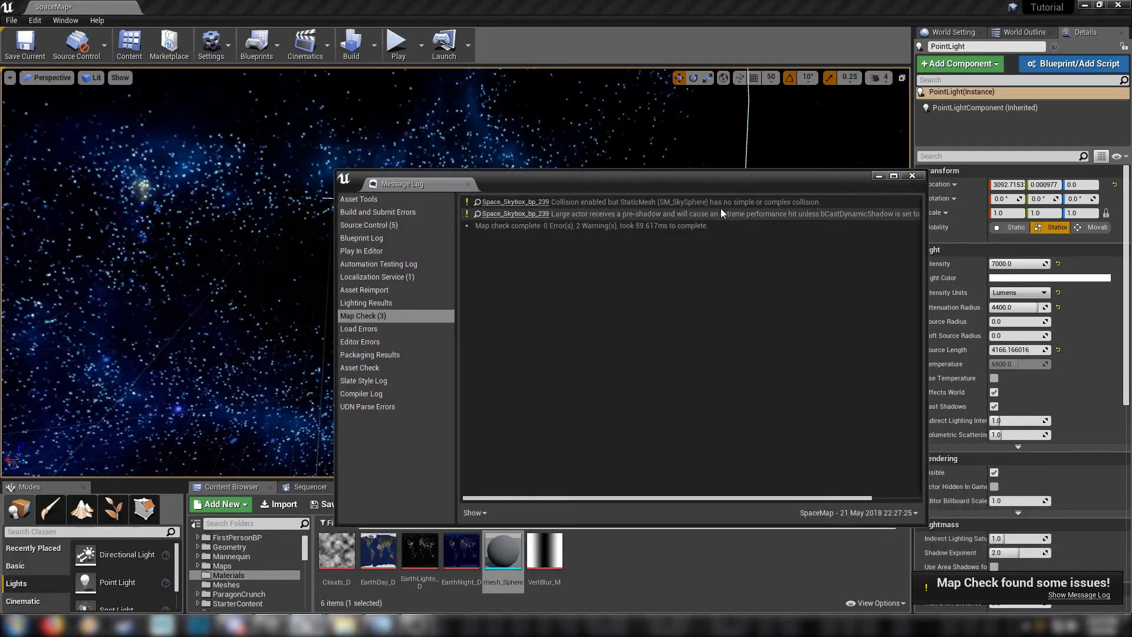
pyautogui.moveTo(873, 214)
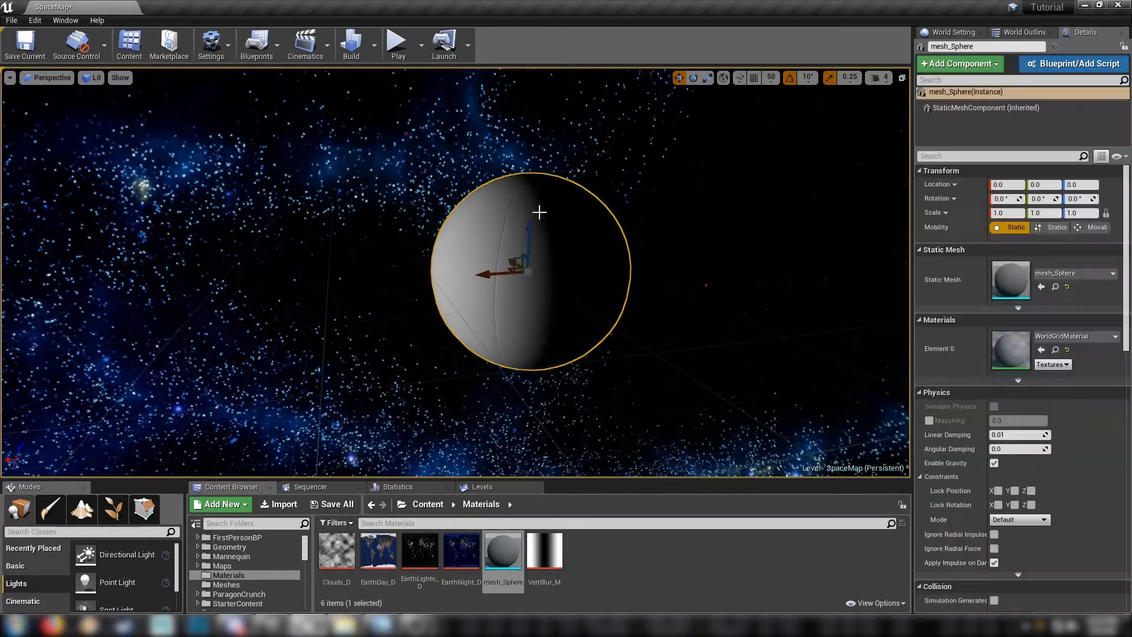
# Filter the sphere's Details for shadow to disable Cast Shadow, then filter for collision settings.
pyautogui.write('shad')
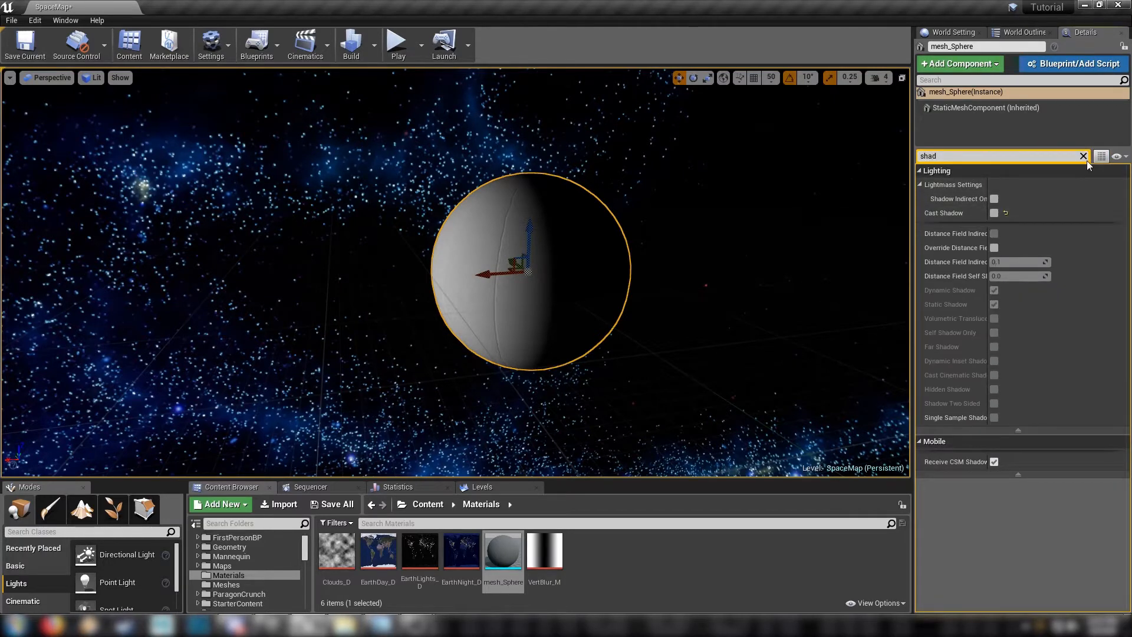
pyautogui.click(1082, 155)
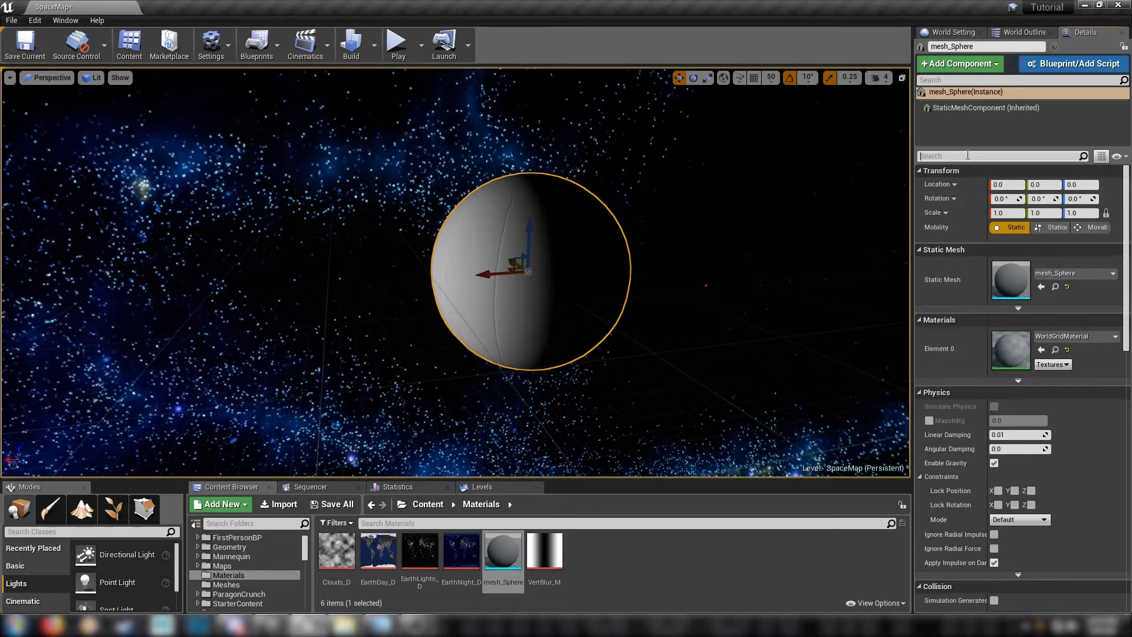
pyautogui.write('coll')
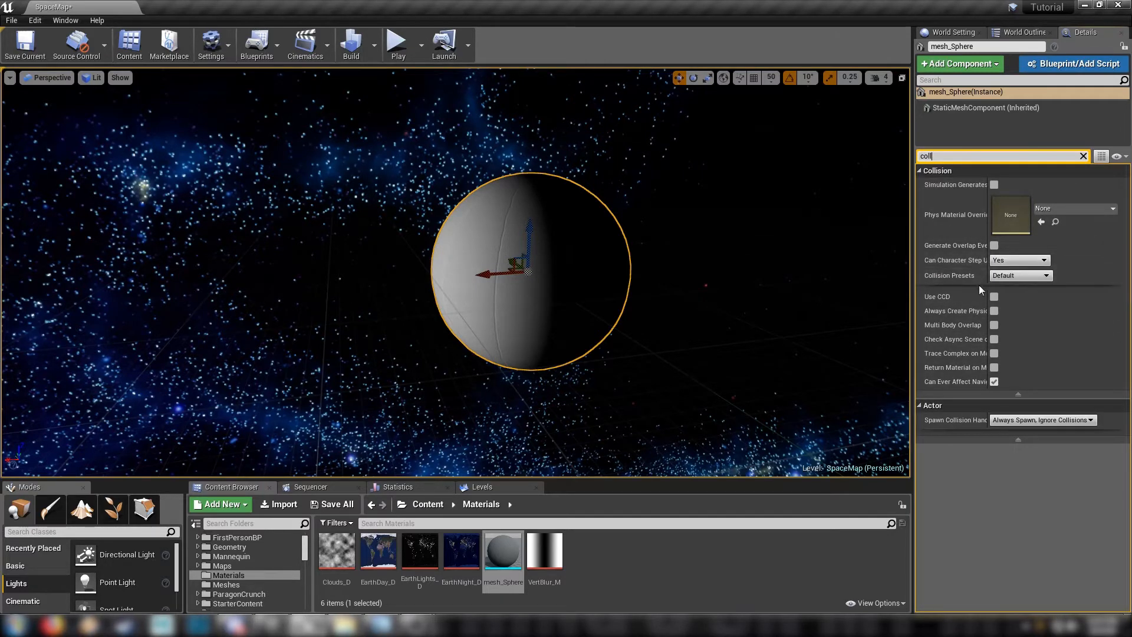
pyautogui.click(1018, 275)
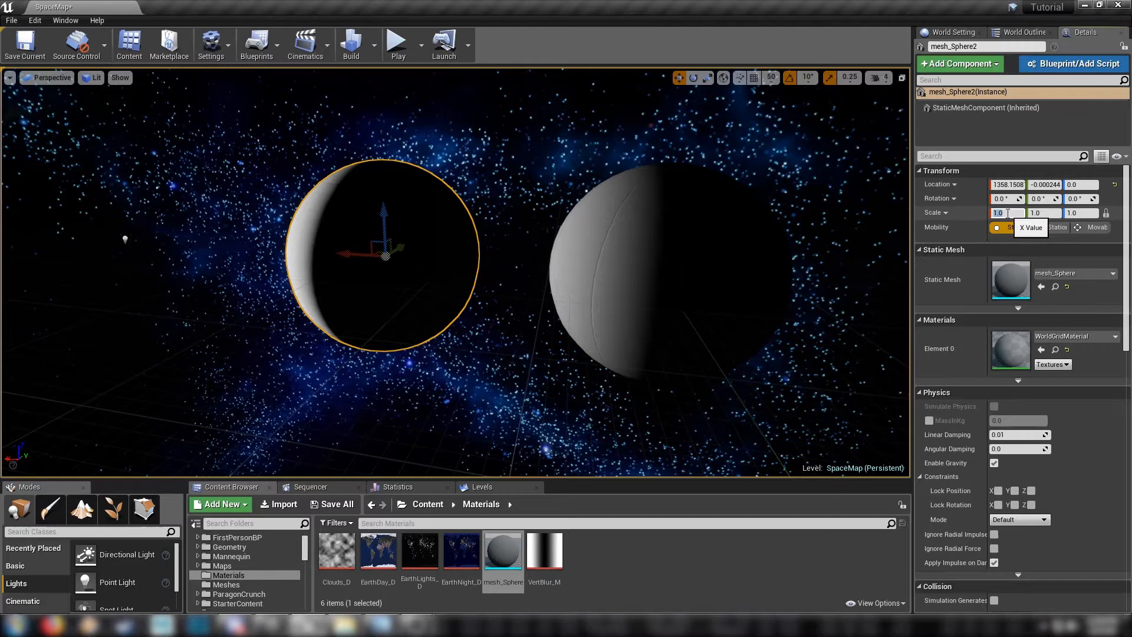
# Scale the second sphere to 0.75 on all axes.
pyautogui.write('0.75')
pyautogui.write('Sun_M')
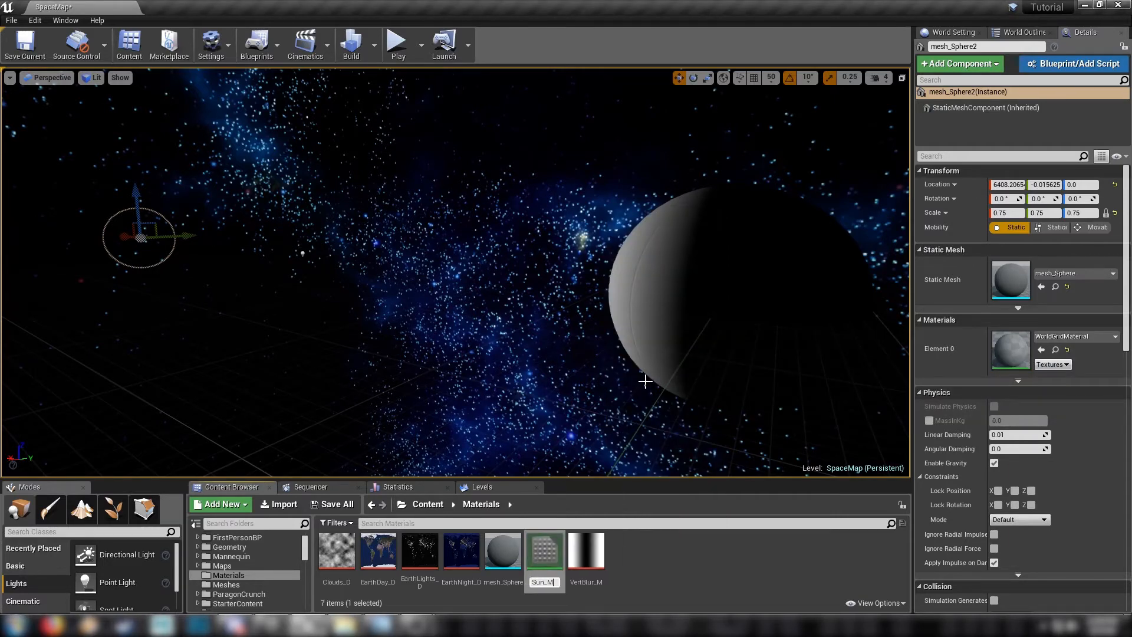
# Confirm the Sun_MAT material name and open it in the Material Editor.
pyautogui.click(543, 551)
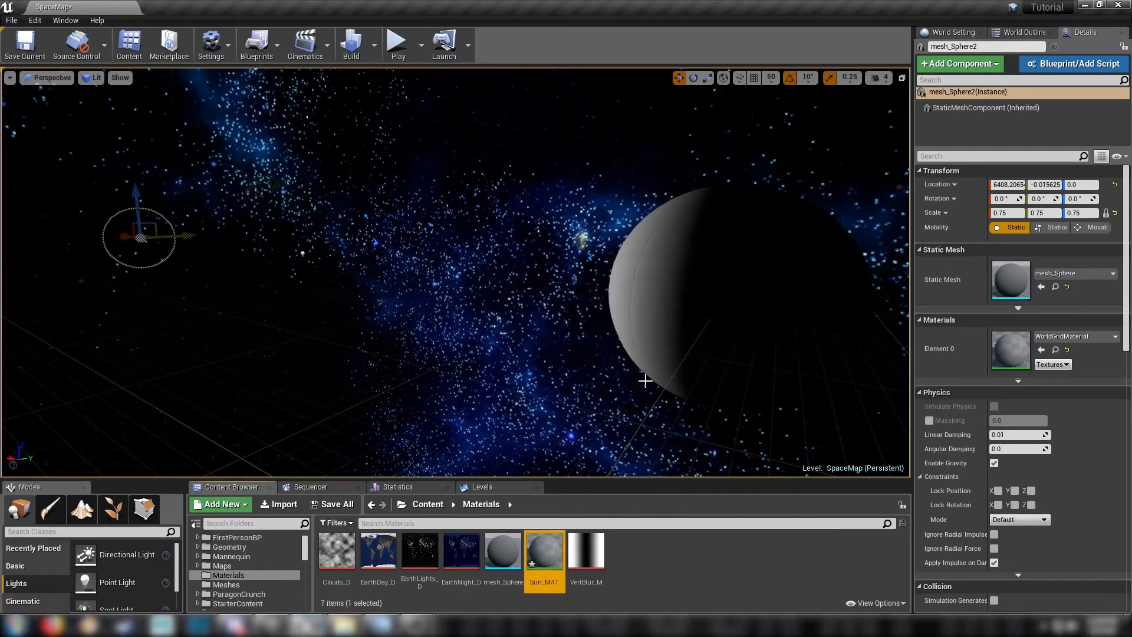
pyautogui.doubleClick(544, 551)
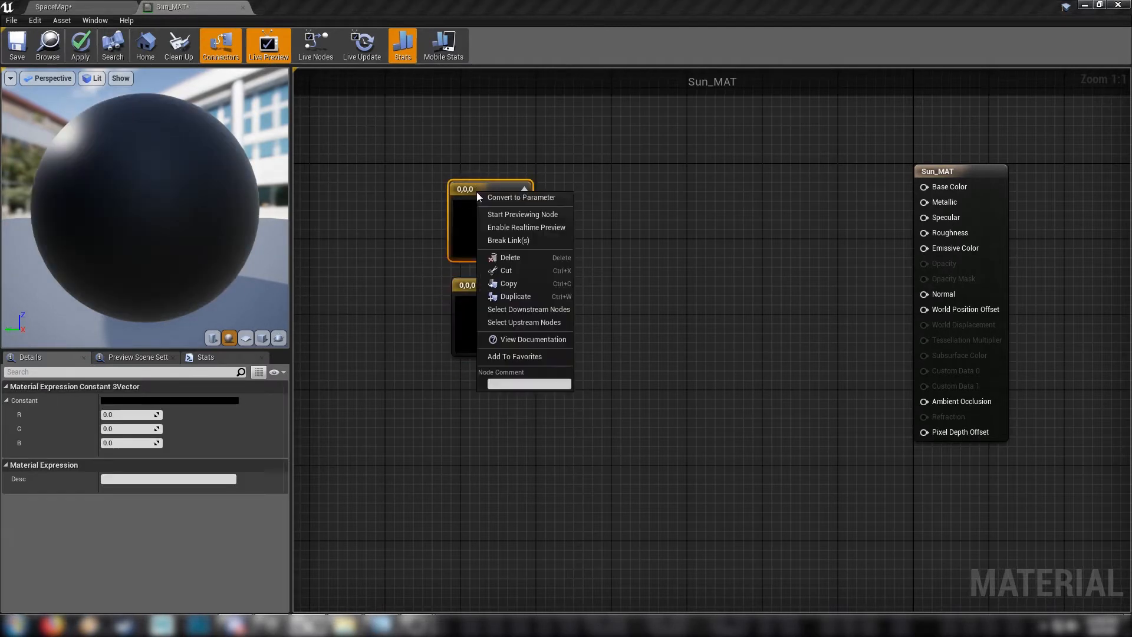
# Convert the colour constants to parameters, picking yellow for Core Color and orange for Rim Color.
pyautogui.click(521, 197)
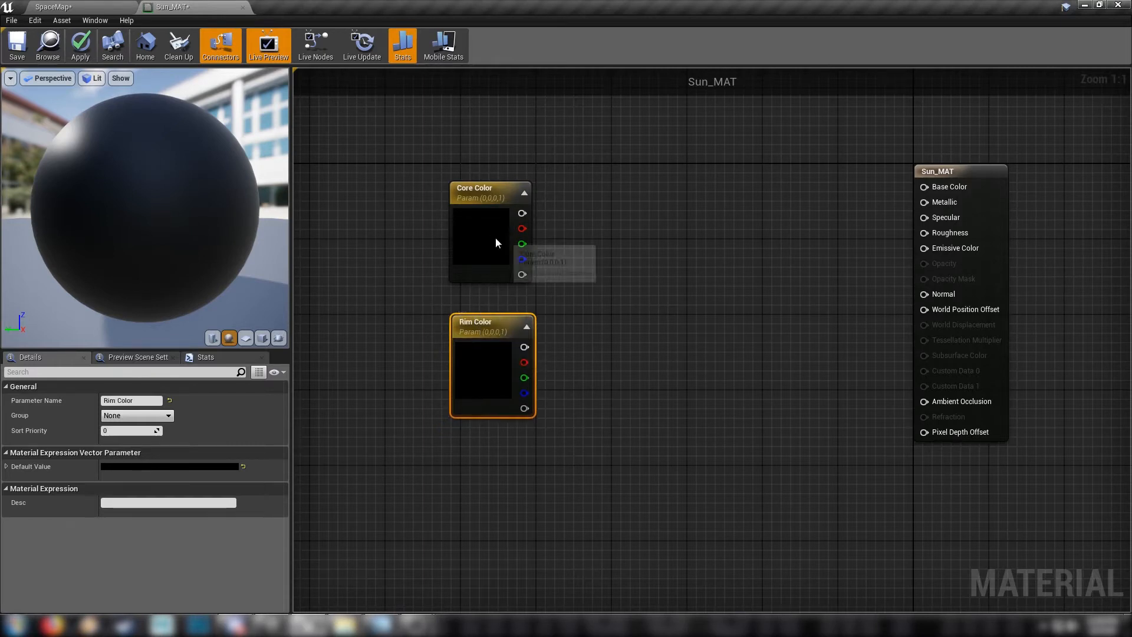
pyautogui.doubleClick(480, 238)
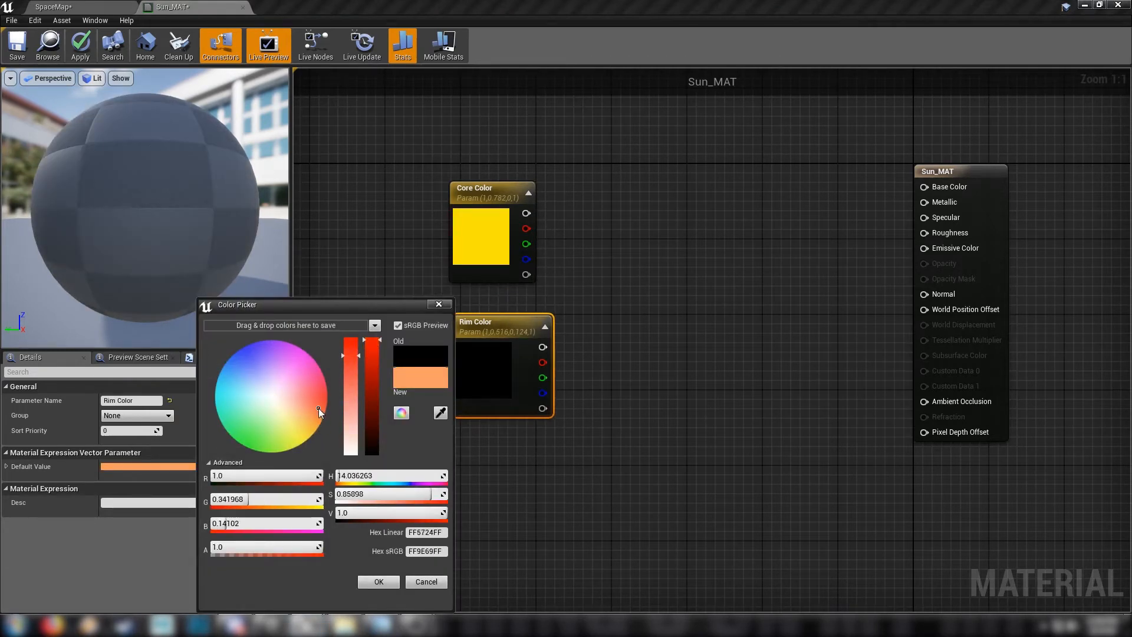
pyautogui.moveTo(320, 412); pyautogui.dragTo(323, 423)
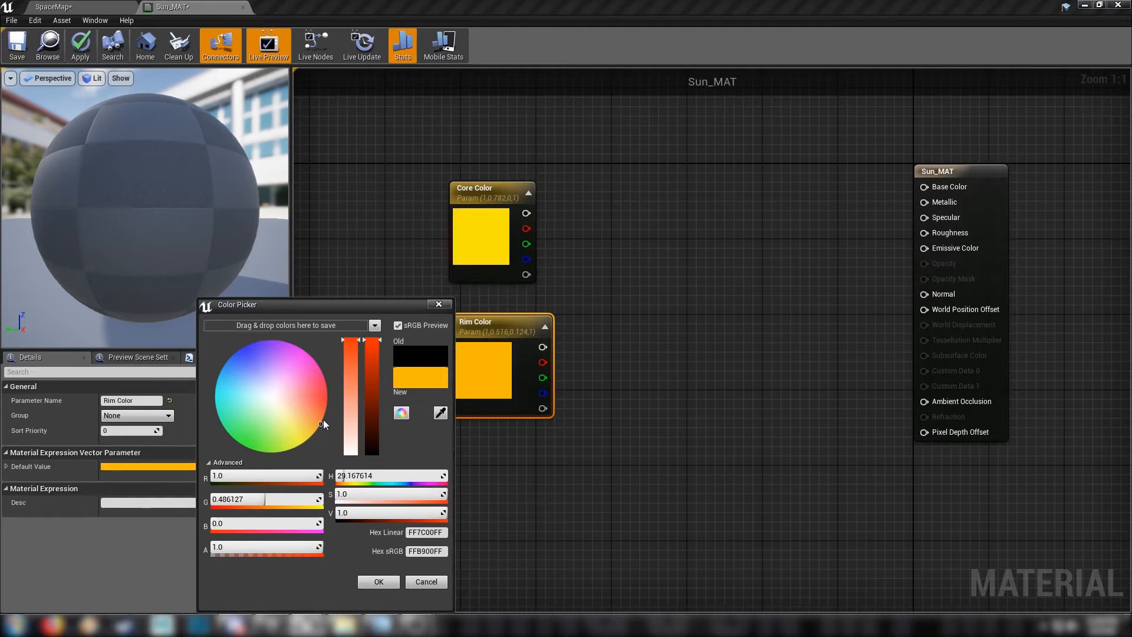
pyautogui.moveTo(323, 423); pyautogui.dragTo(325, 407)
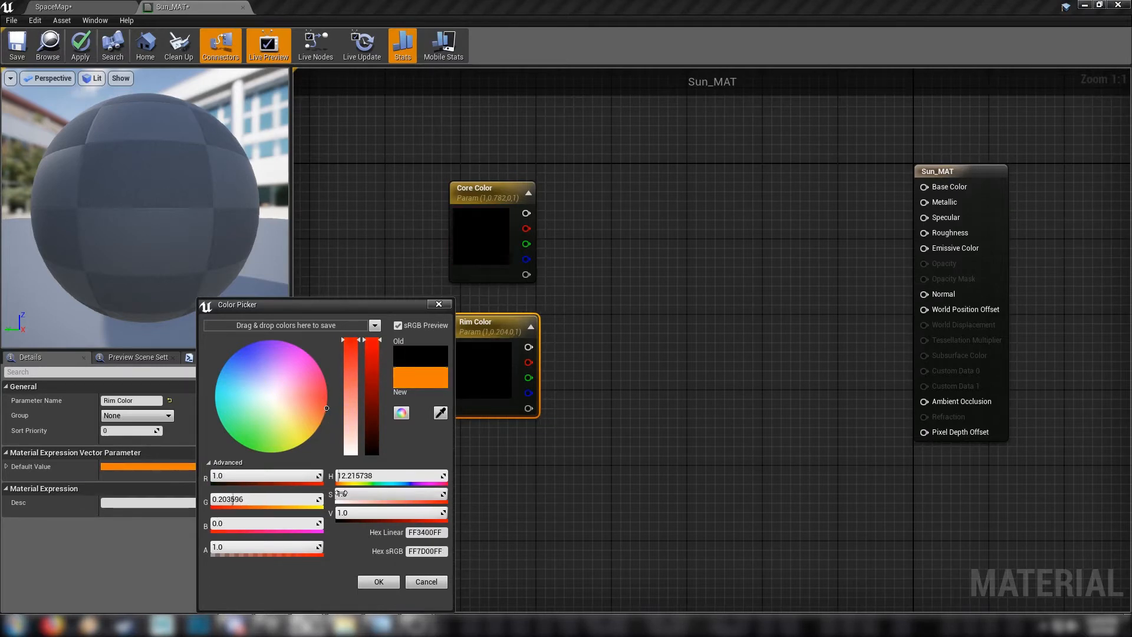
pyautogui.click(379, 581)
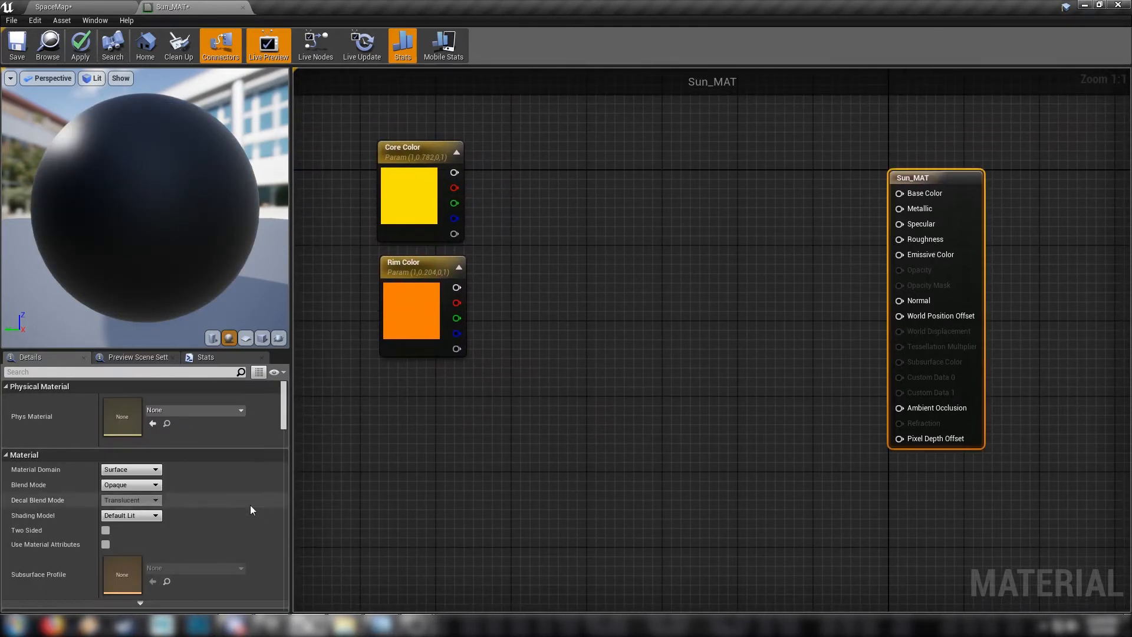
# Set the shading model to Unlit and add a Fresnel_Function with a Fresnel Power parameter.
pyautogui.click(130, 484)
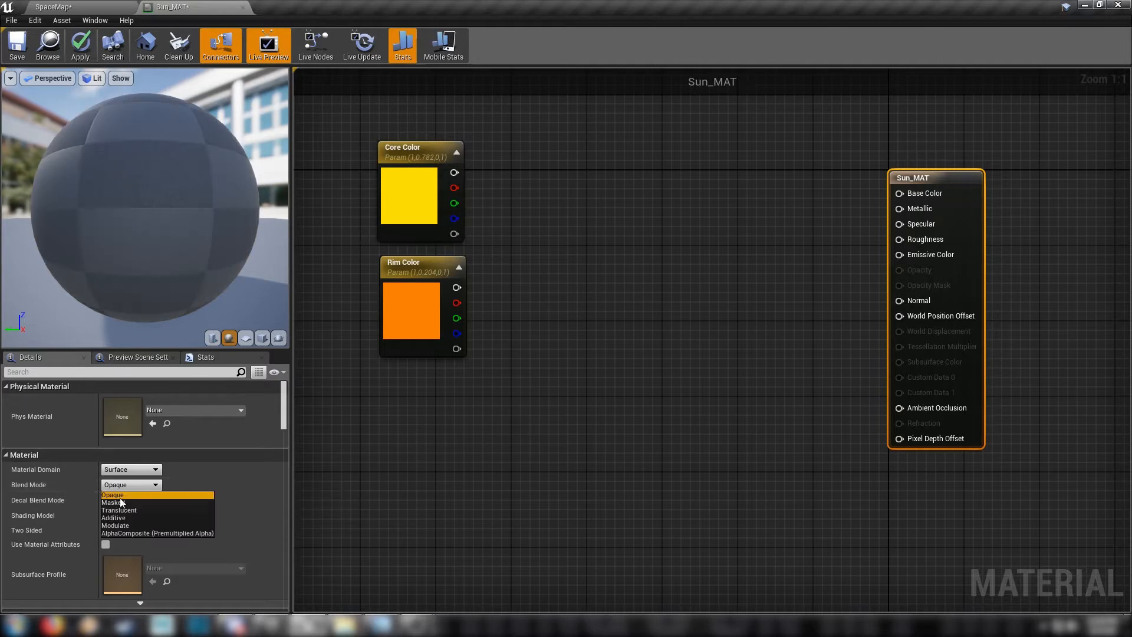
pyautogui.click(131, 515)
pyautogui.write('fresne')
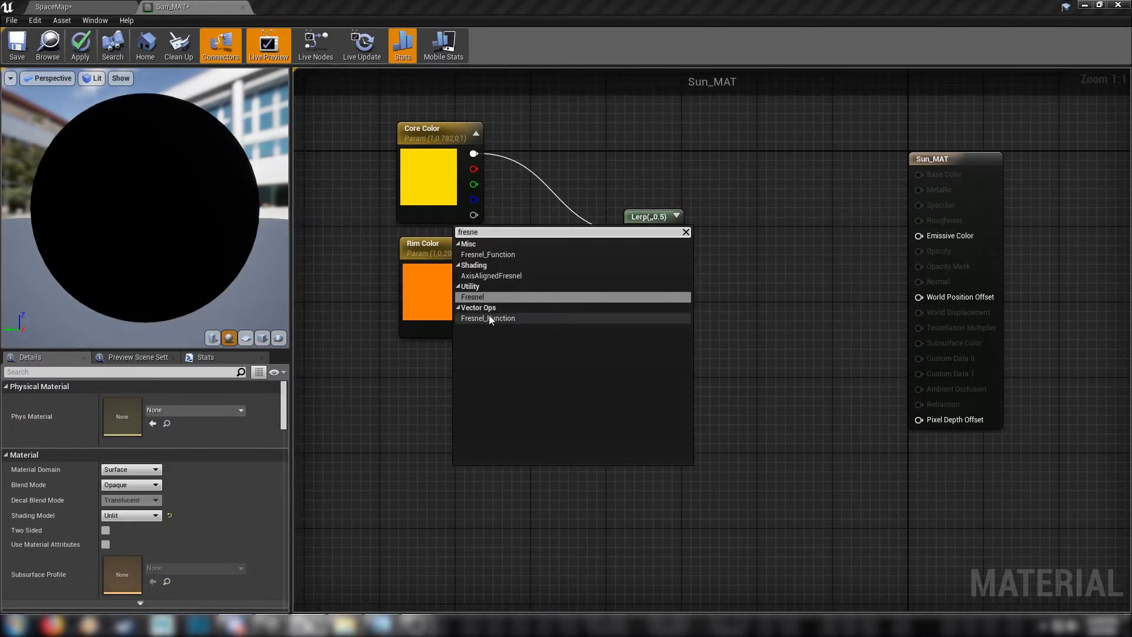
pyautogui.click(487, 317)
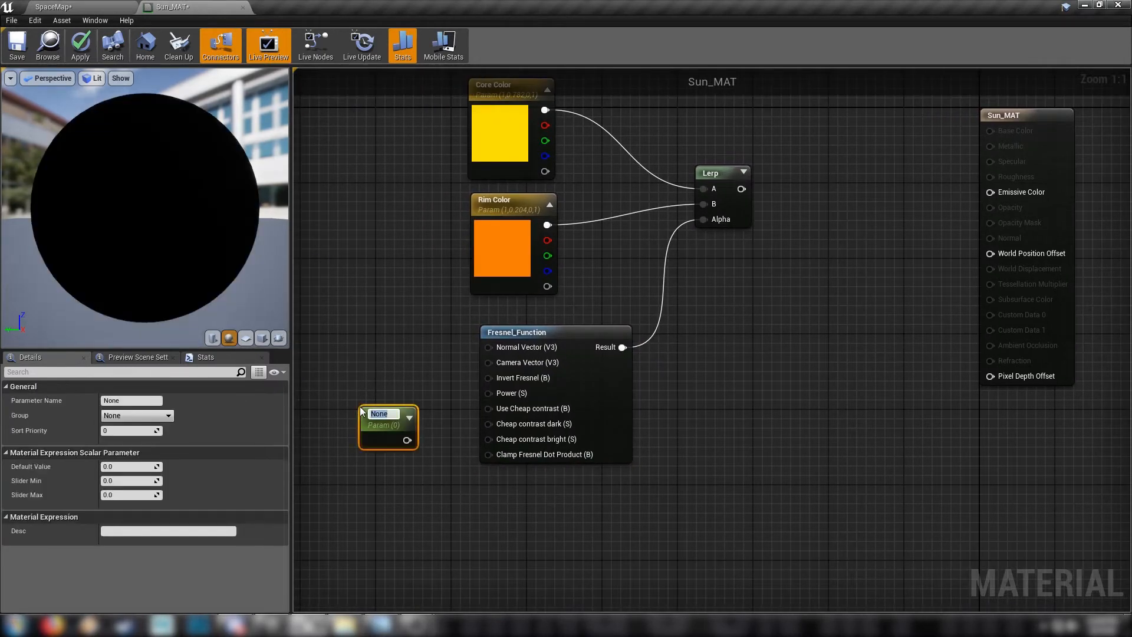
pyautogui.write('Fresnl')
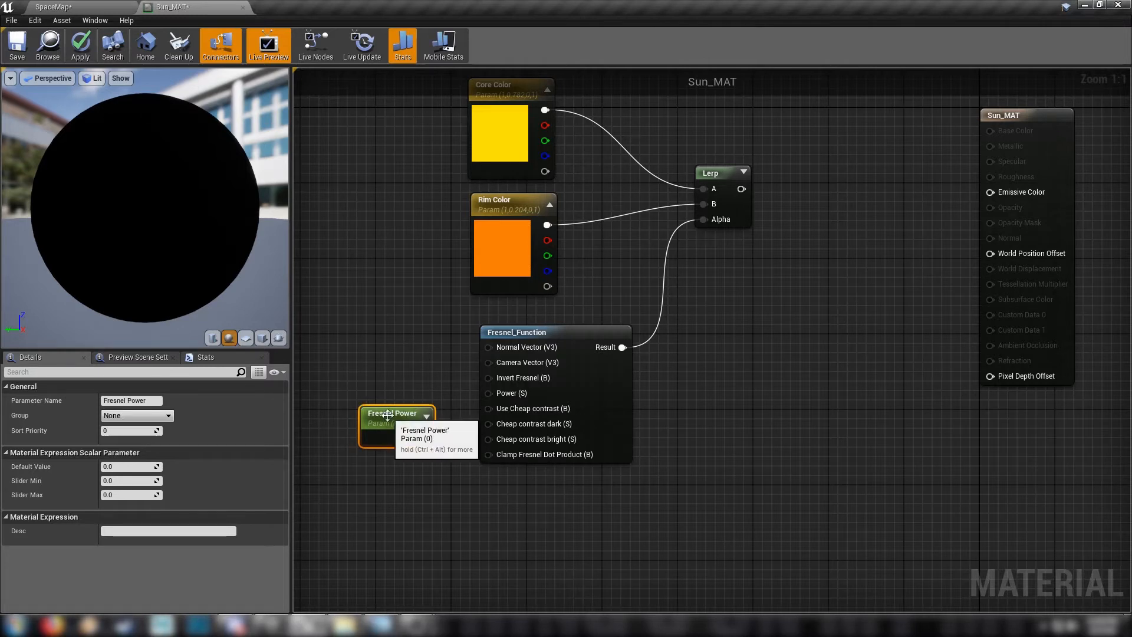
# Add a Glow Crank scalar parameter at 1.0 and wire the multiplied blend into Emissive Color.
pyautogui.write('1.0')
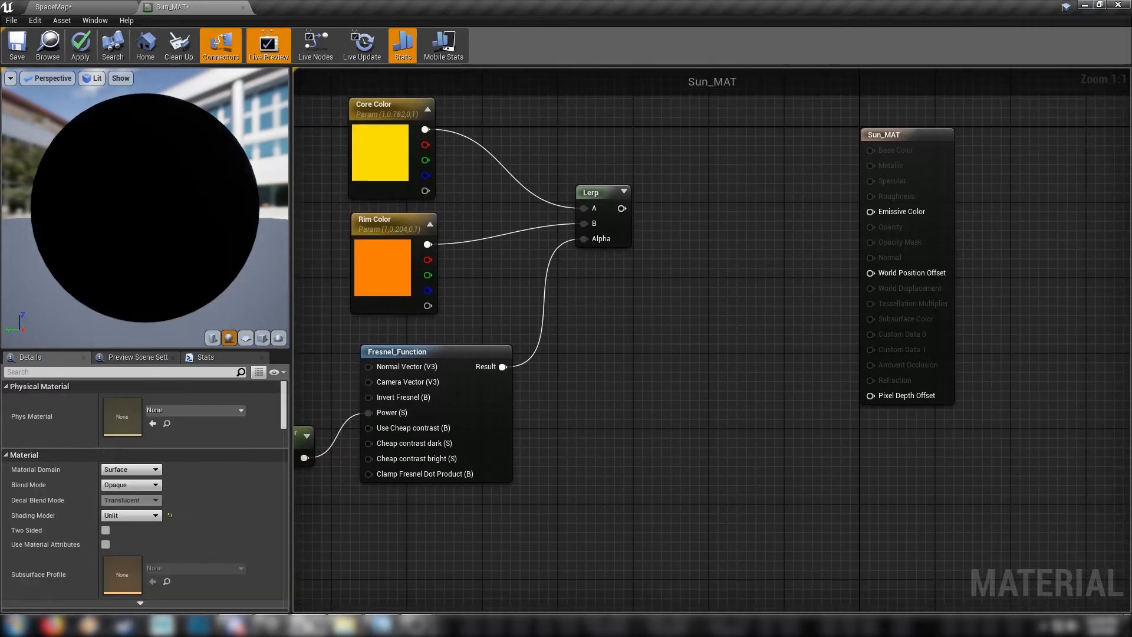
pyautogui.moveTo(698, 218)
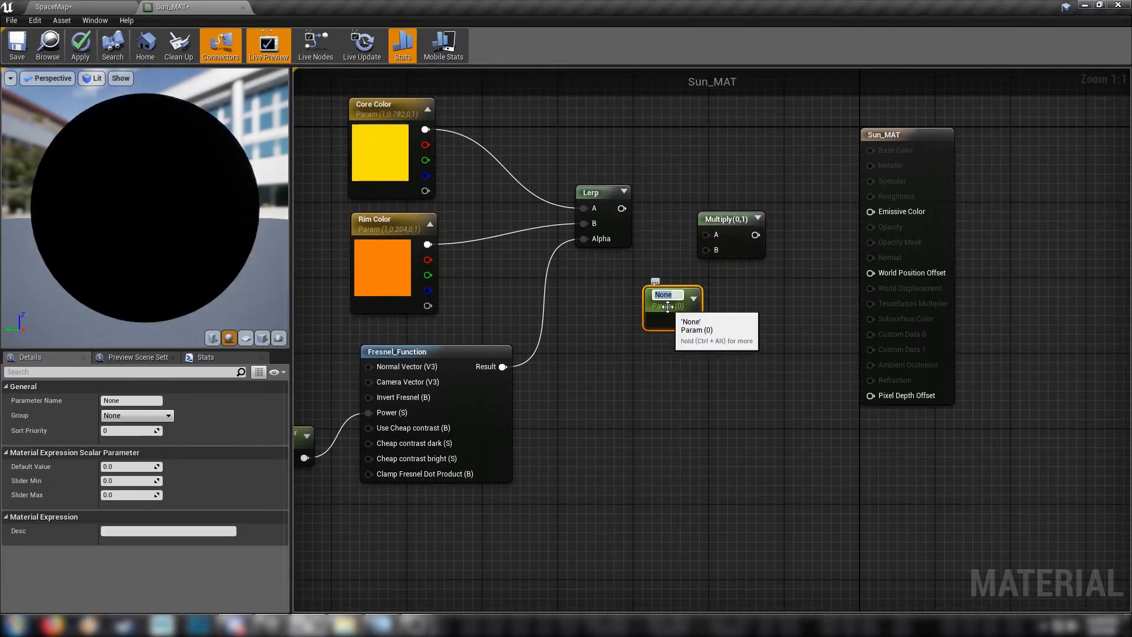
pyautogui.write('Glow Crank')
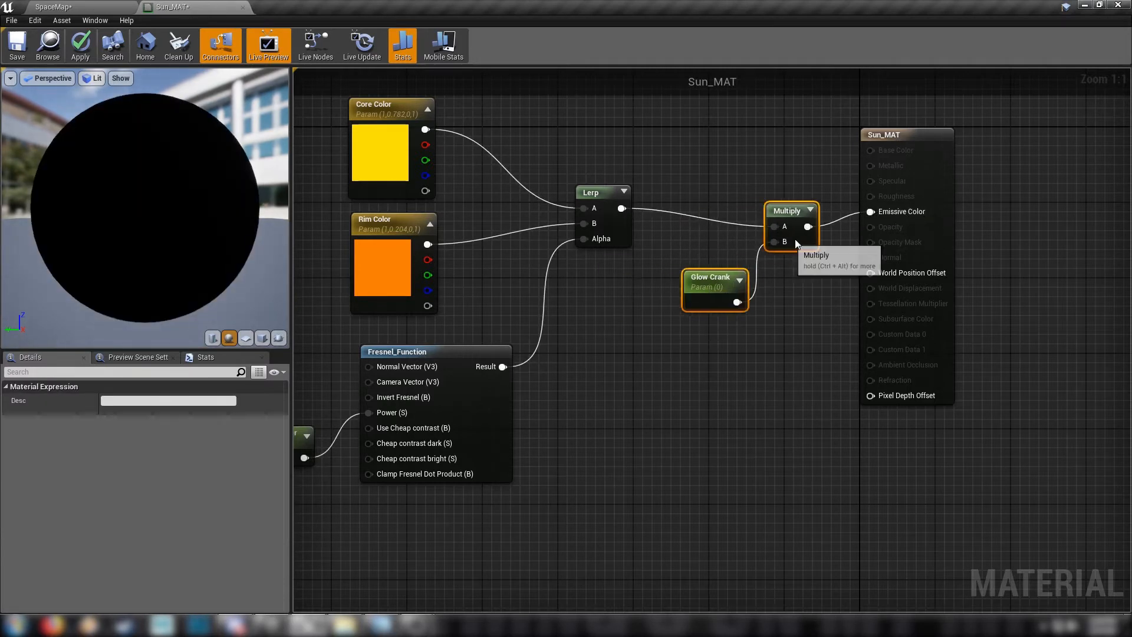
pyautogui.click(713, 271)
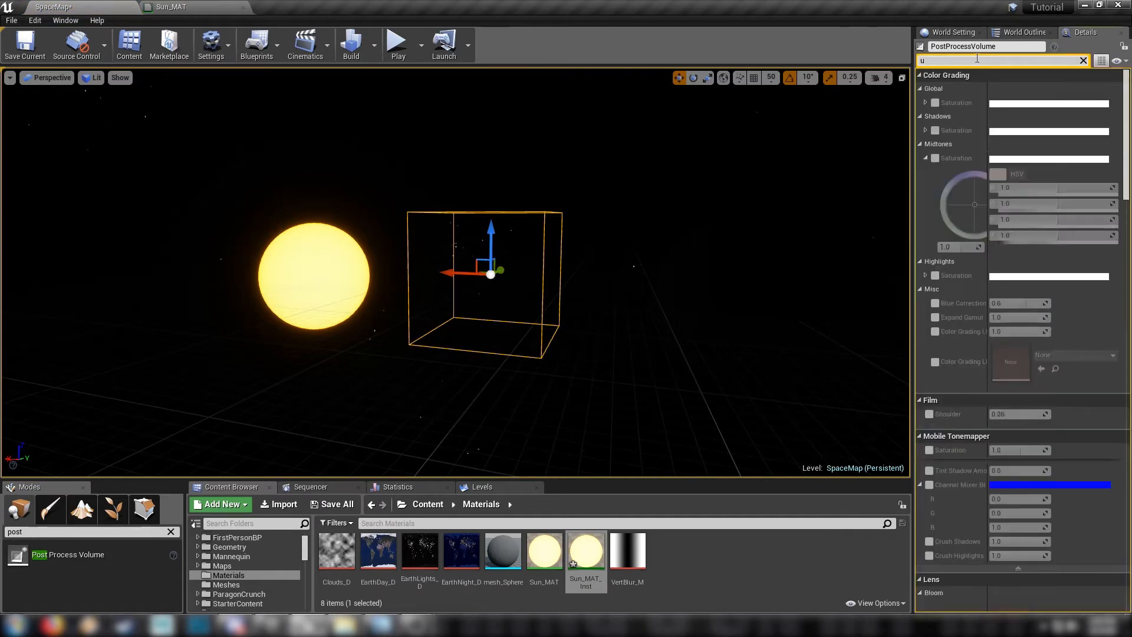
# Enable Infinite Extent (Unbound) and clamp exposure Min/Max Brightness to 0.1 on the post process volume.
pyautogui.write('nb')
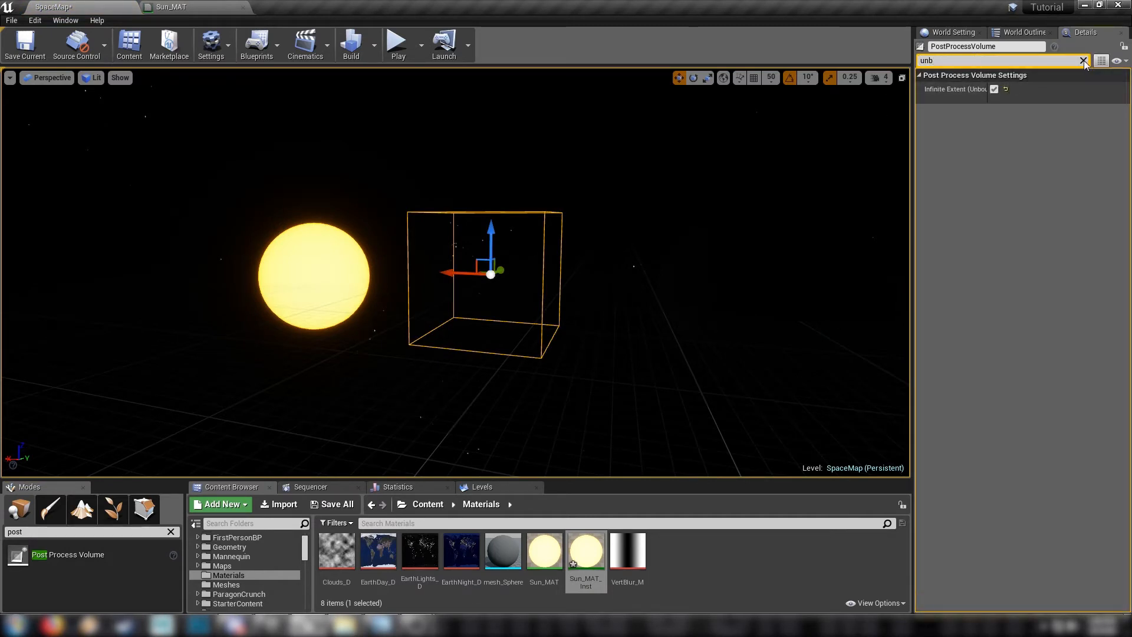
pyautogui.click(1082, 61)
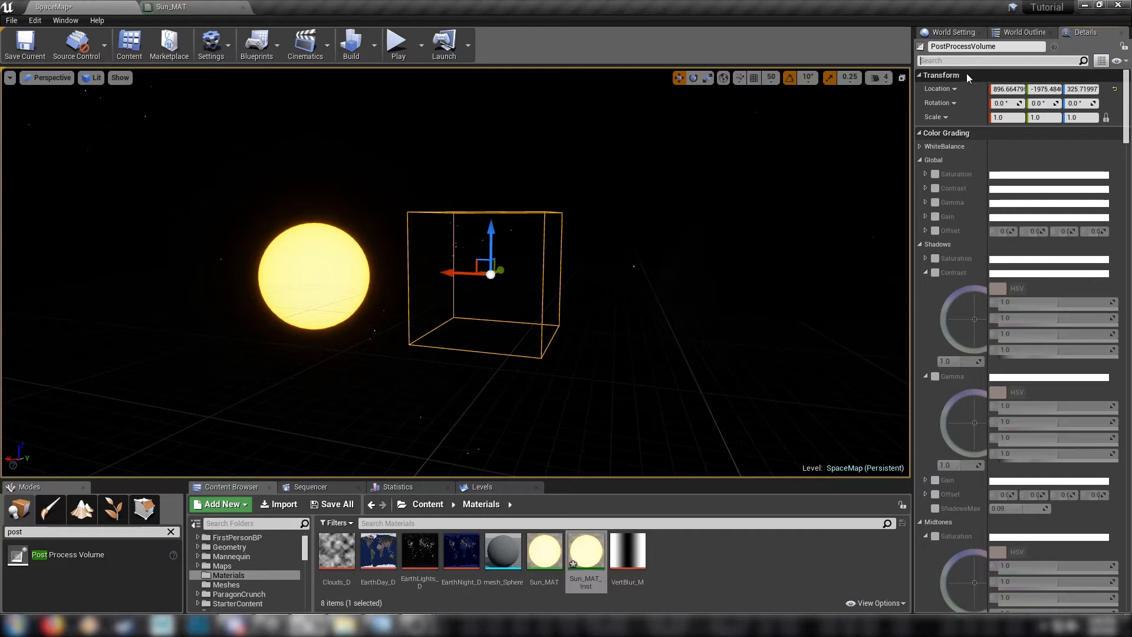
pyautogui.write('exposu')
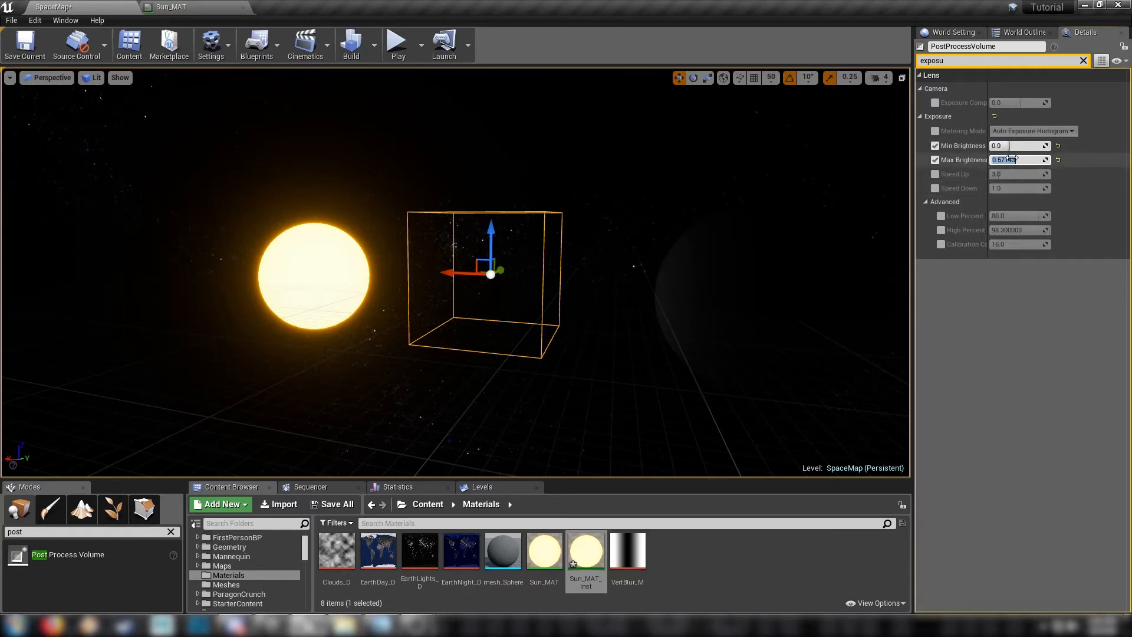
pyautogui.write('0.1')
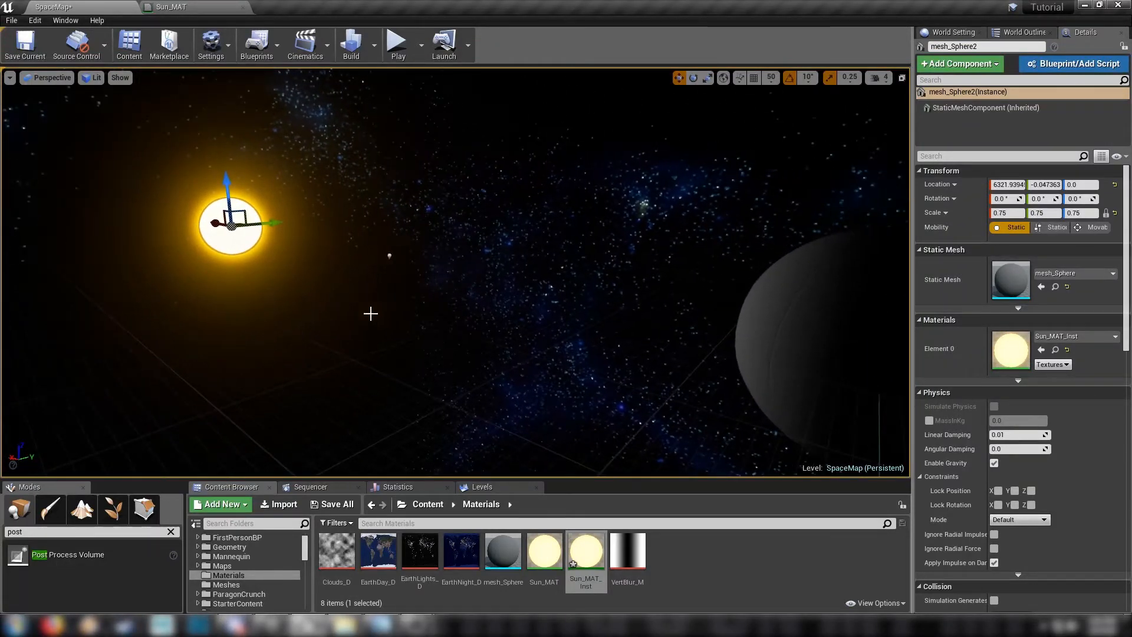
# Set Sun_MAT_Inst Glow Crank to 34.498291 with Fresnel Power kept at 1.0.
pyautogui.doubleClick(586, 551)
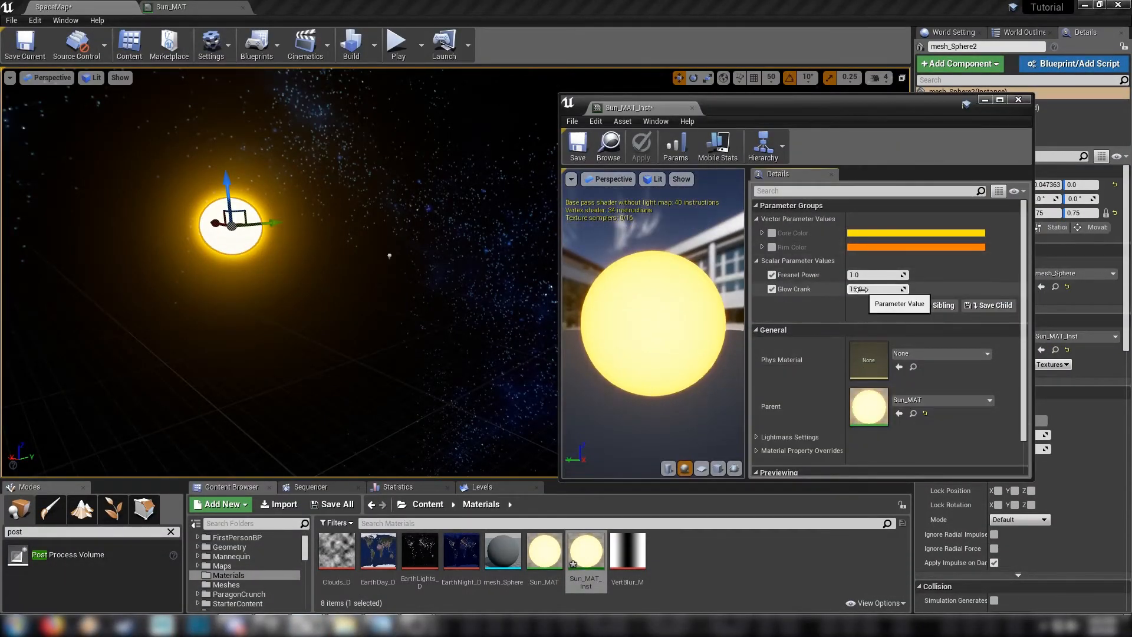
pyautogui.write('34.498291')
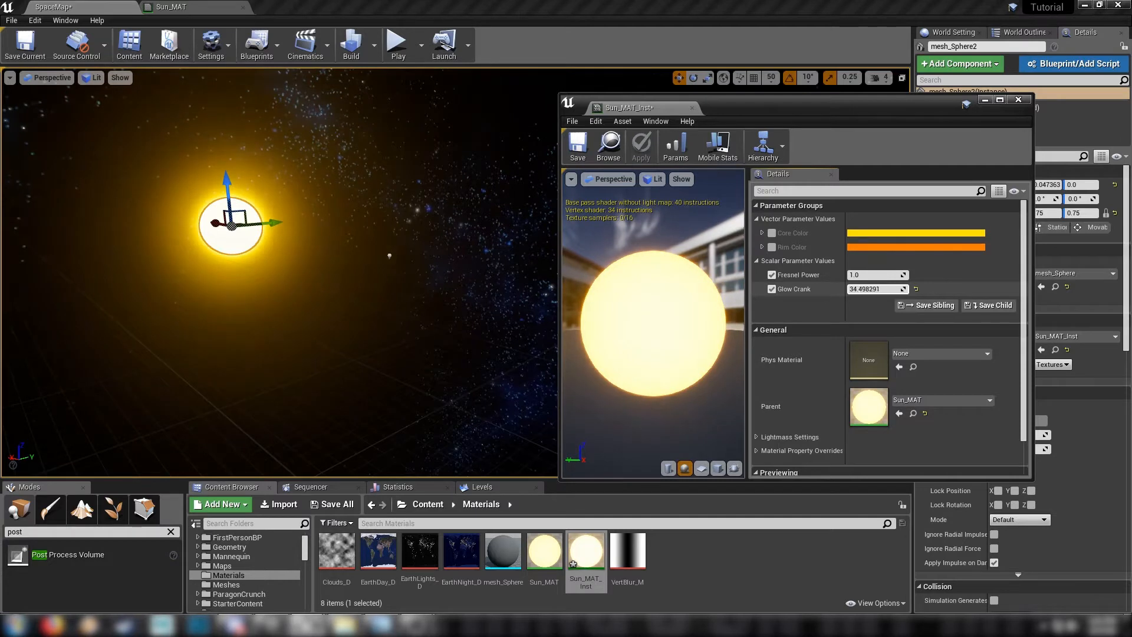
pyautogui.write('1.834257')
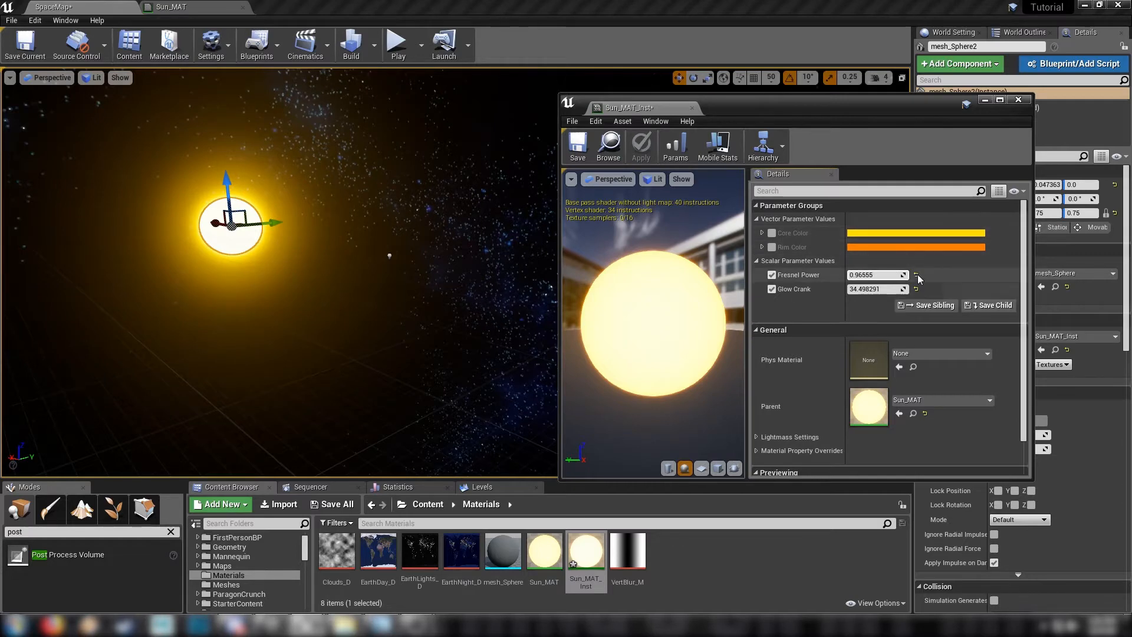
pyautogui.write('1.0')
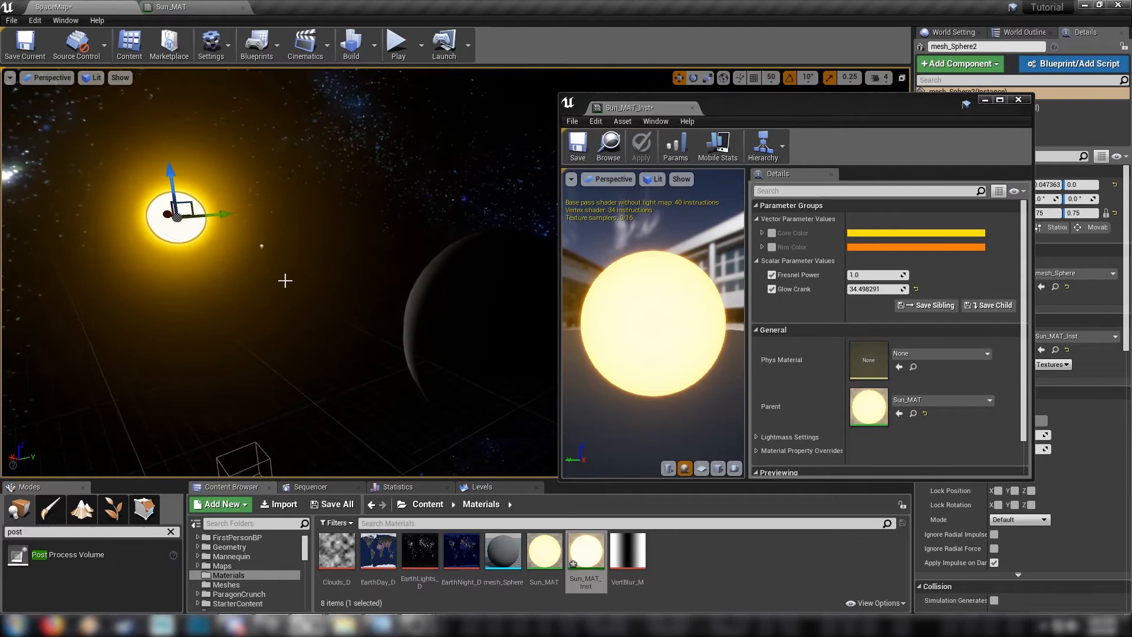
pyautogui.click(1017, 99)
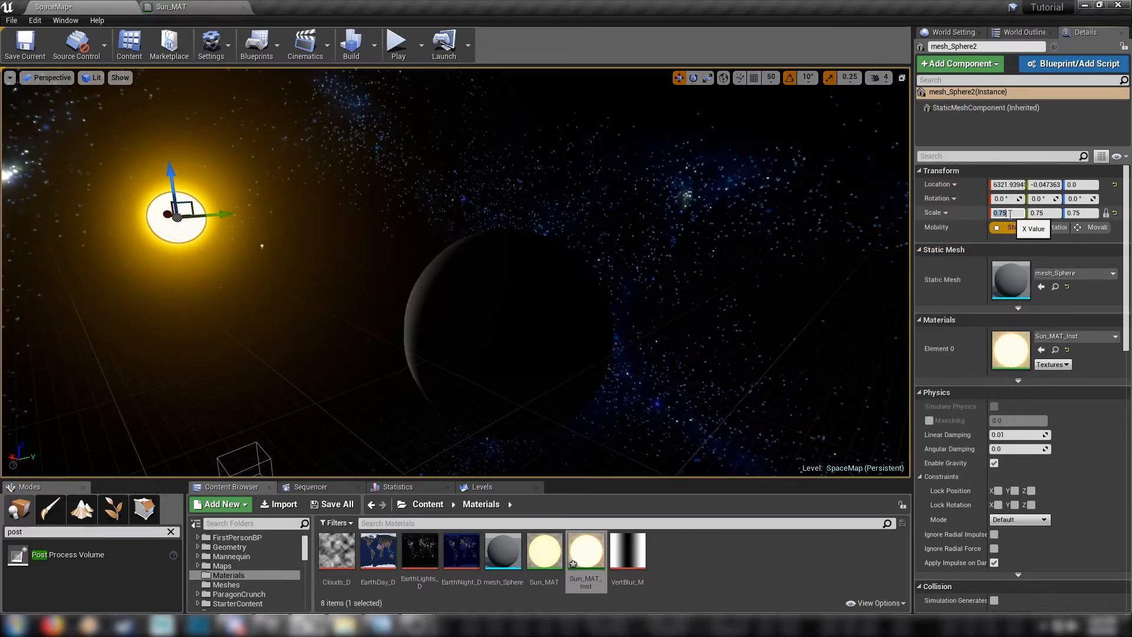
# Scale the sun sphere to 0.5 and lower PostProcessVolume Max Brightness to 0.05.
pyautogui.write('0.5')
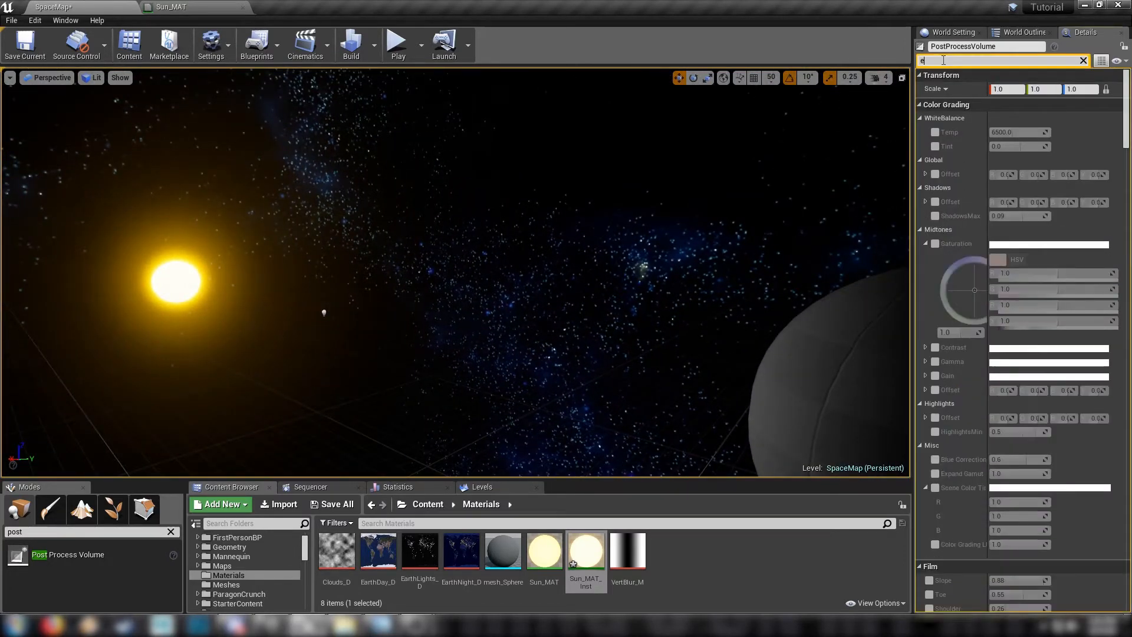
pyautogui.write('expo')
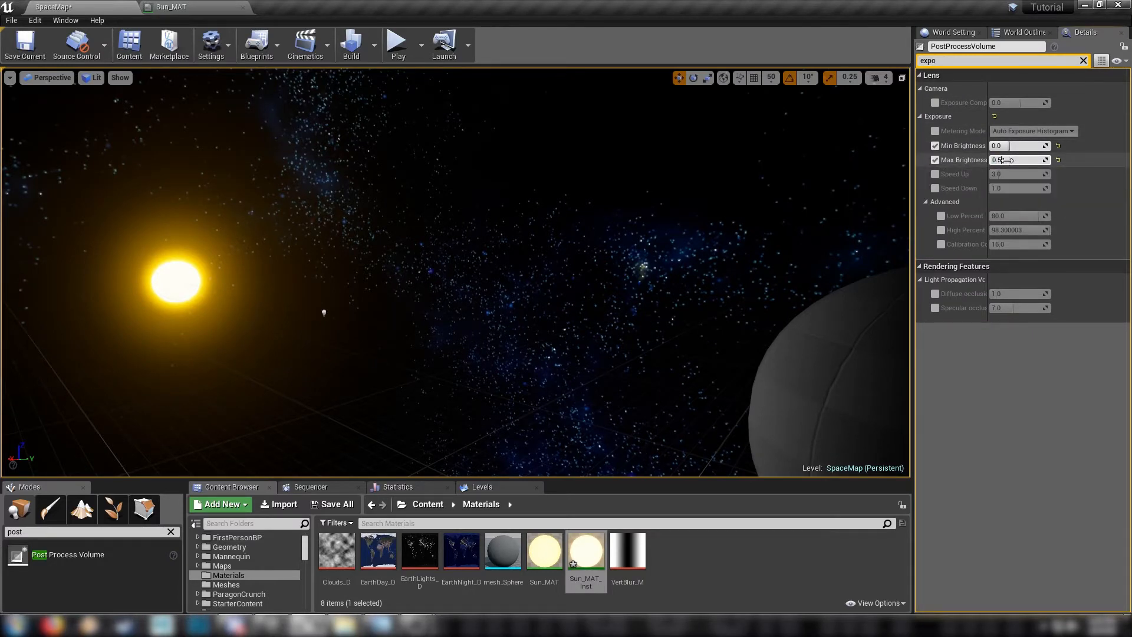
pyautogui.write('0.05')
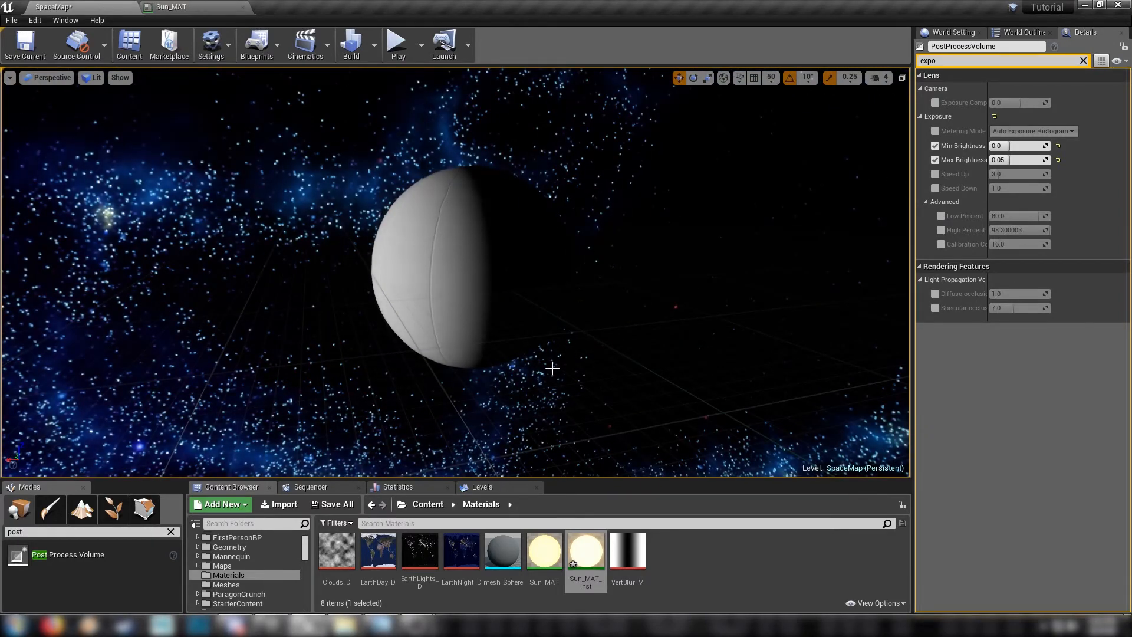
# Create a new material named Earth_MAT and bring it into the material editor.
pyautogui.click(220, 504)
pyautogui.write('Earth')
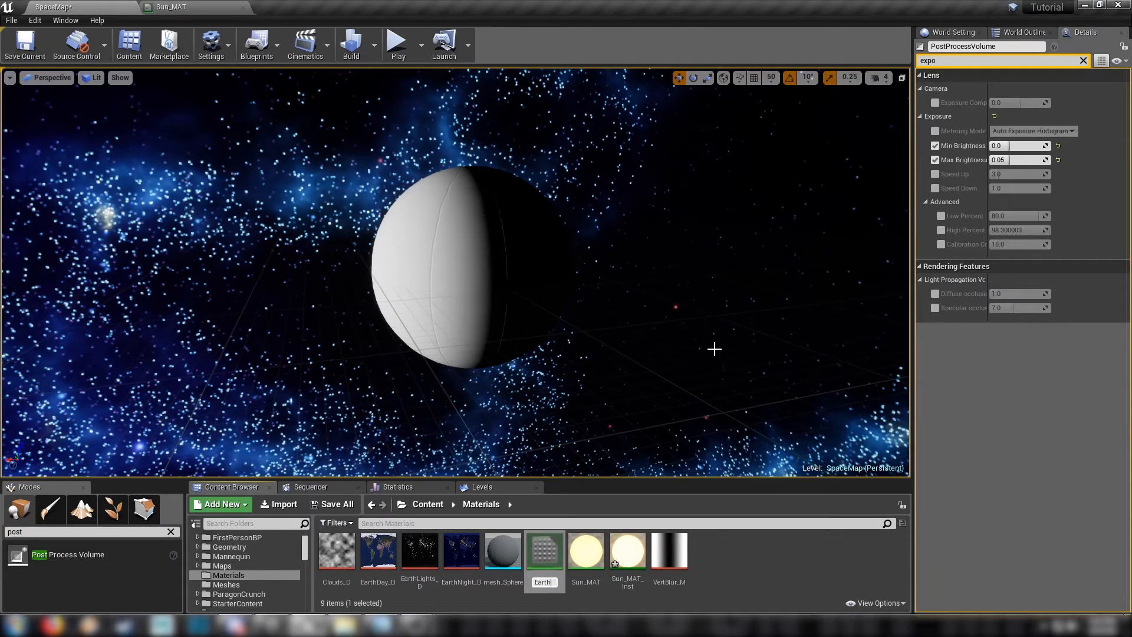
pyautogui.click(377, 551)
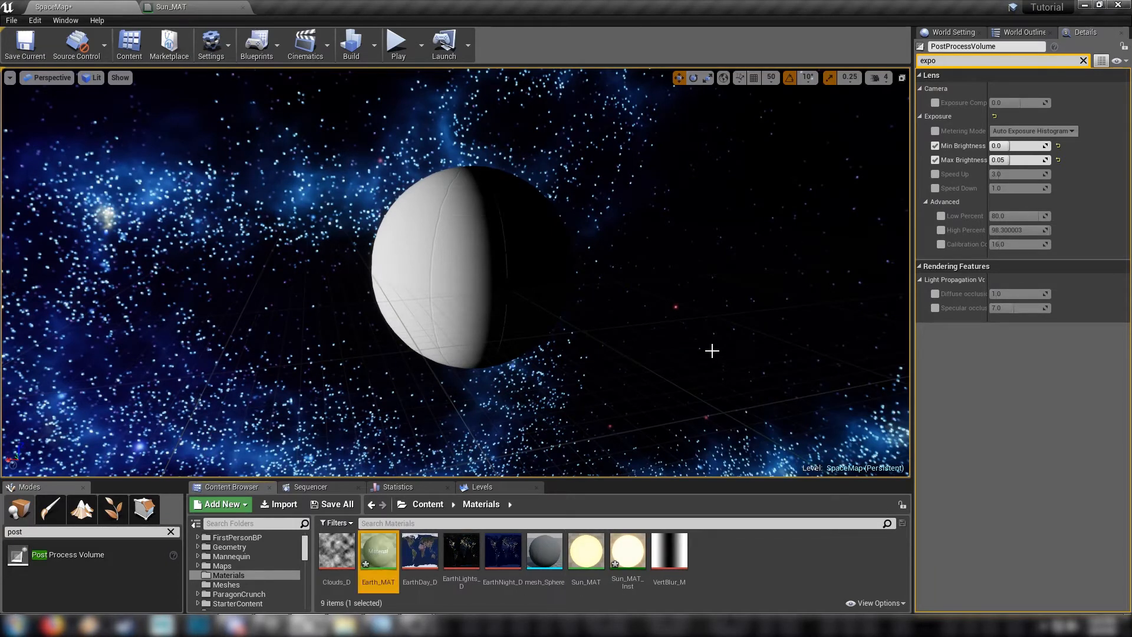
pyautogui.doubleClick(377, 551)
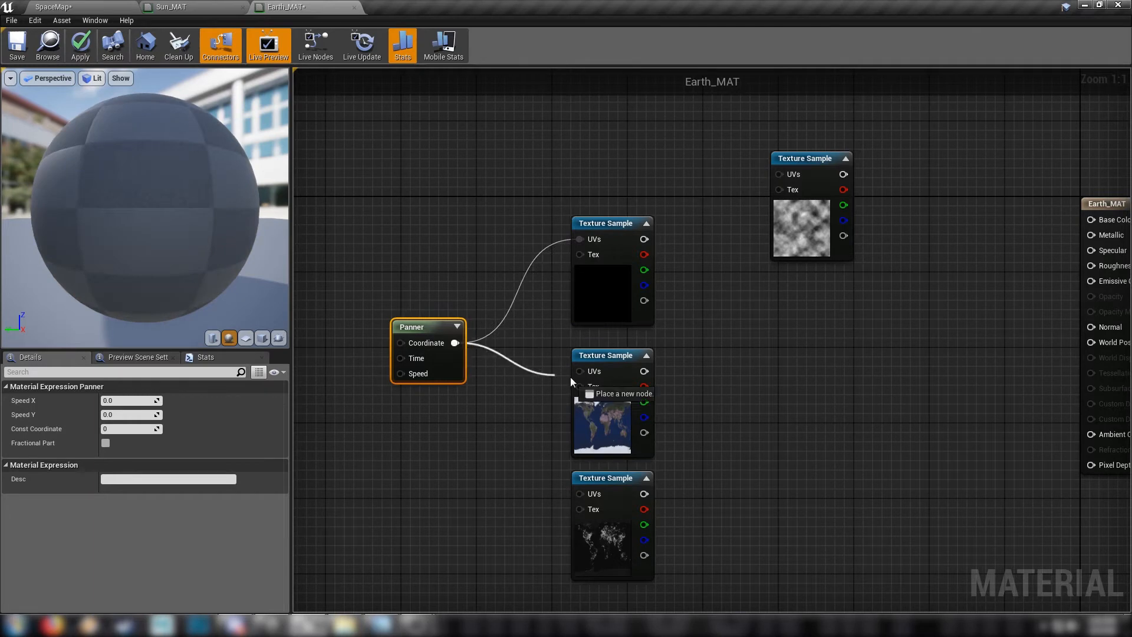
# Wire the Panner into the Earth day Texture Sample and set Speed X to -0.02.
pyautogui.moveTo(455, 343); pyautogui.dragTo(581, 494)
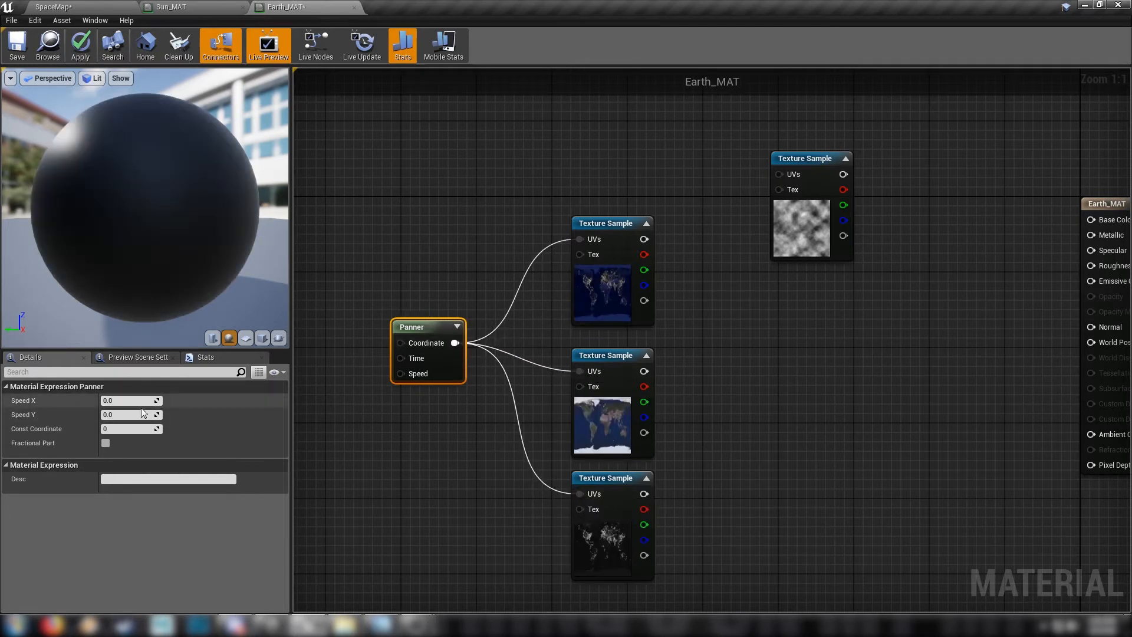
pyautogui.click(129, 400)
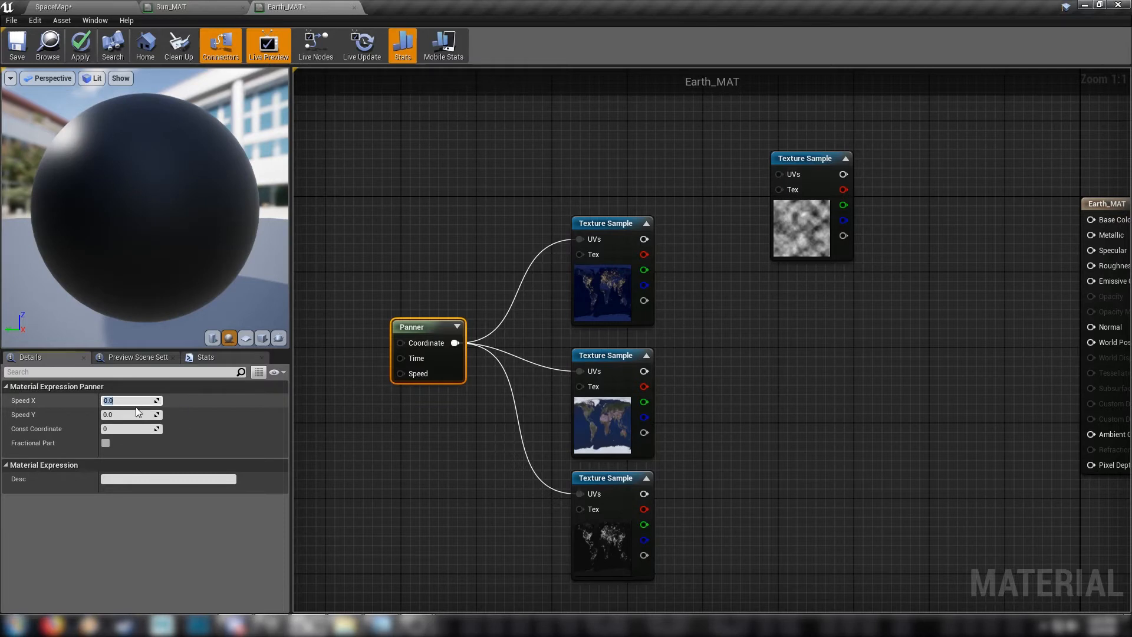
pyautogui.write('-0')
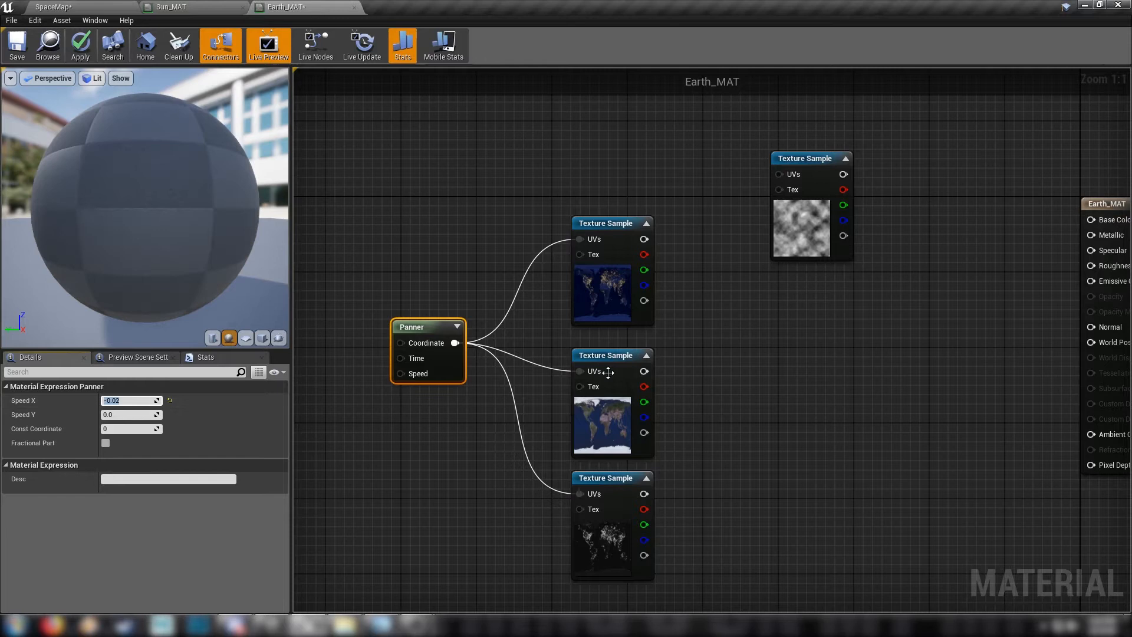
# Preview the Earth day texture node on the sphere, then stop previewing it.
pyautogui.rightClick(612, 355)
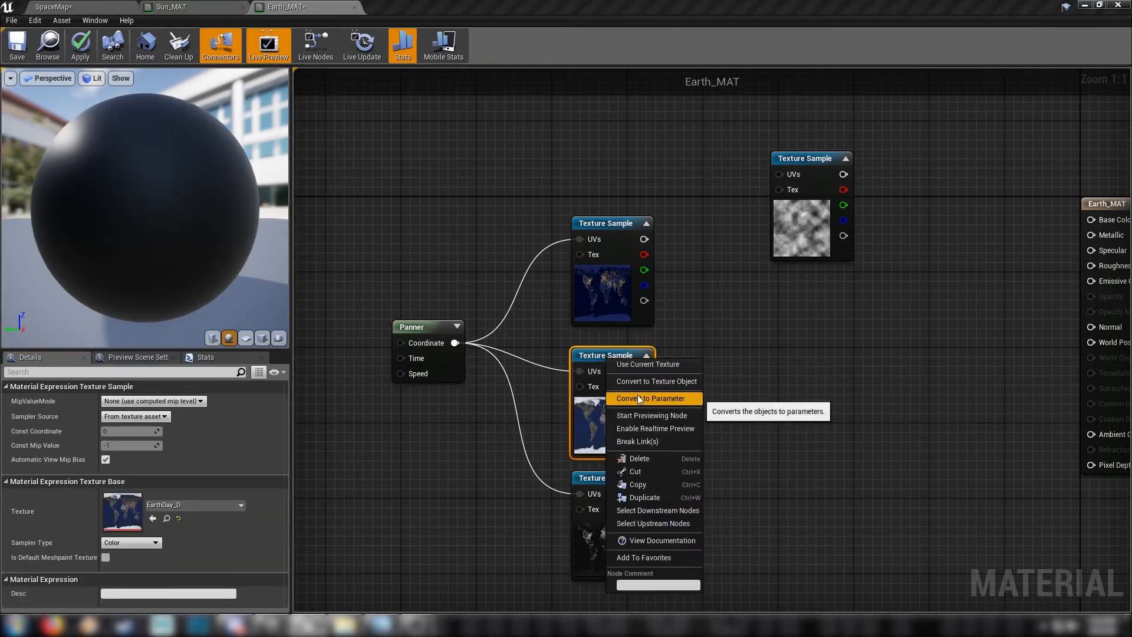
pyautogui.click(651, 415)
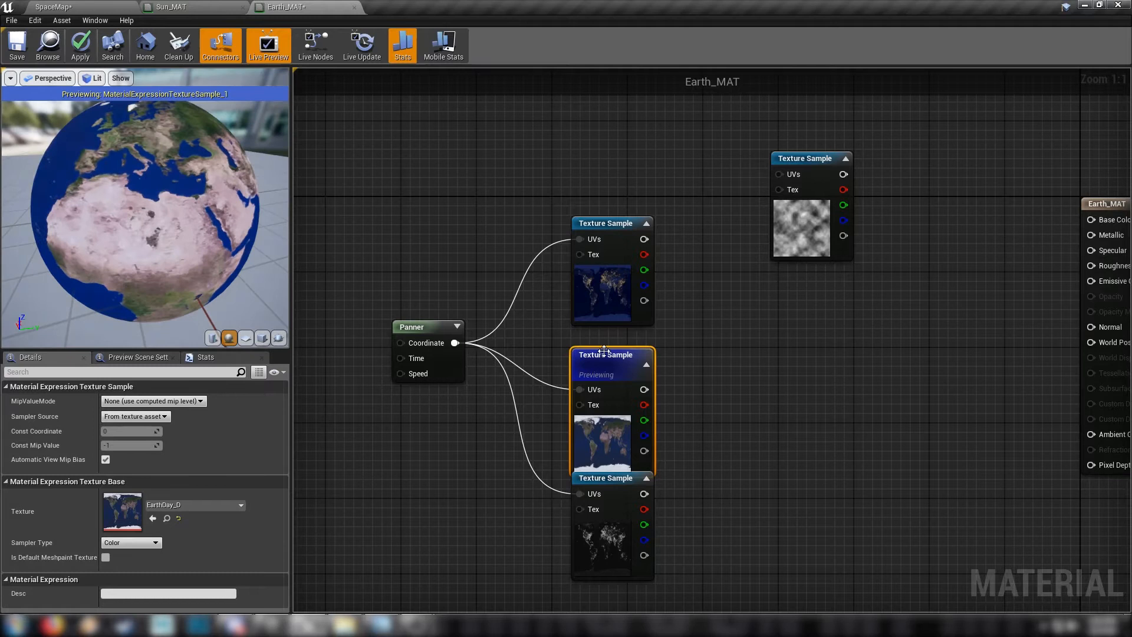
pyautogui.rightClick(604, 353)
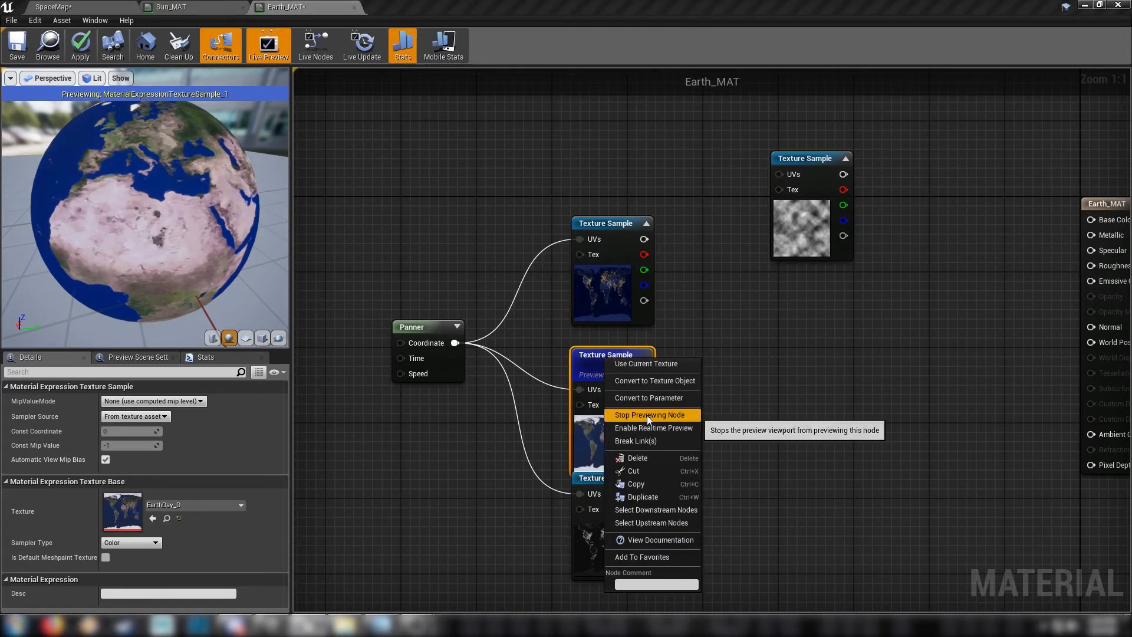
pyautogui.click(647, 414)
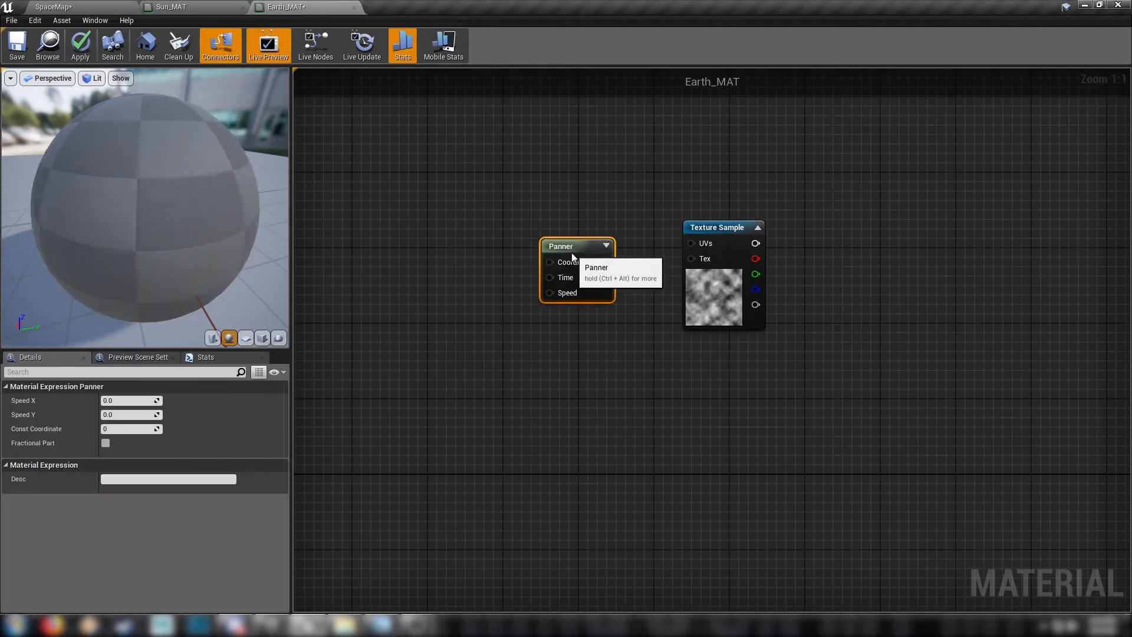
# Feed the cloud texture's panner from a new TextureCoordinate and adjust the upper panner's horizontal speed.
pyautogui.moveTo(604, 262); pyautogui.dragTo(691, 243)
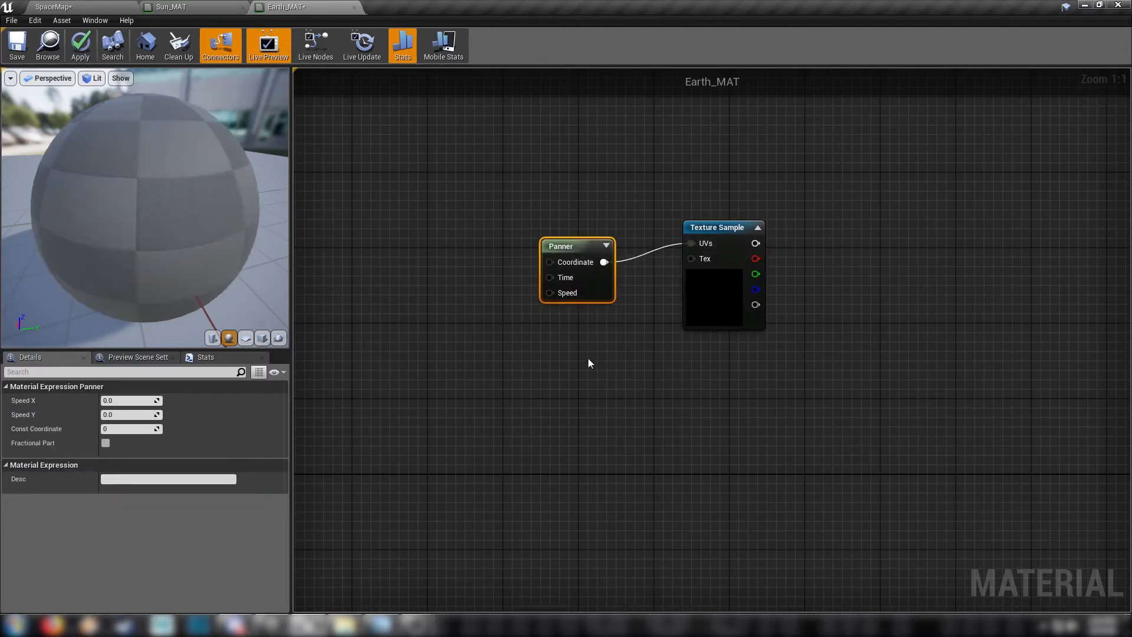
pyautogui.click(833, 220)
pyautogui.write('textu')
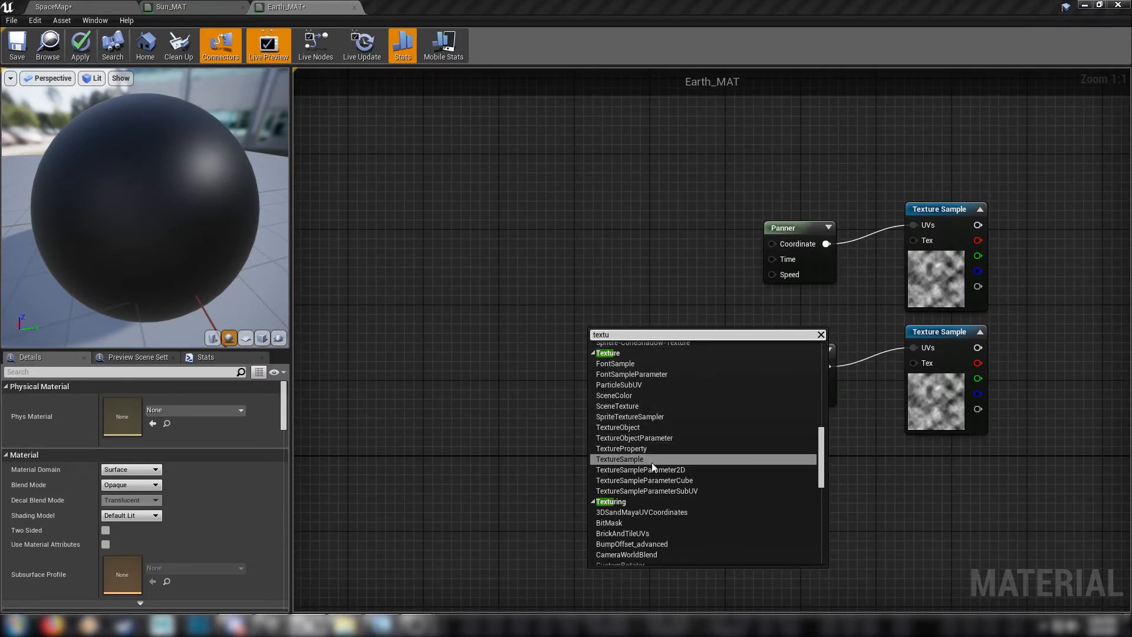
pyautogui.write('rec')
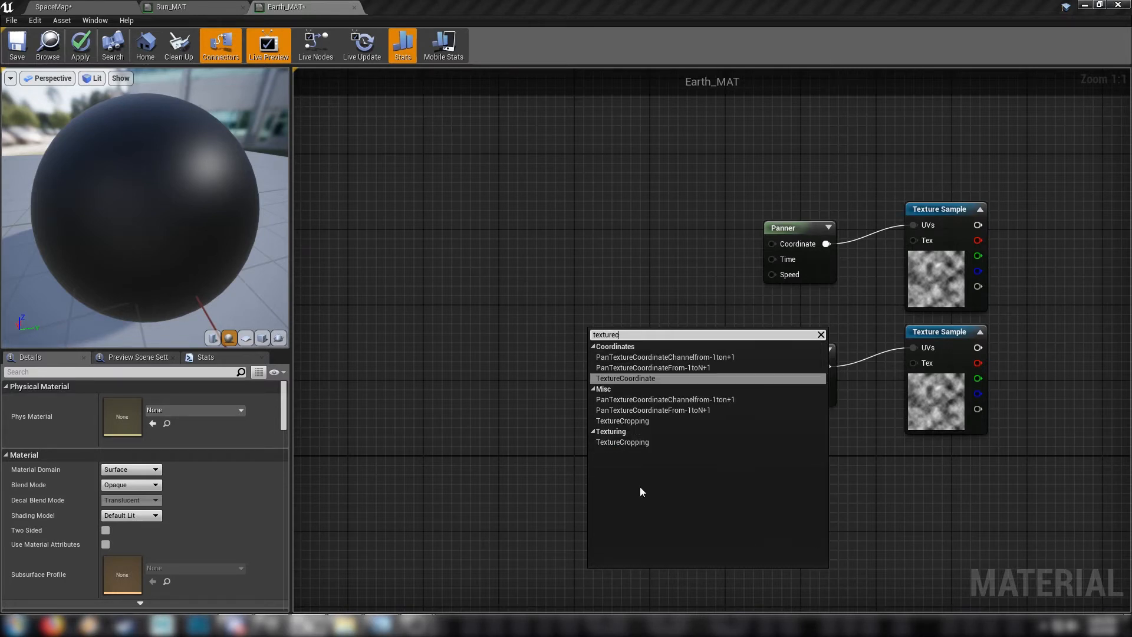
pyautogui.click(624, 377)
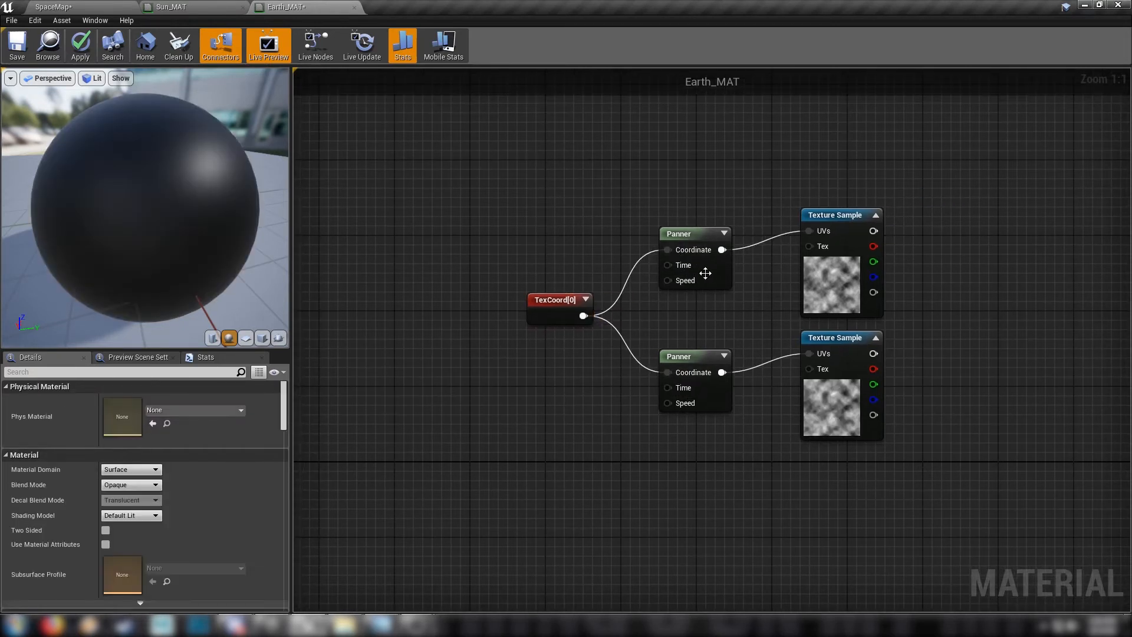
pyautogui.click(679, 233)
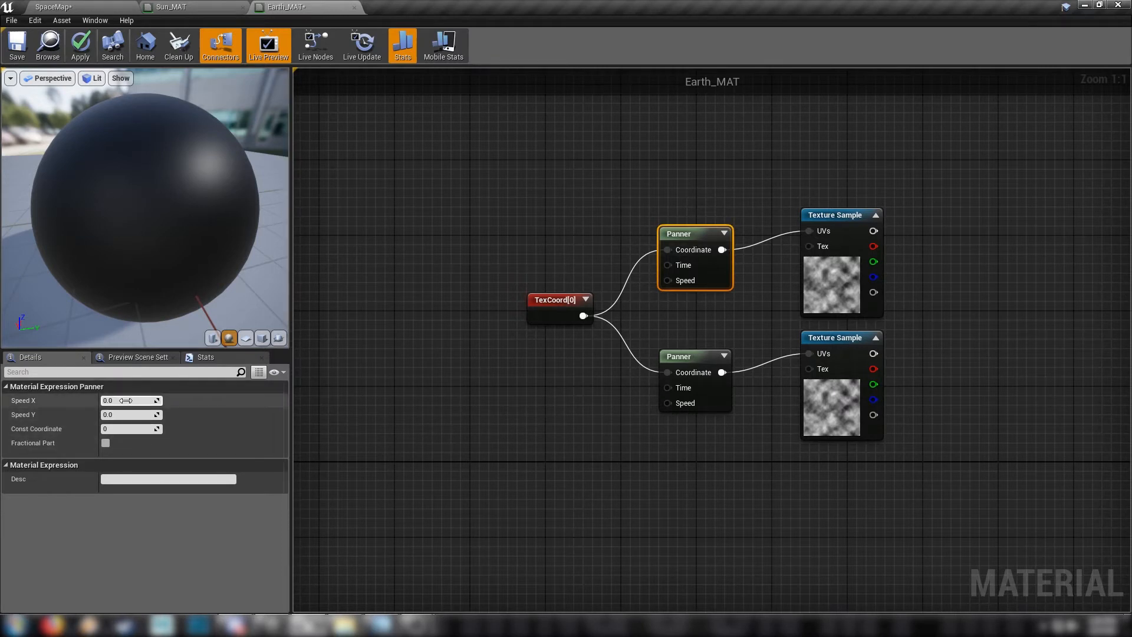
pyautogui.moveTo(131, 400); pyautogui.dragTo(124, 400)
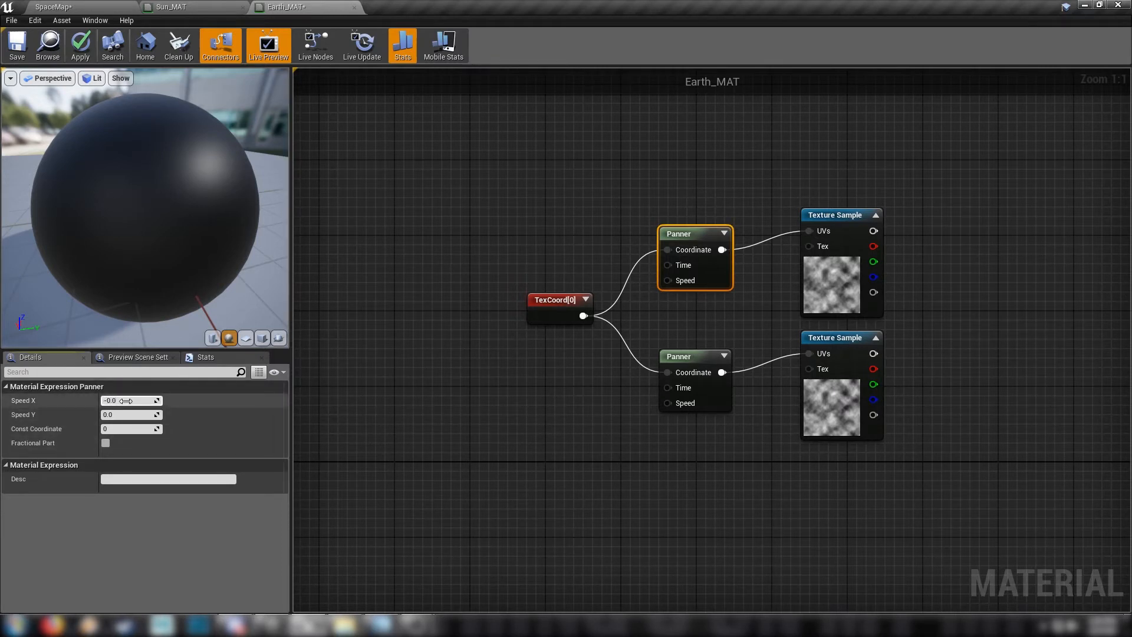
pyautogui.click(695, 356)
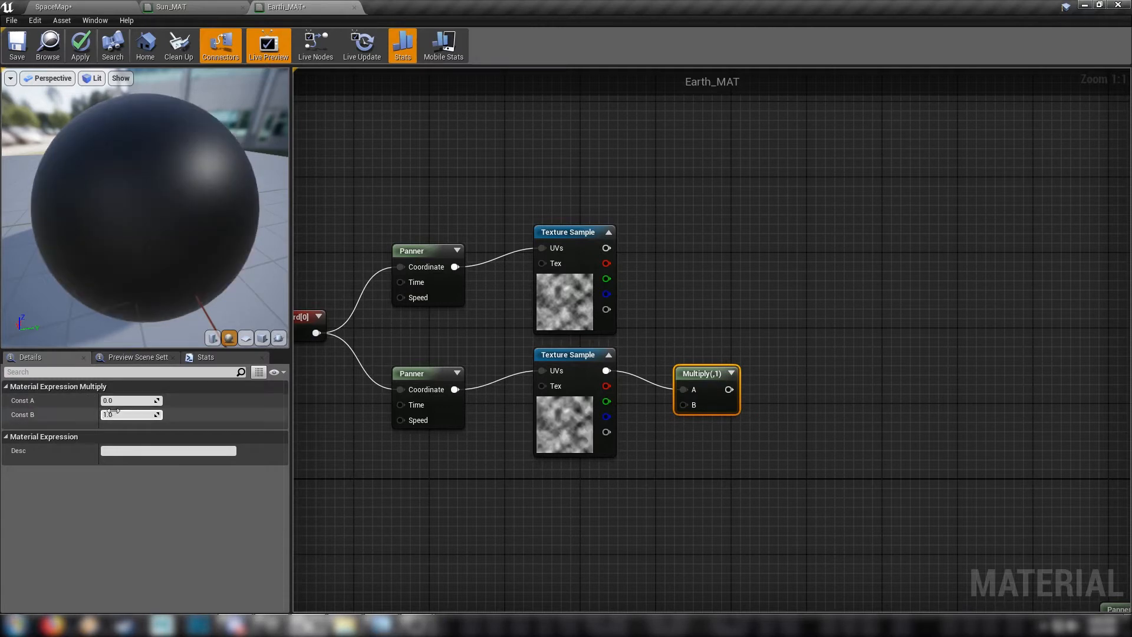
# Scale one cloud by a 0.25 Multiply, preview the combined clouds, and boost them with a Constant 5.
pyautogui.write('0.25')
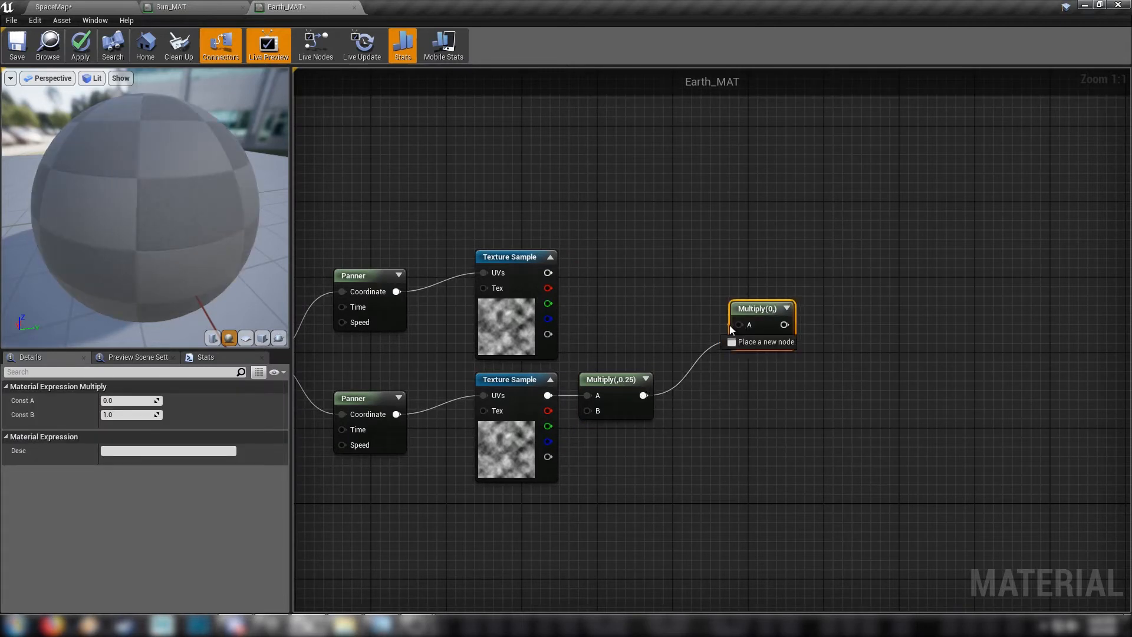
pyautogui.rightClick(755, 308)
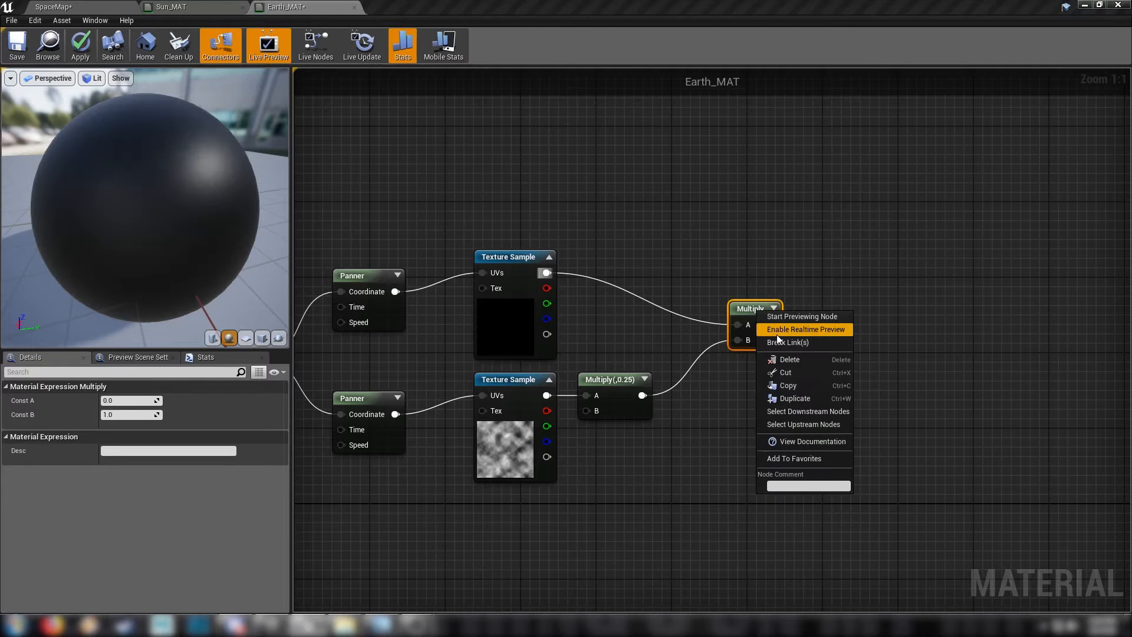
pyautogui.click(802, 316)
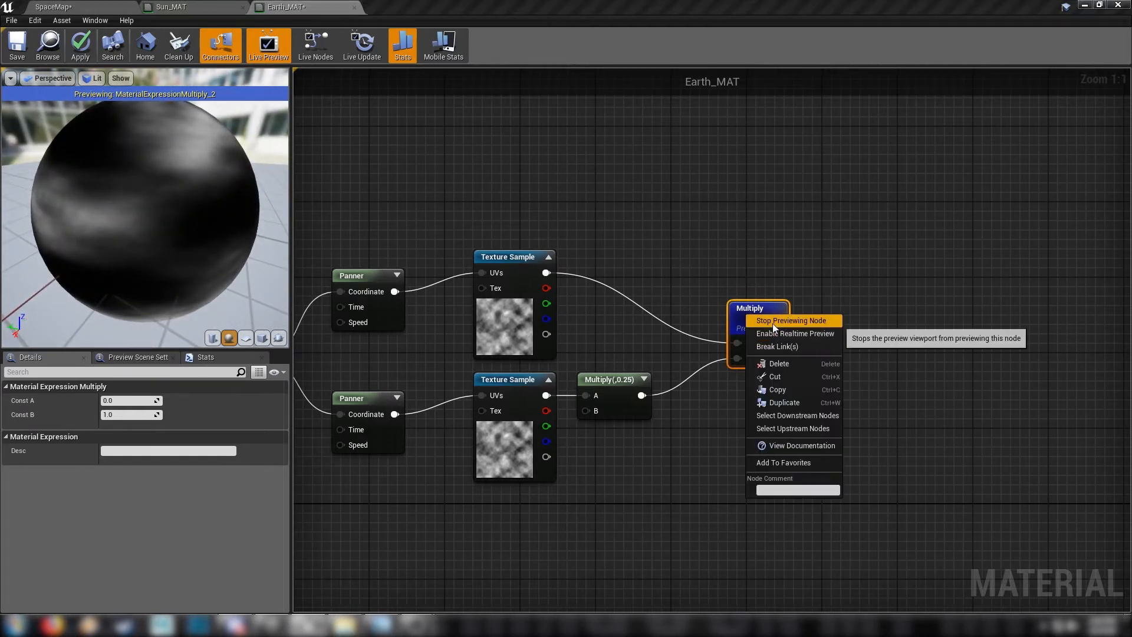
pyautogui.click(790, 321)
pyautogui.write('5')
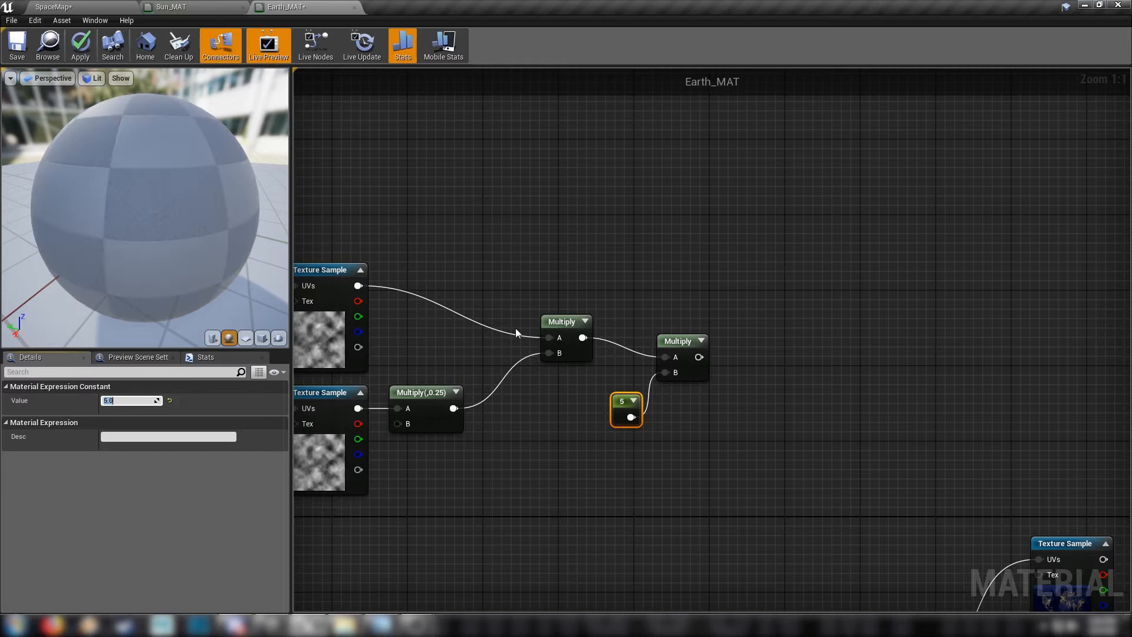
pyautogui.click(676, 341)
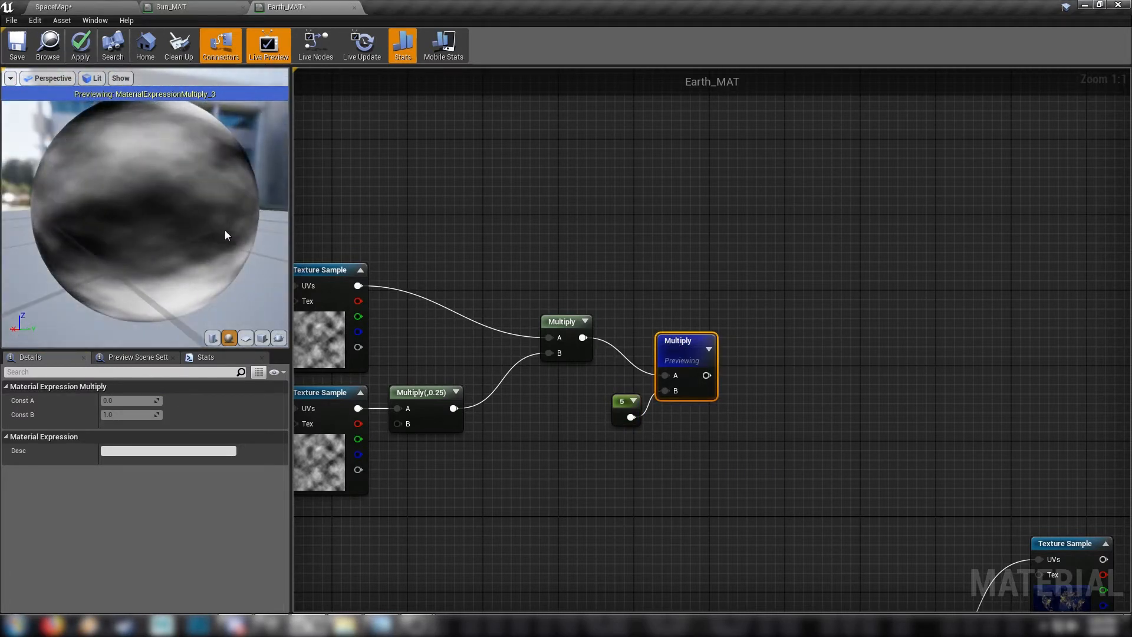
# Preview the boosted cloud Multiply and wire a 0.5 Constant into the texture-coordinate Multiply's B input.
pyautogui.rightClick(684, 339)
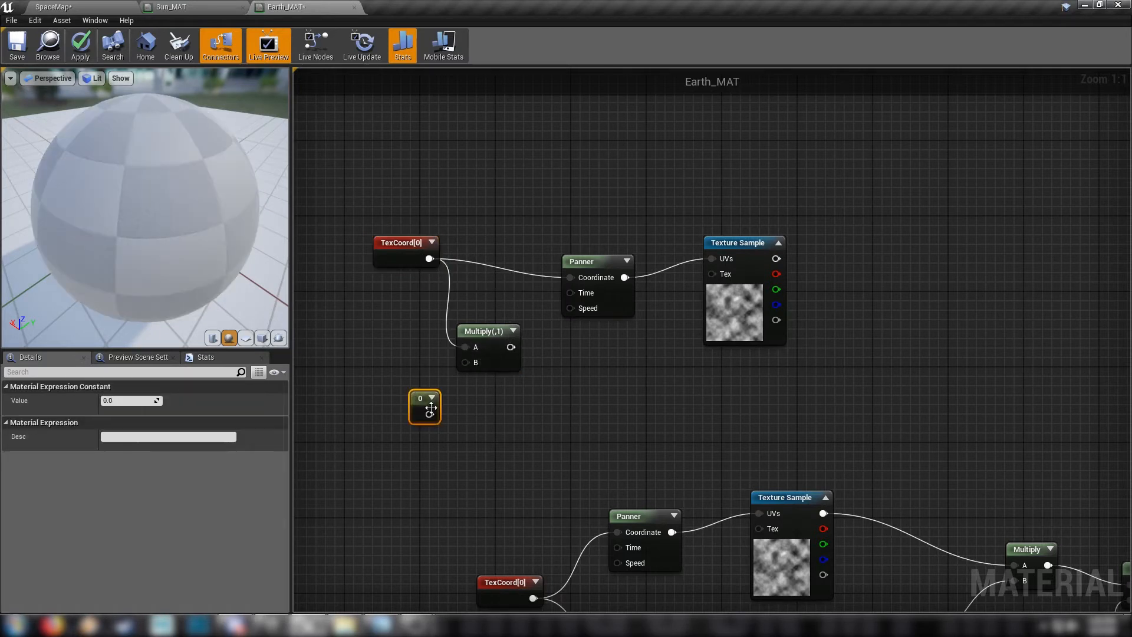
pyautogui.moveTo(429, 414); pyautogui.dragTo(498, 362)
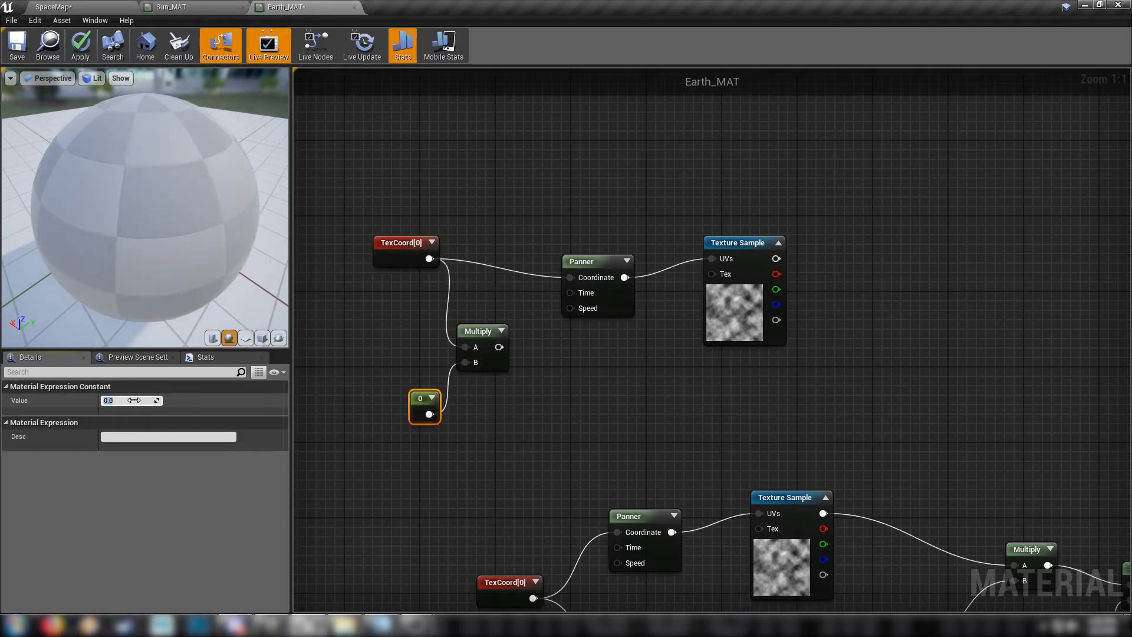
pyautogui.write('0.5')
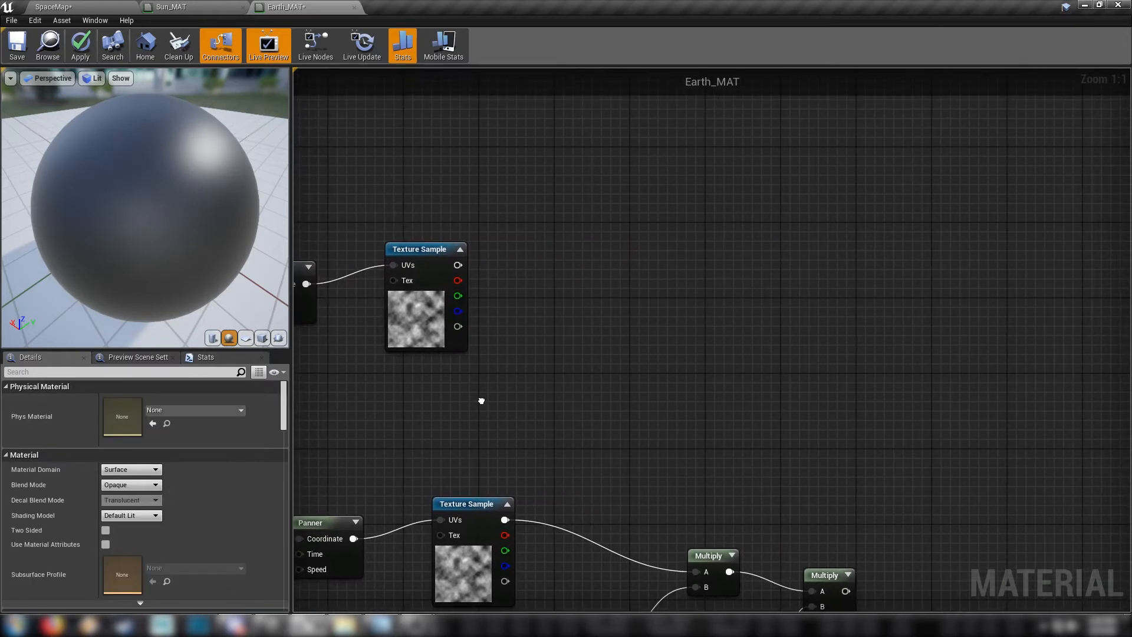
# Raise the top cloud texture to a Power of 2 and Subtract the ×5 cloud mix from it.
pyautogui.moveTo(425, 248); pyautogui.dragTo(407, 267)
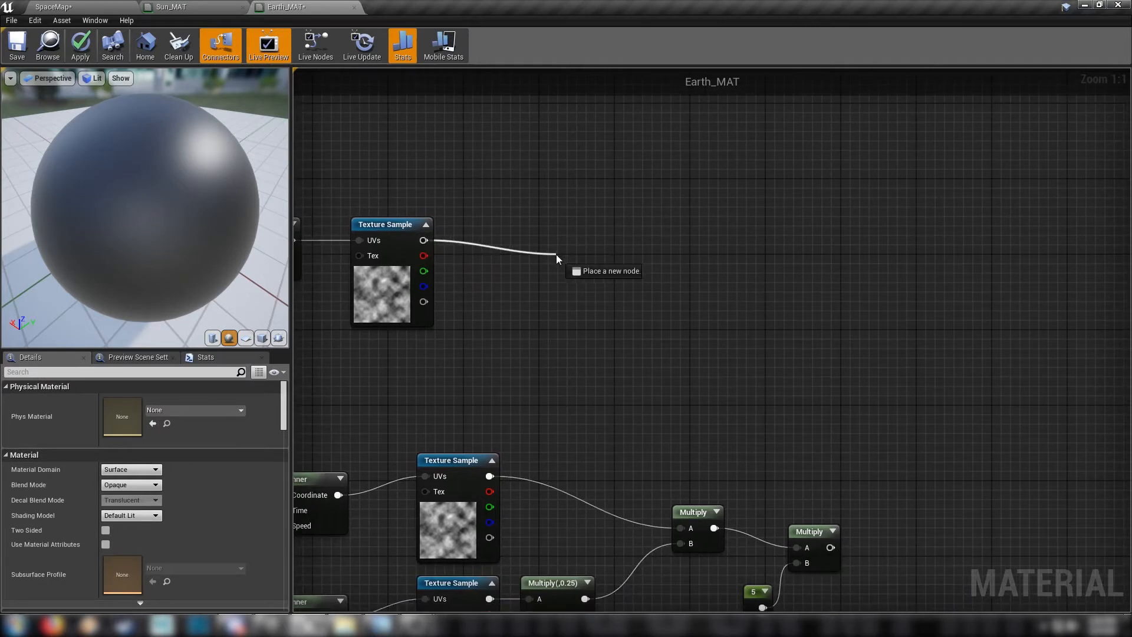
pyautogui.click(573, 281)
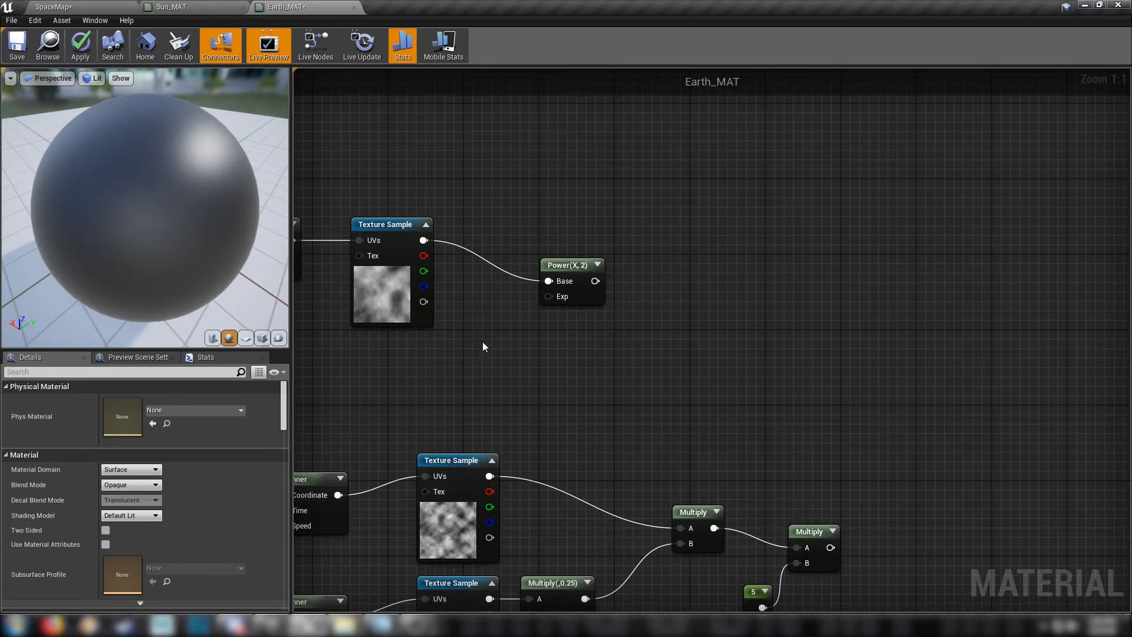
pyautogui.click(493, 359)
pyautogui.write('sub')
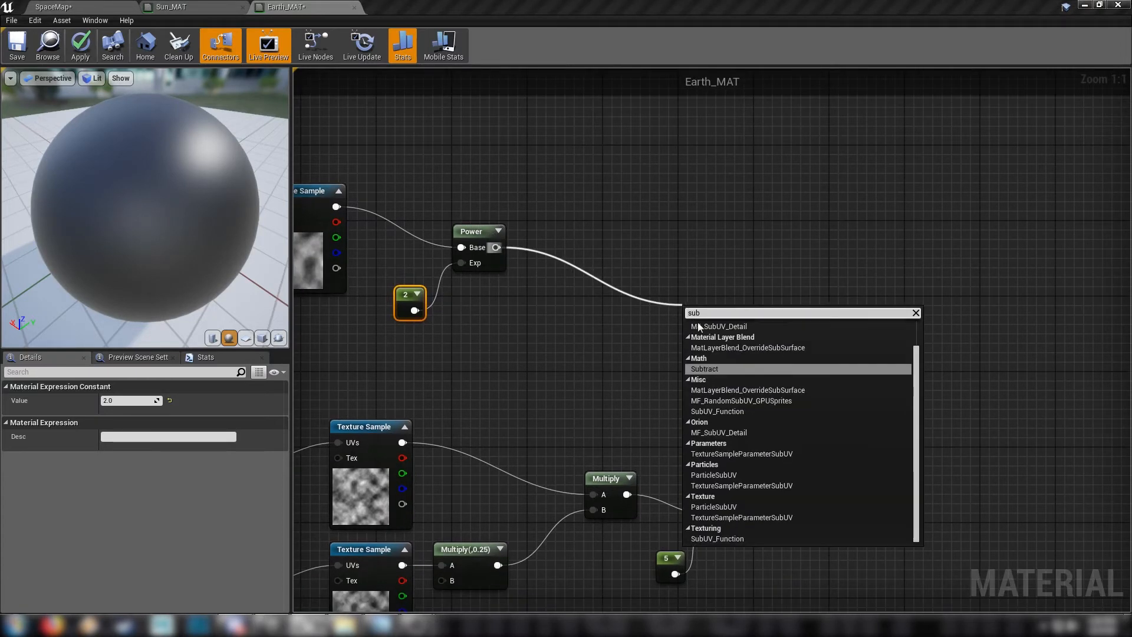
pyautogui.click(704, 369)
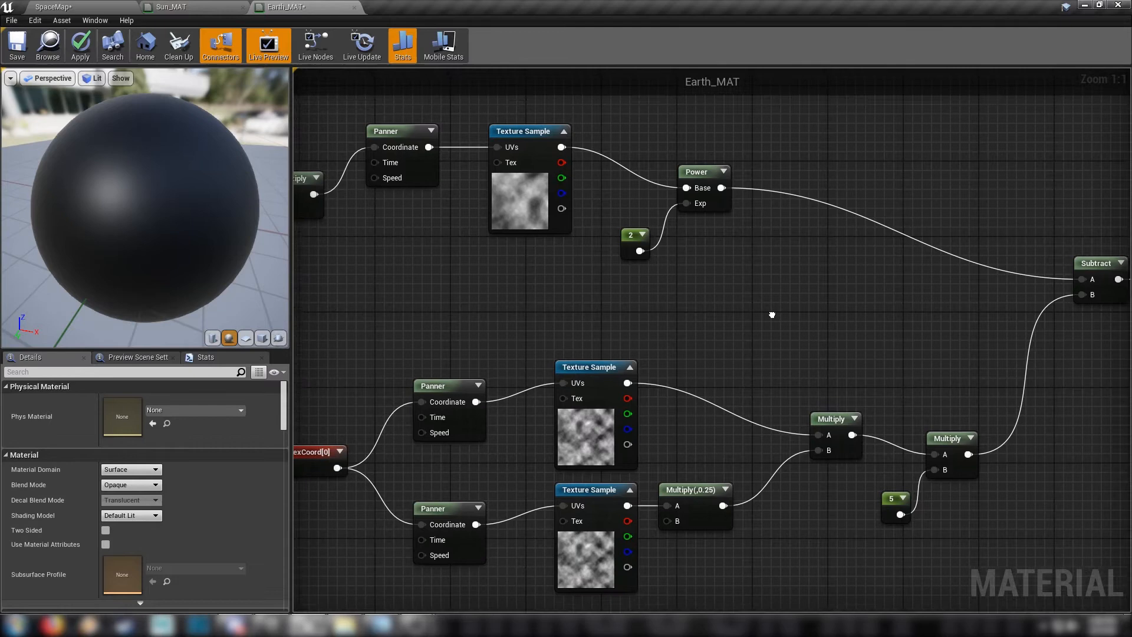
pyautogui.scroll(-3)
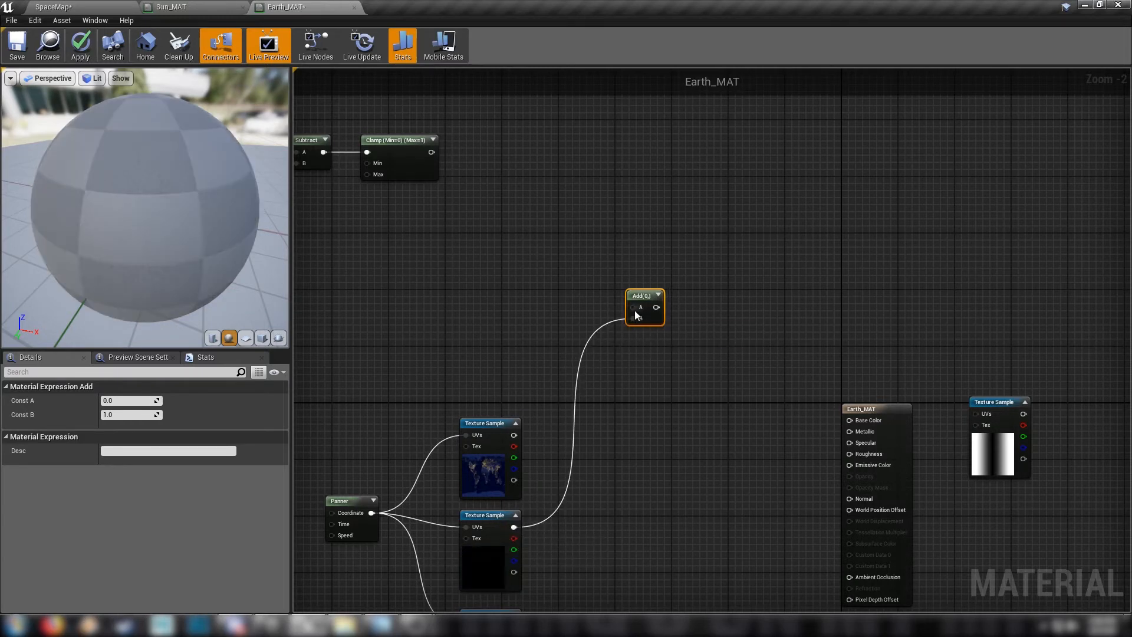
# Preview the Add node on the sphere and insert a Desaturation between the Clamp and Add input A.
pyautogui.rightClick(643, 303)
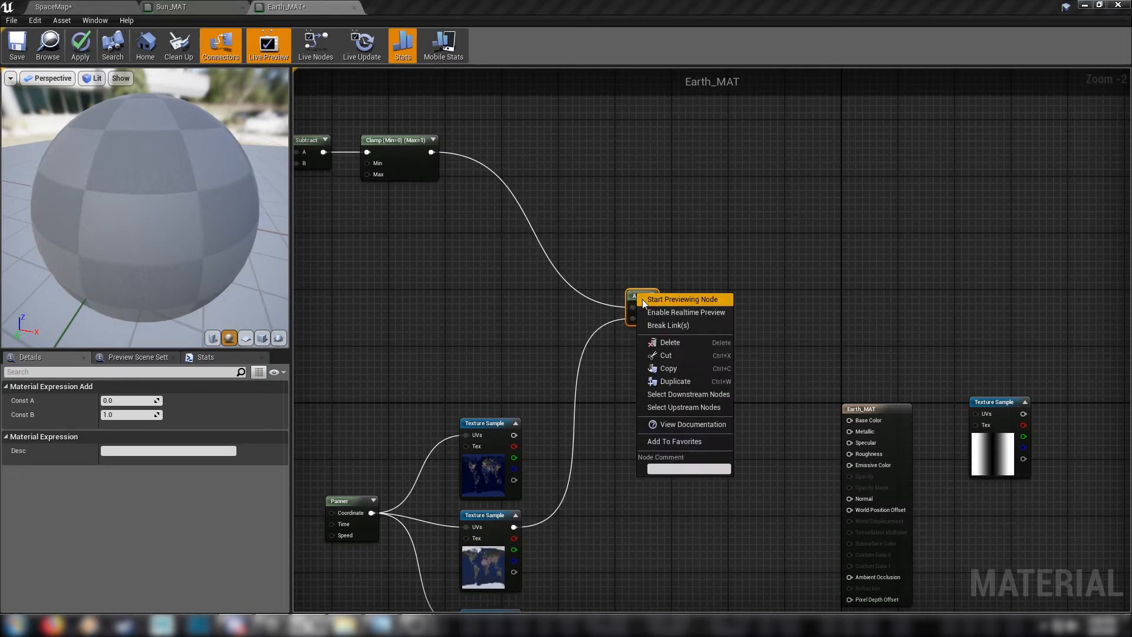
pyautogui.click(683, 298)
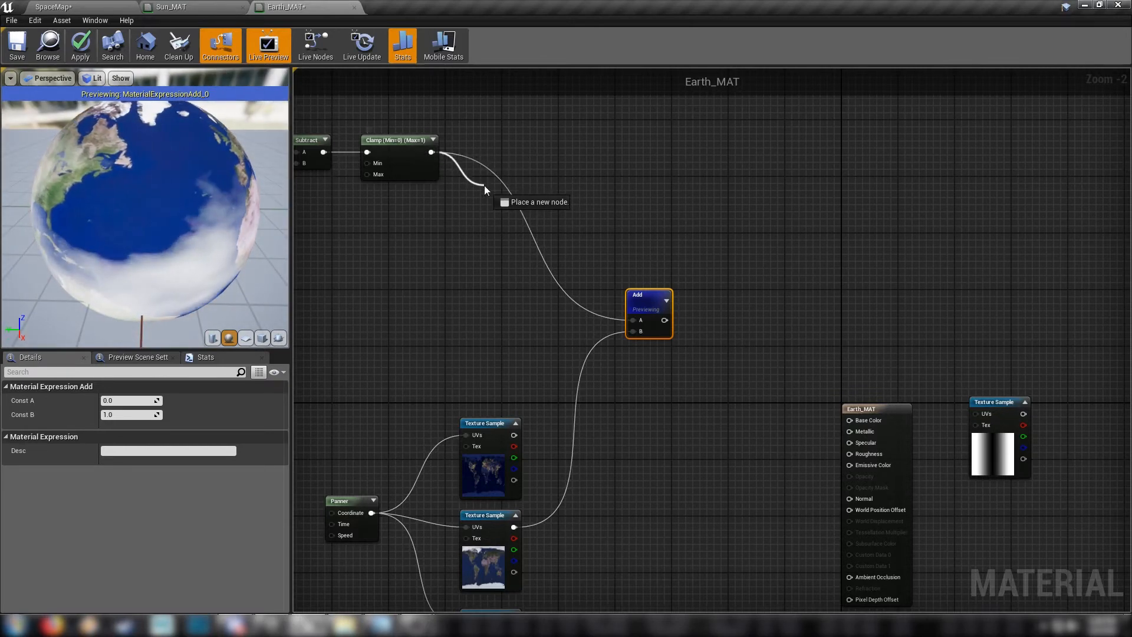
pyautogui.click(485, 190)
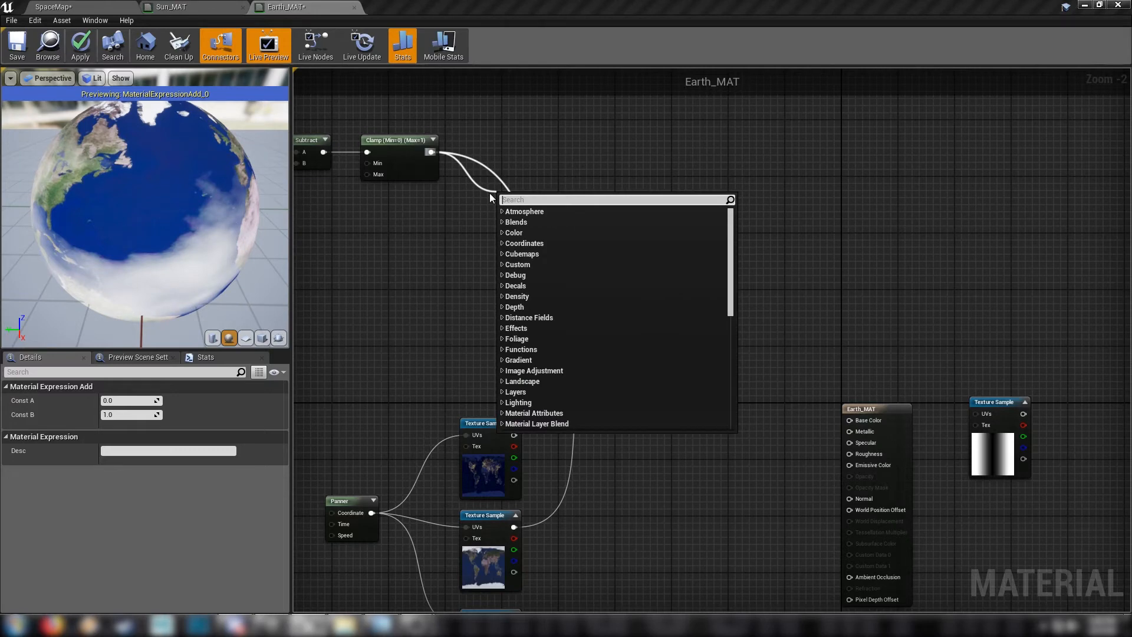
pyautogui.click(524, 198)
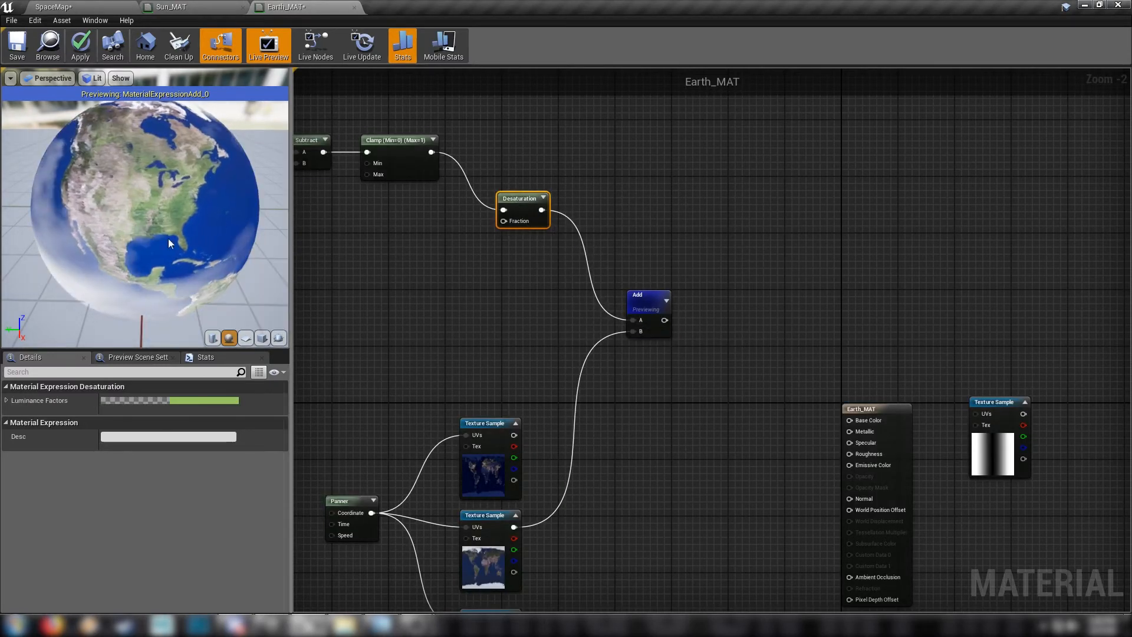
pyautogui.moveTo(170, 243); pyautogui.dragTo(83, 250)
pyautogui.write('Fresnel Power')
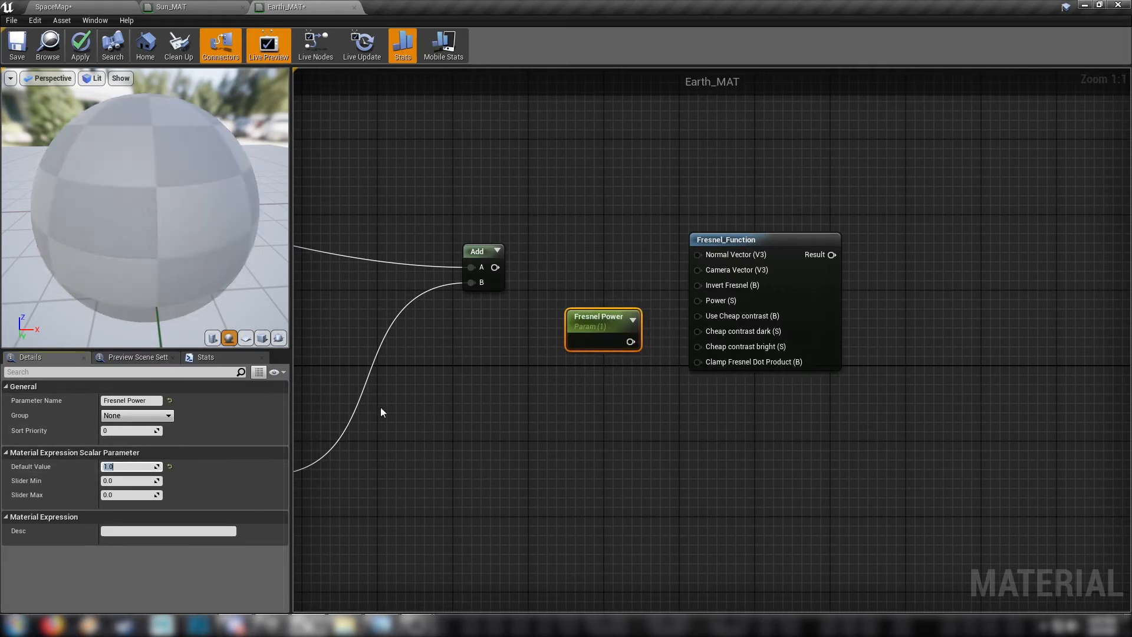
# Give Fresnel Power a default of 2.5 and add a CameraVectorWS node for Fresnel_Function.
pyautogui.write('2')
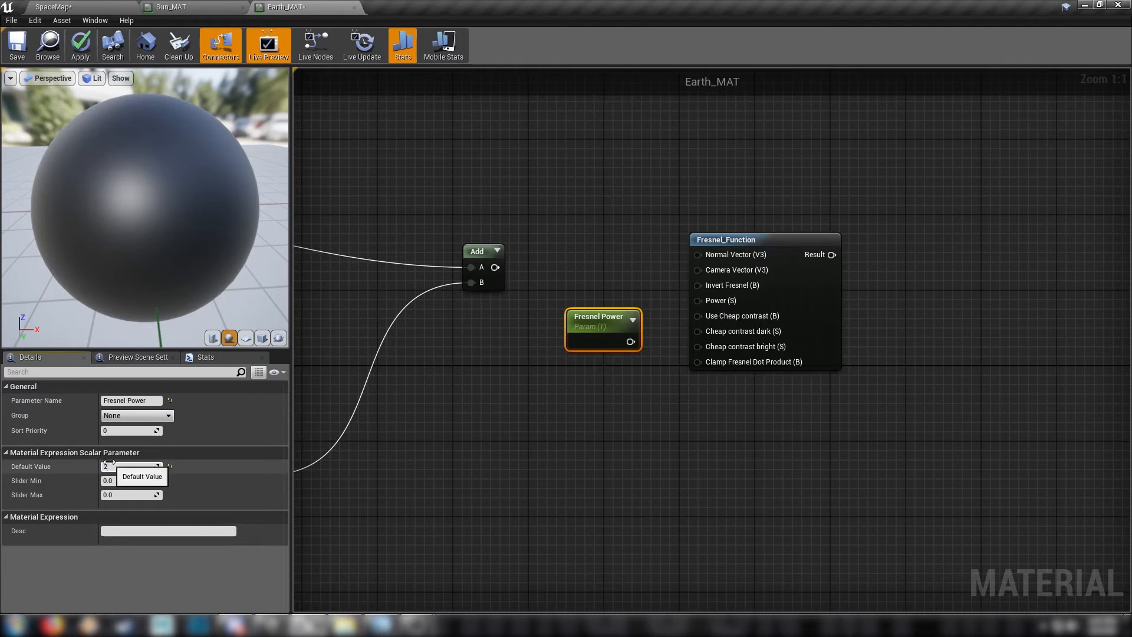
pyautogui.write('2.5')
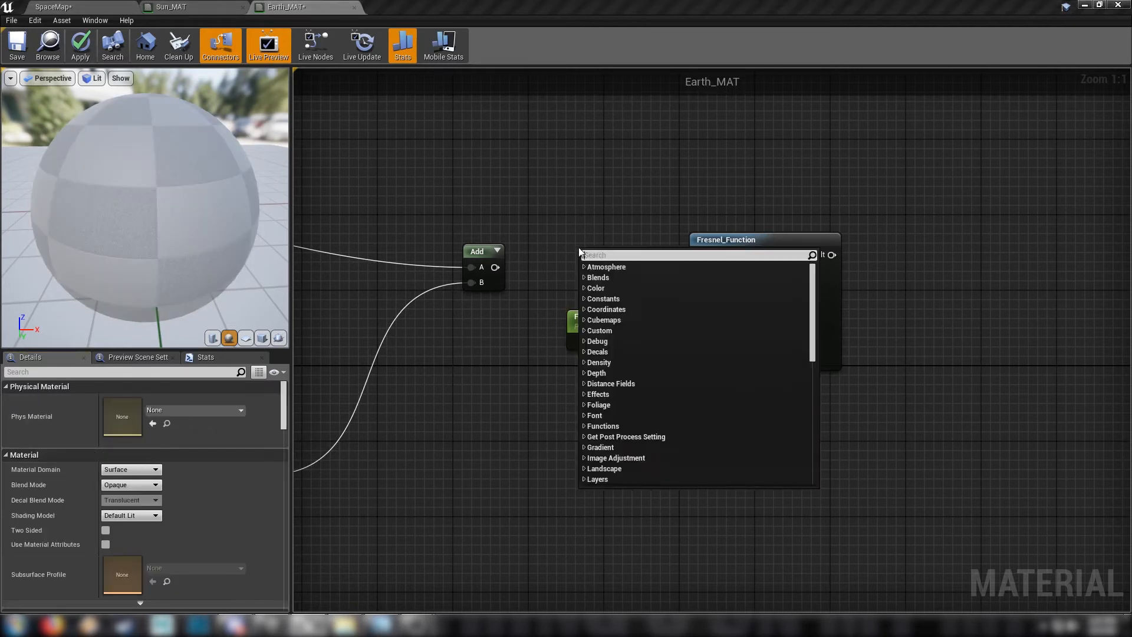
pyautogui.write('camera')
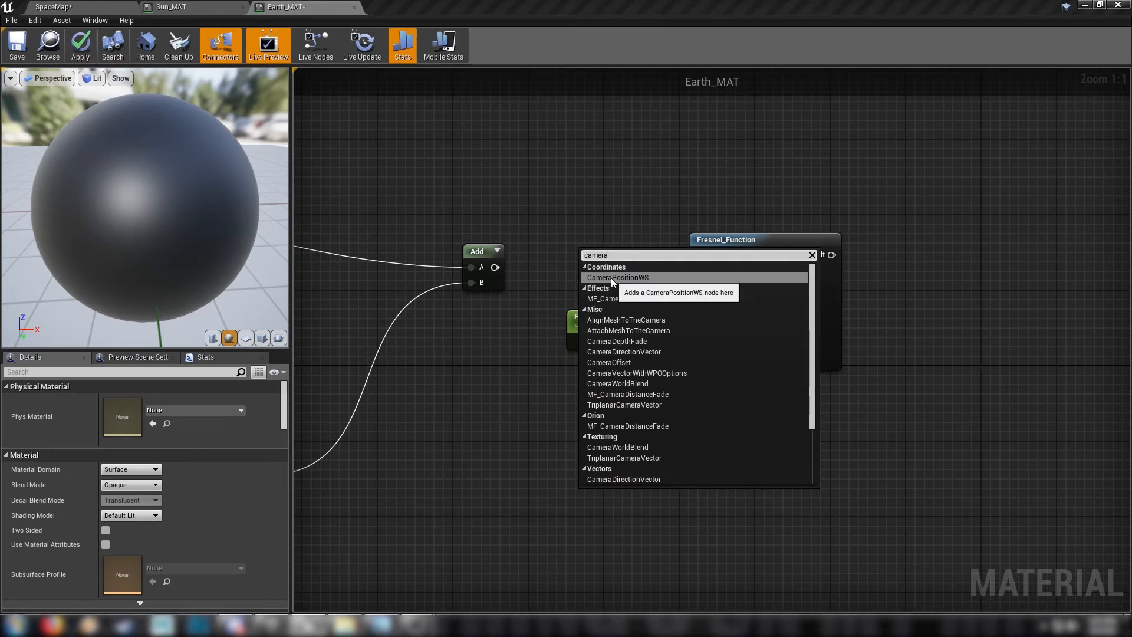
pyautogui.moveTo(617, 383)
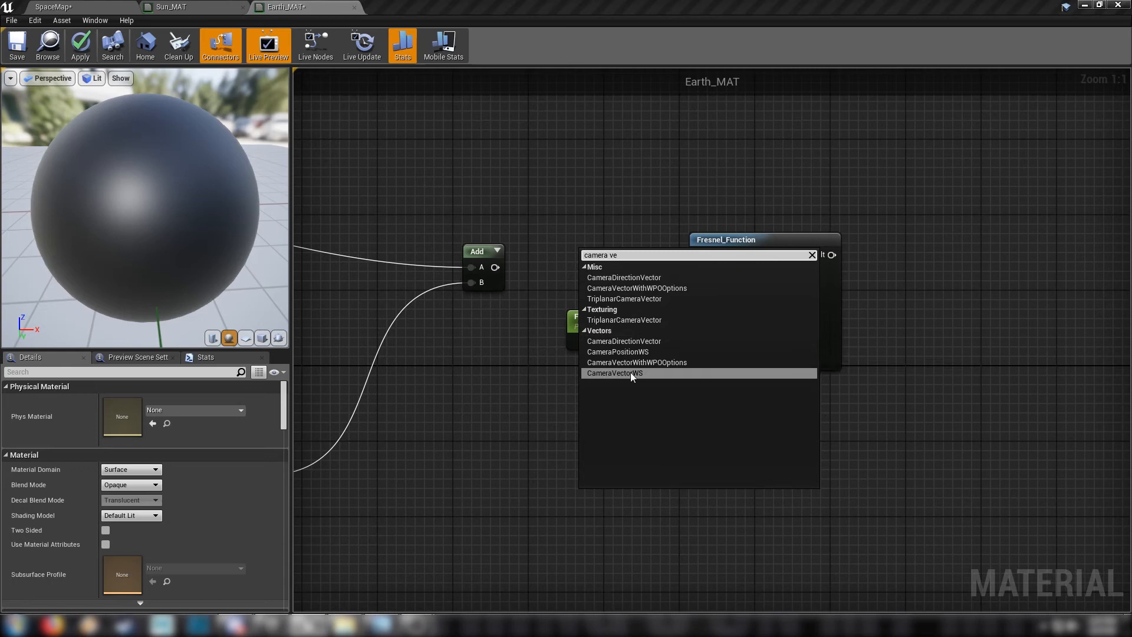
pyautogui.click(614, 374)
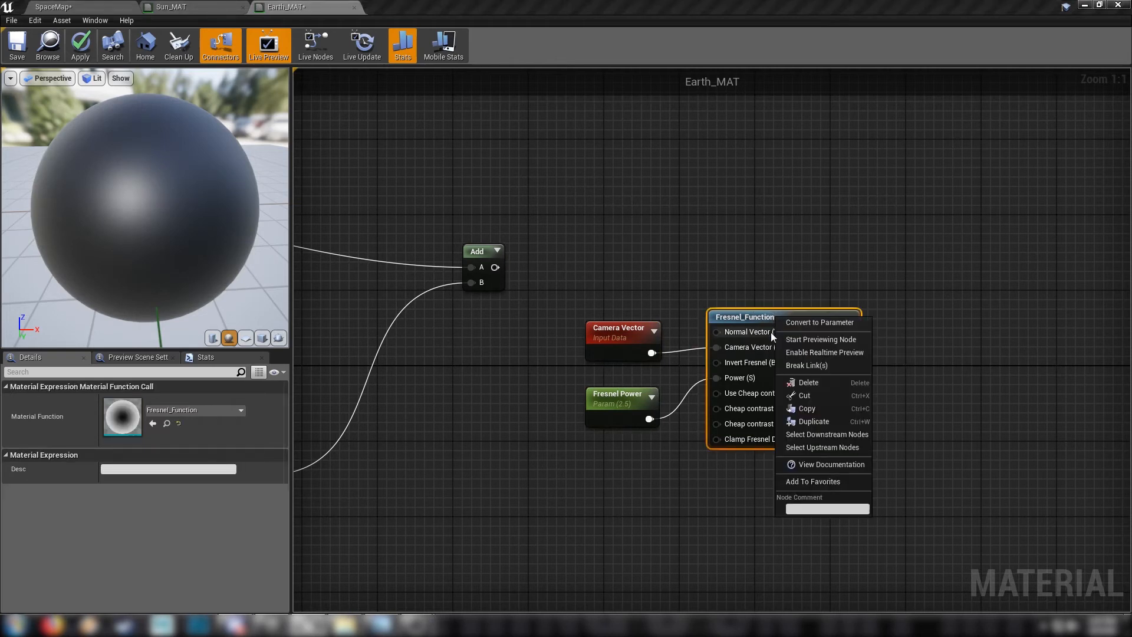
# Preview the Fresnel_Function result, stop previewing, and wire it into the Lerp alpha.
pyautogui.click(821, 339)
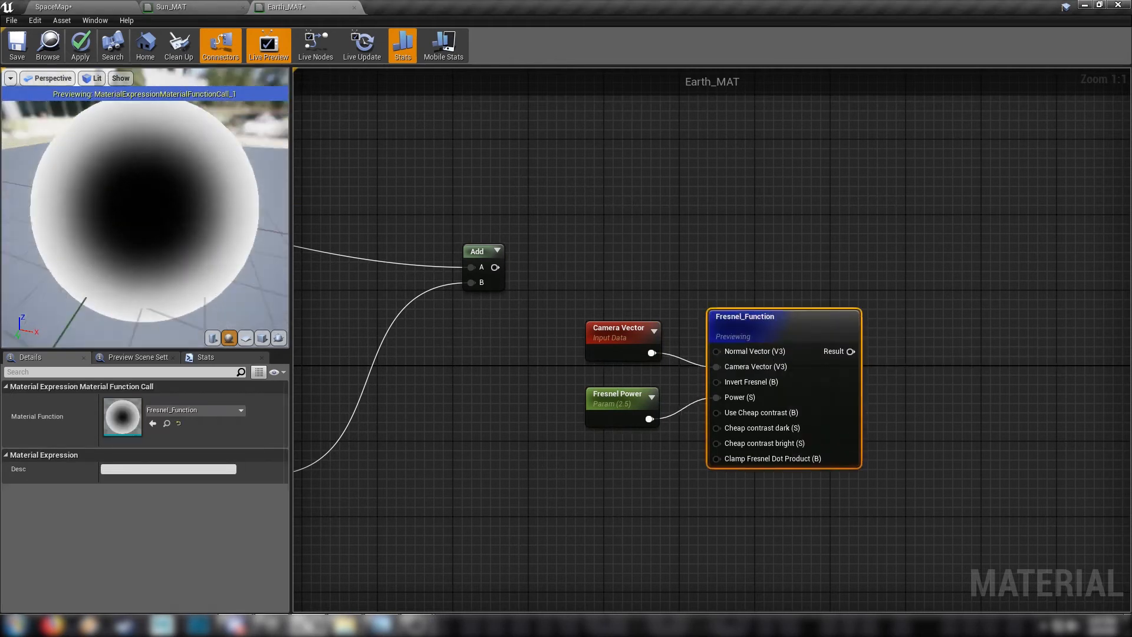
pyautogui.rightClick(765, 317)
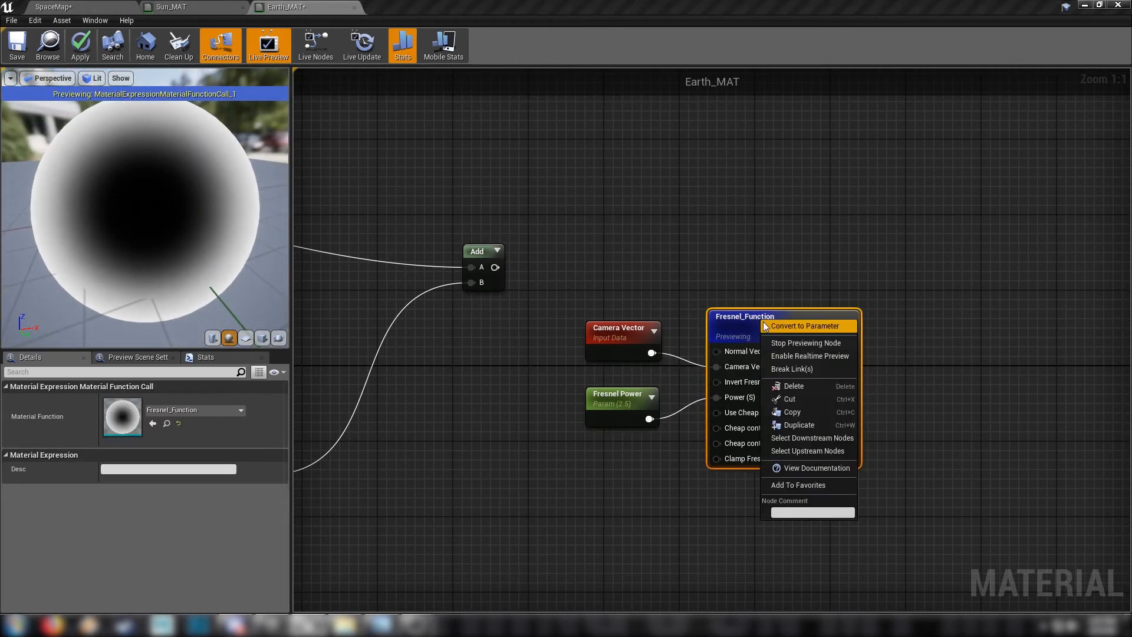
pyautogui.click(805, 342)
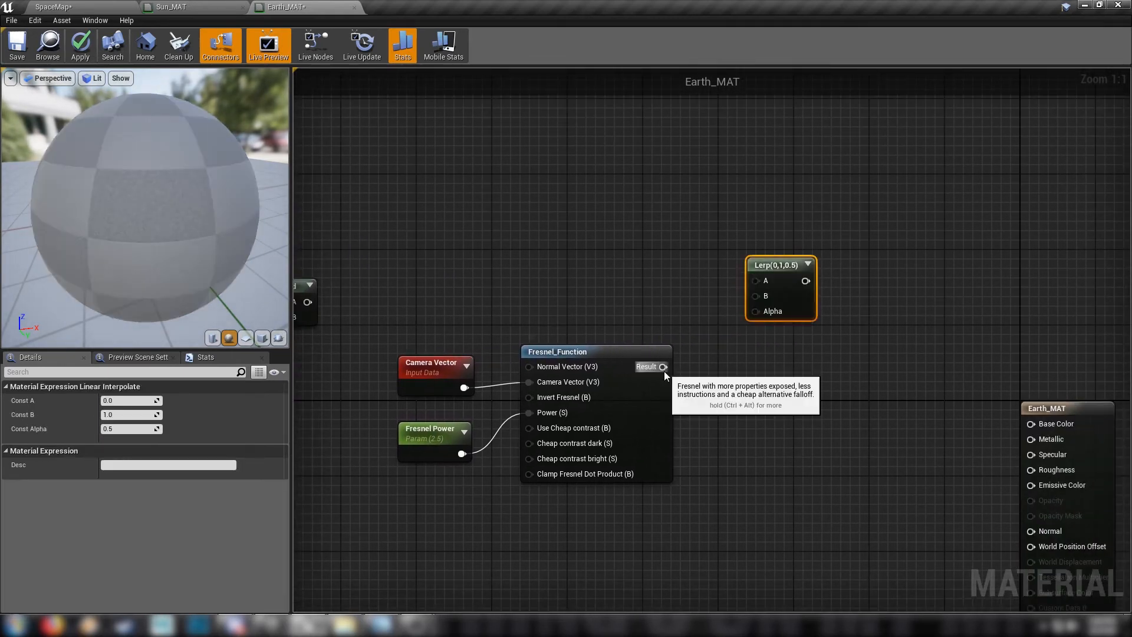
pyautogui.moveTo(661, 367); pyautogui.dragTo(744, 422)
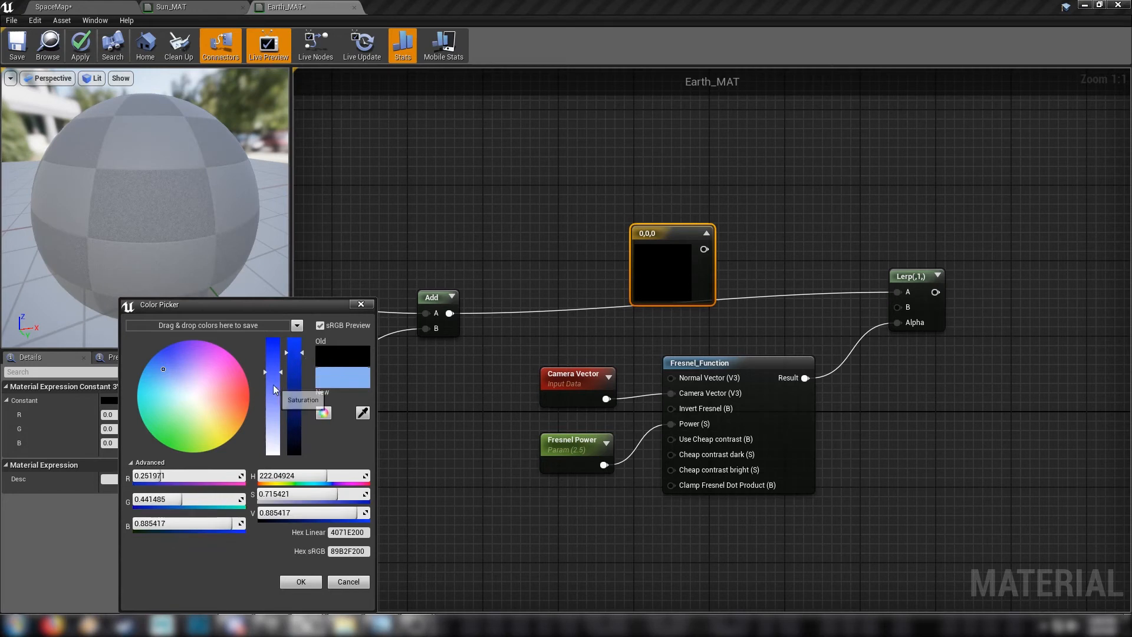
# Pick a saturated light-blue Constant3Vector colour for the edge glow.
pyautogui.moveTo(162, 369); pyautogui.dragTo(159, 365)
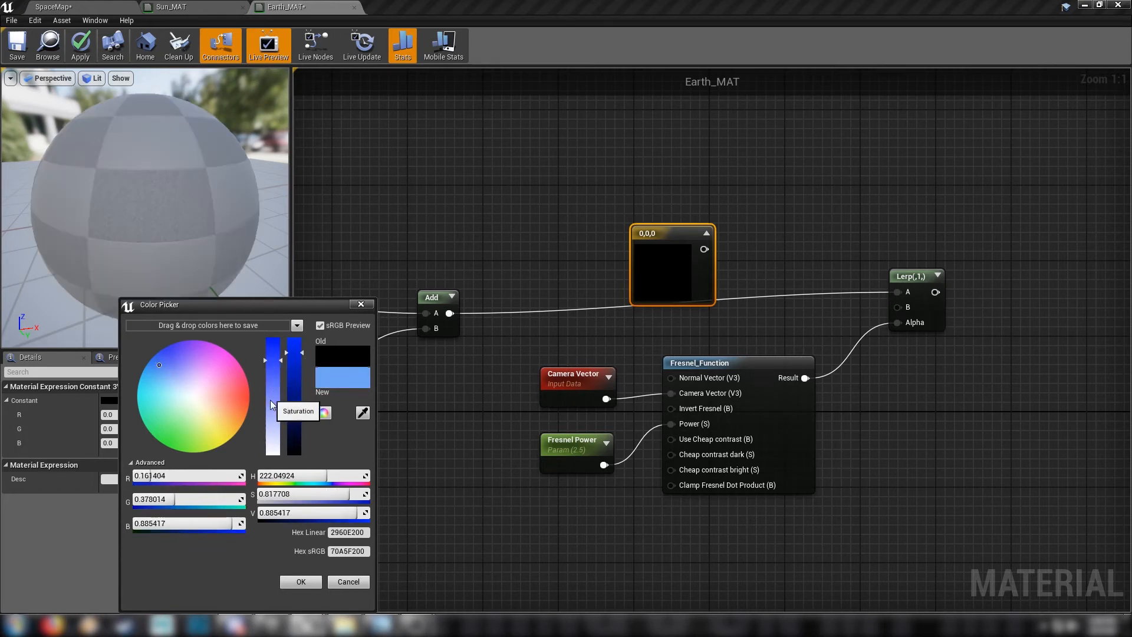
pyautogui.click(301, 582)
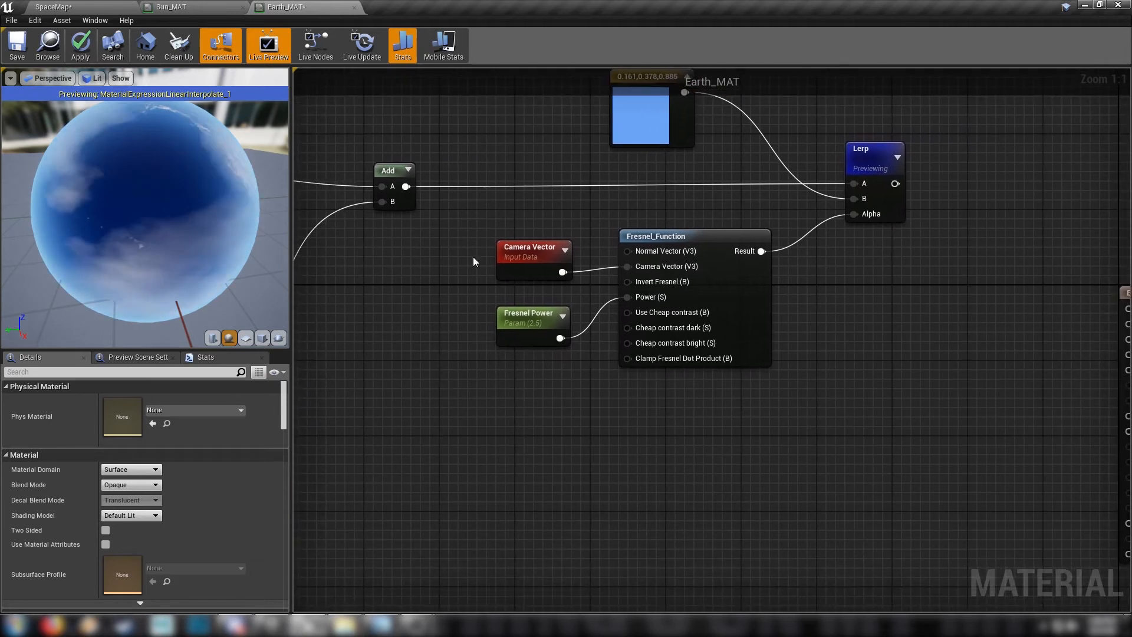
pyautogui.click(870, 150)
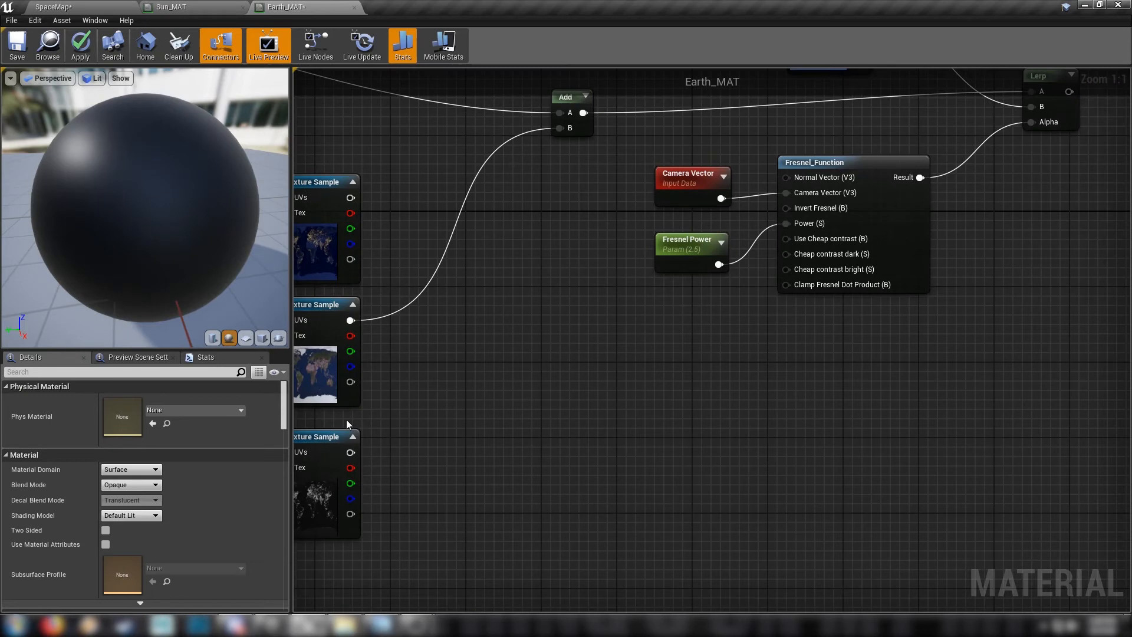
# Route a texture through a 1-x node and feed the masked Fresnel into the Lerp alpha.
pyautogui.moveTo(351, 320); pyautogui.dragTo(610, 371)
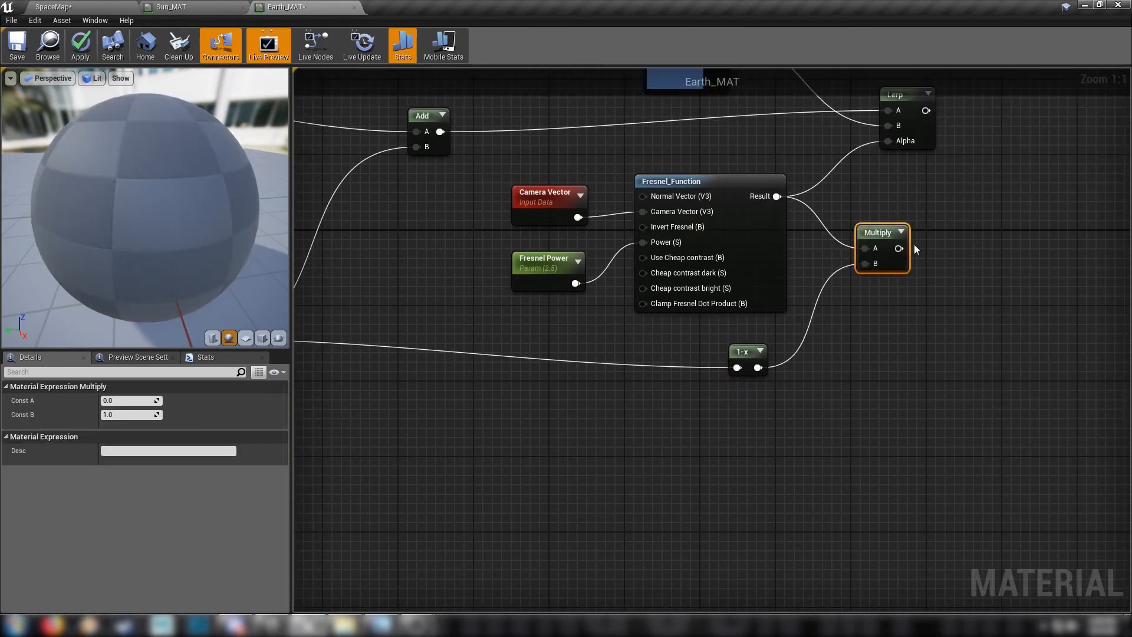
pyautogui.moveTo(882, 247); pyautogui.dragTo(876, 242)
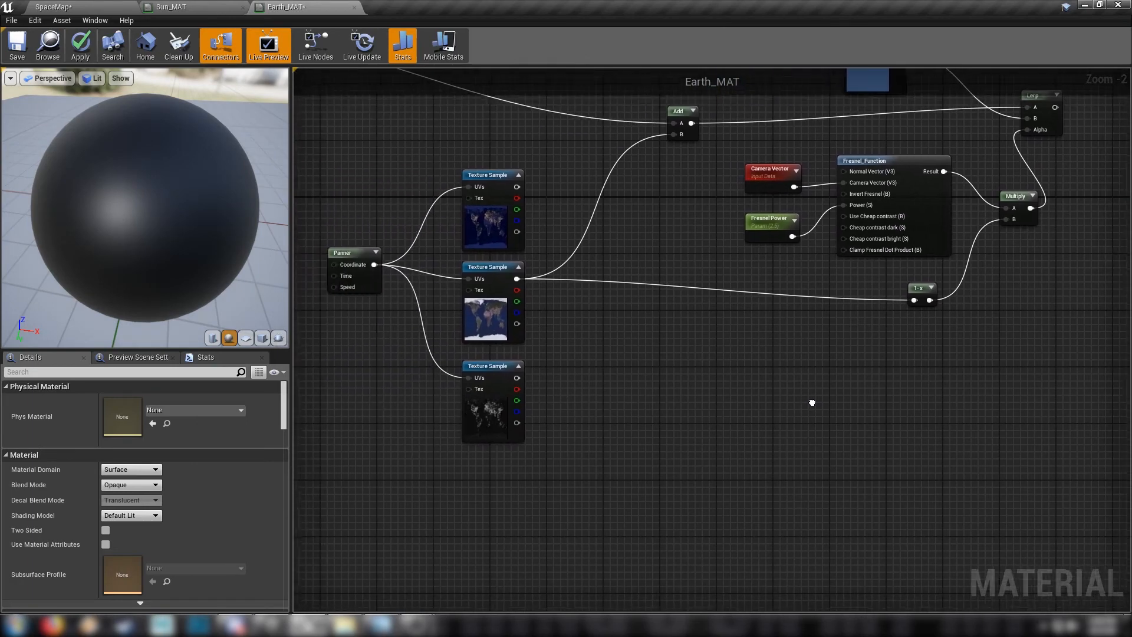
pyautogui.moveTo(811, 402); pyautogui.dragTo(686, 375)
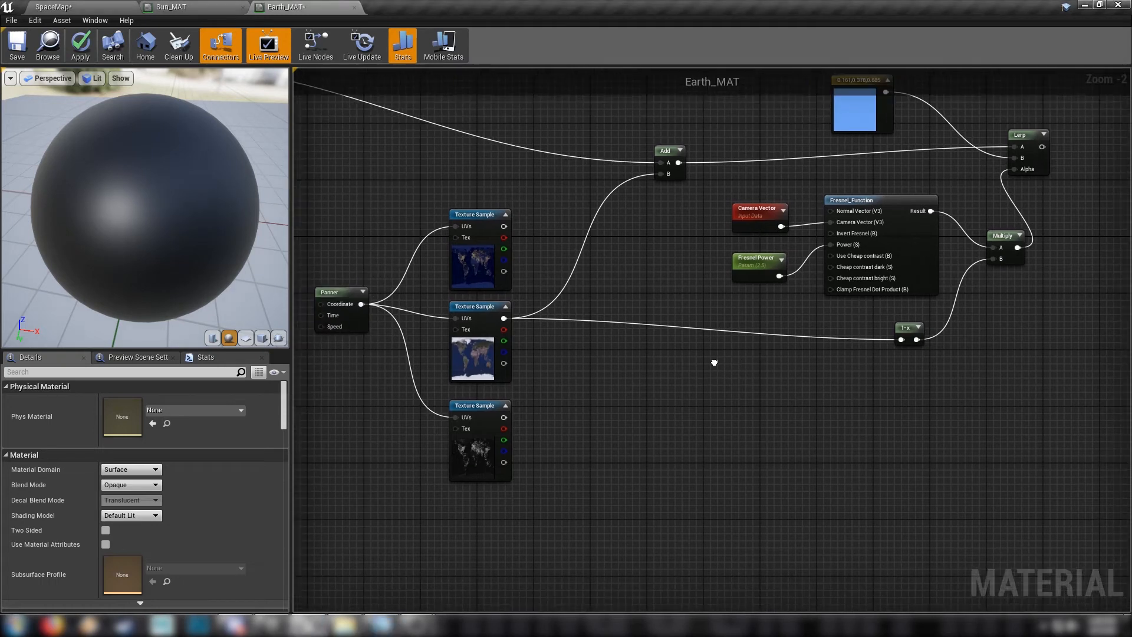
# Convert the colour constant into a vector parameter named 'Lights Color', set to white.
pyautogui.rightClick(698, 487)
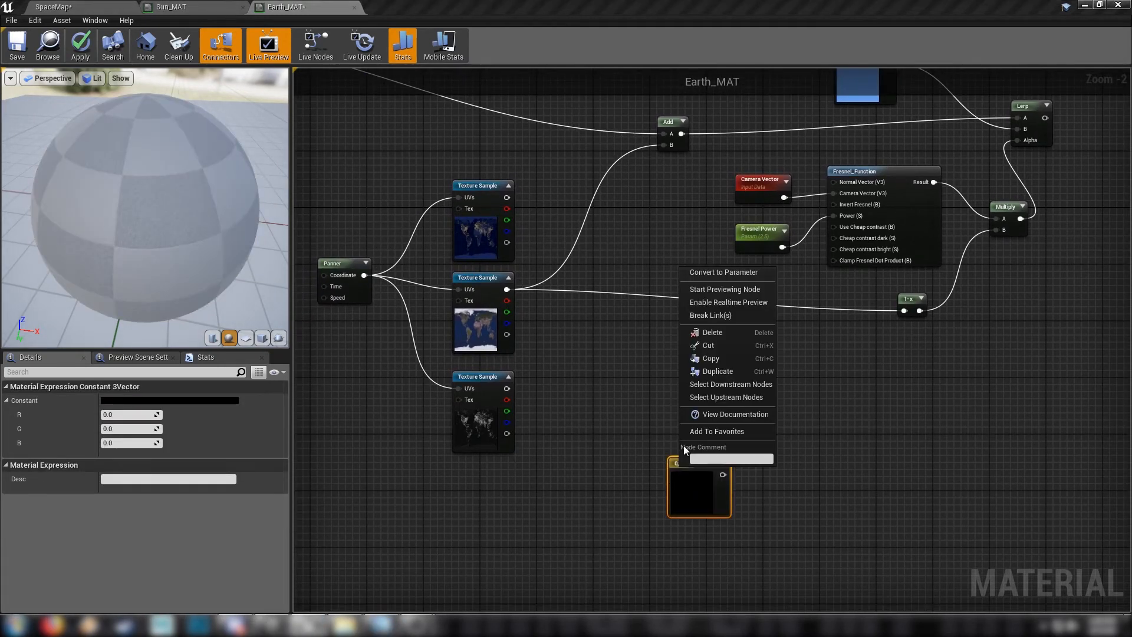
pyautogui.click(723, 273)
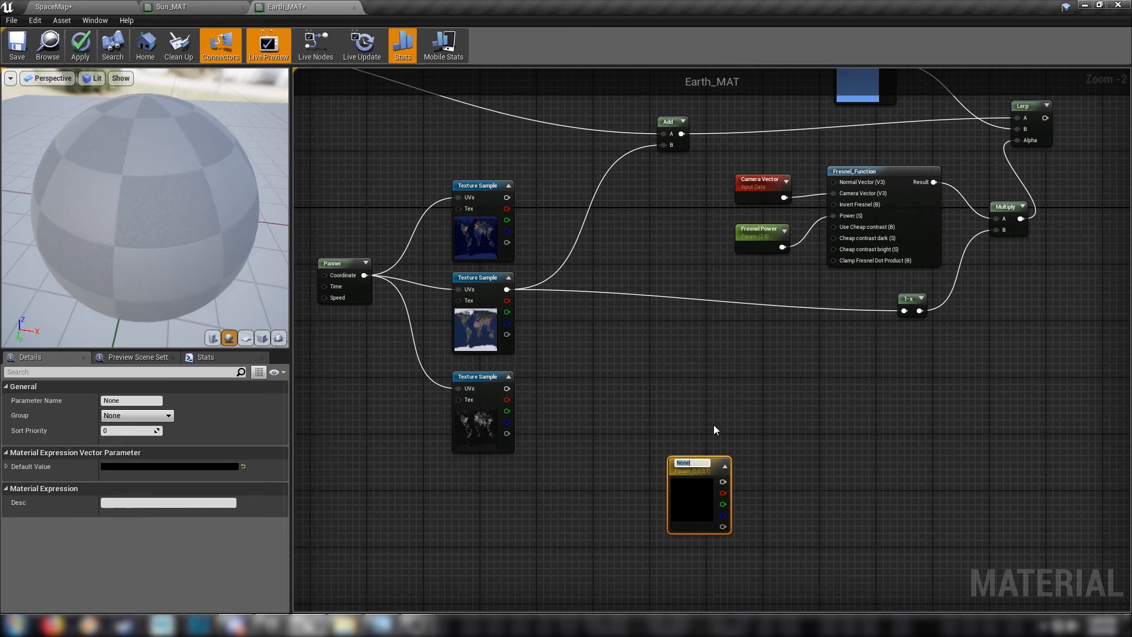
pyautogui.write('Light')
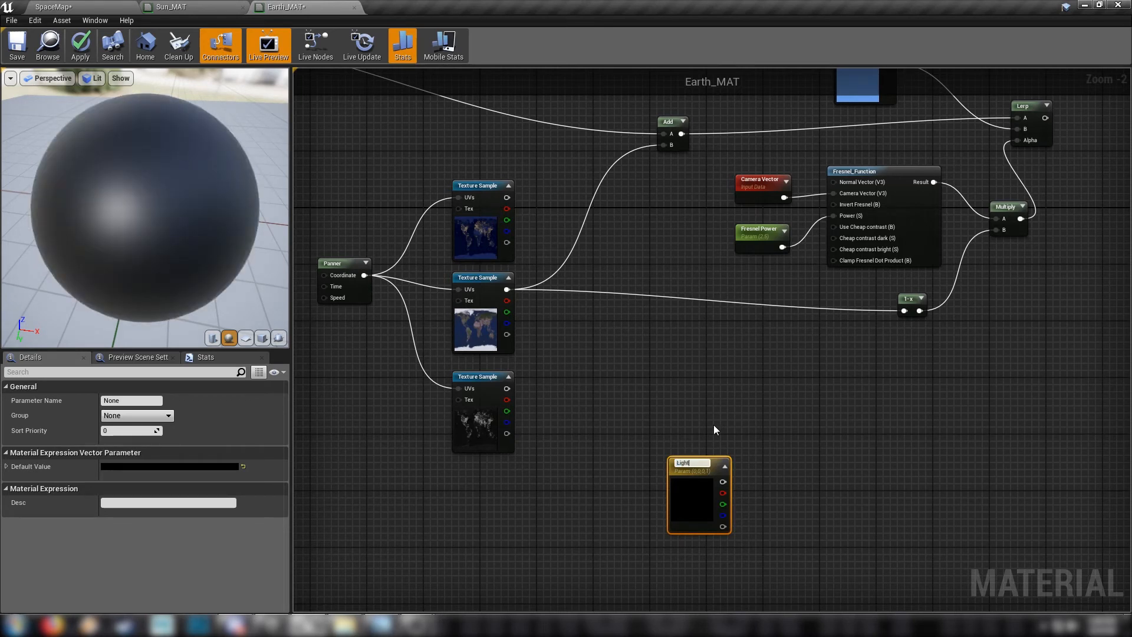
pyautogui.write('Lights Color')
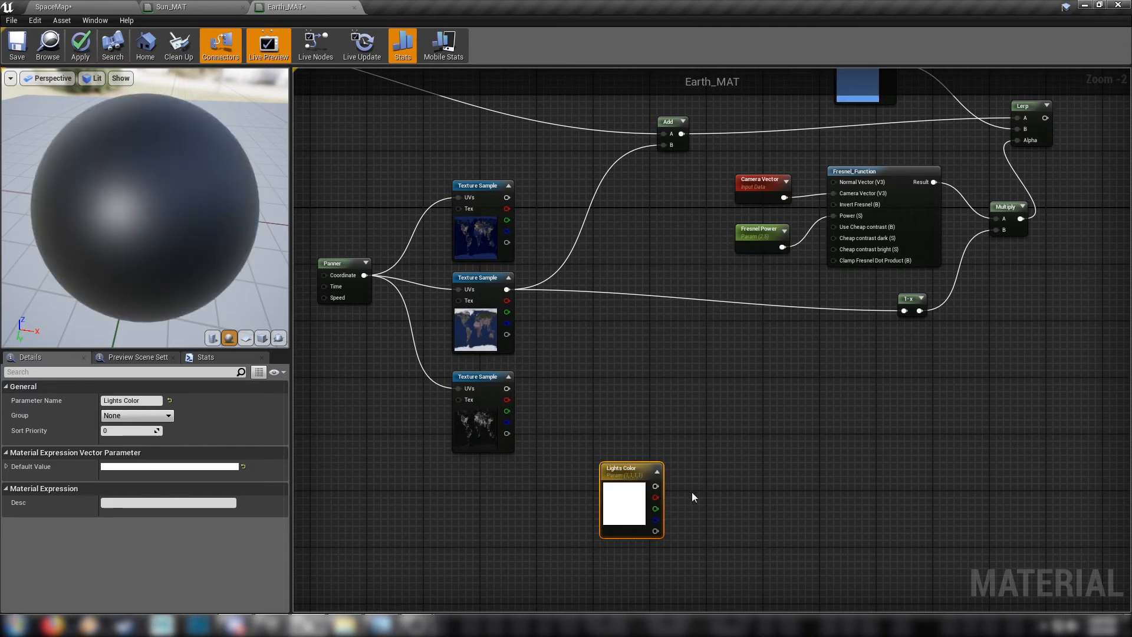
# Multiply Lights Color by a new 'Lights Glow' scalar parameter defaulting to 1.0.
pyautogui.moveTo(655, 484); pyautogui.dragTo(772, 466)
pyautogui.write('Lights Glow')
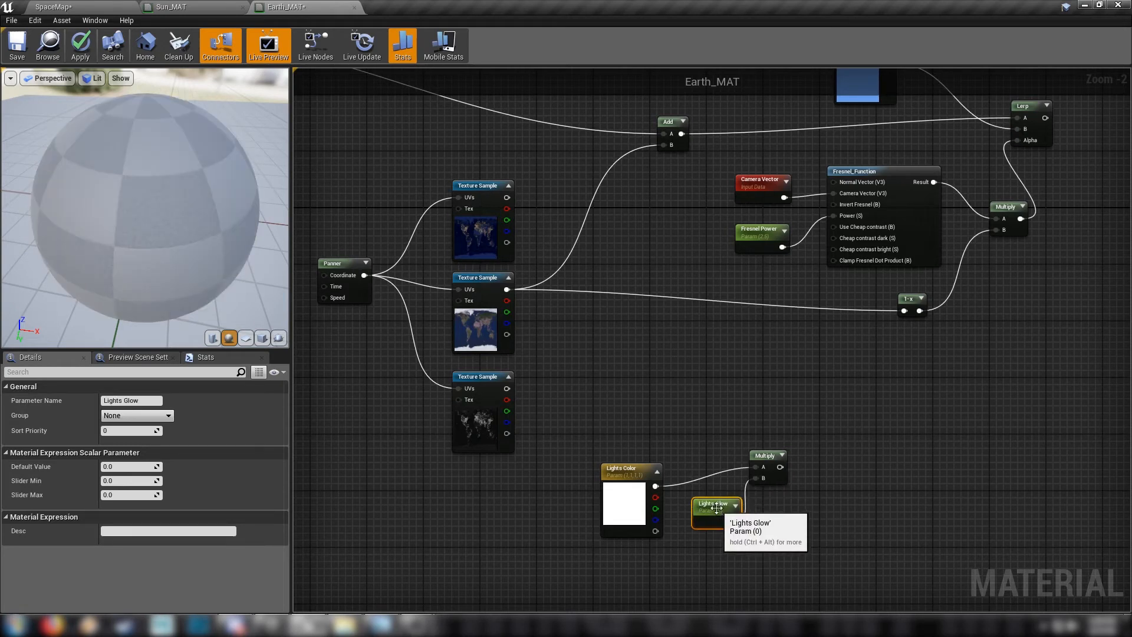
pyautogui.write('1.0')
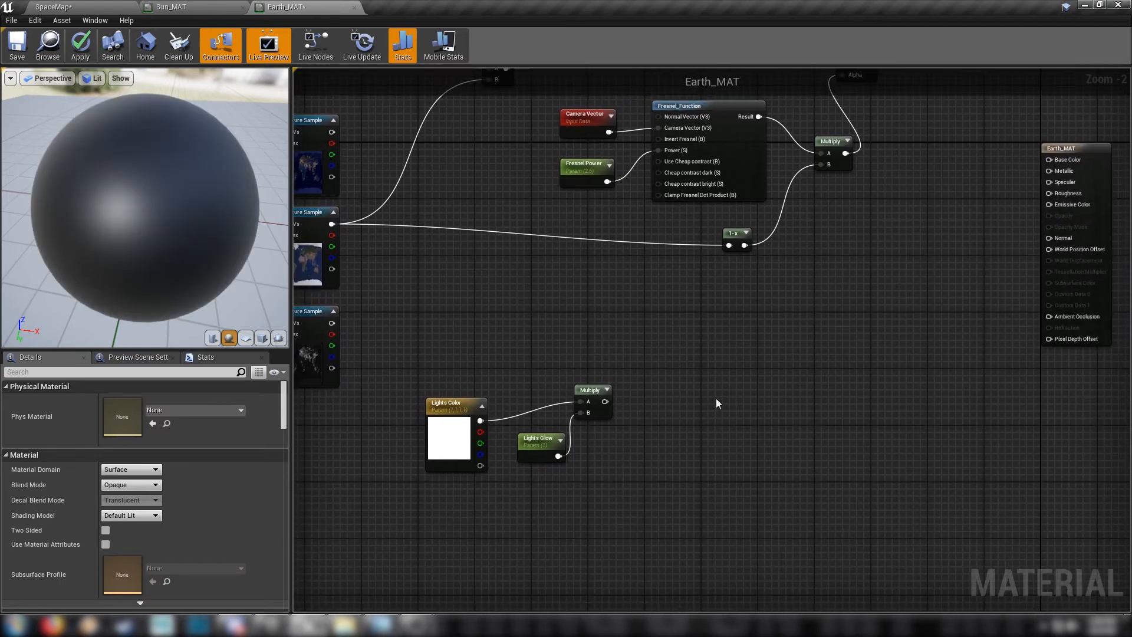
pyautogui.click(740, 421)
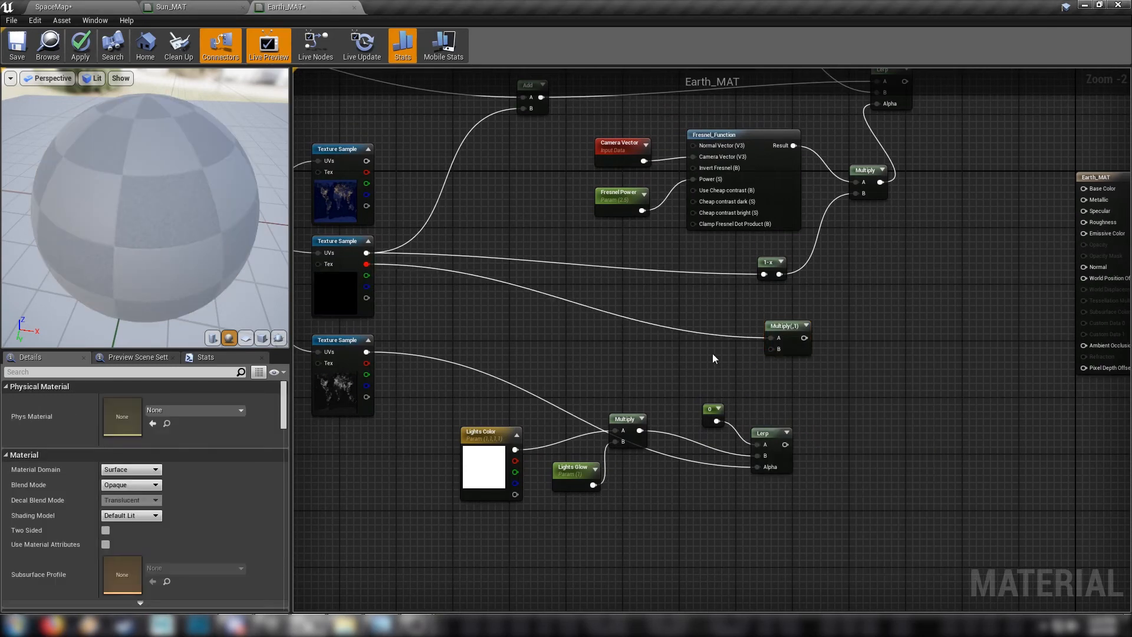
# Name a new scalar parameter 'Roughness' and enter a default value for it.
pyautogui.click(743, 375)
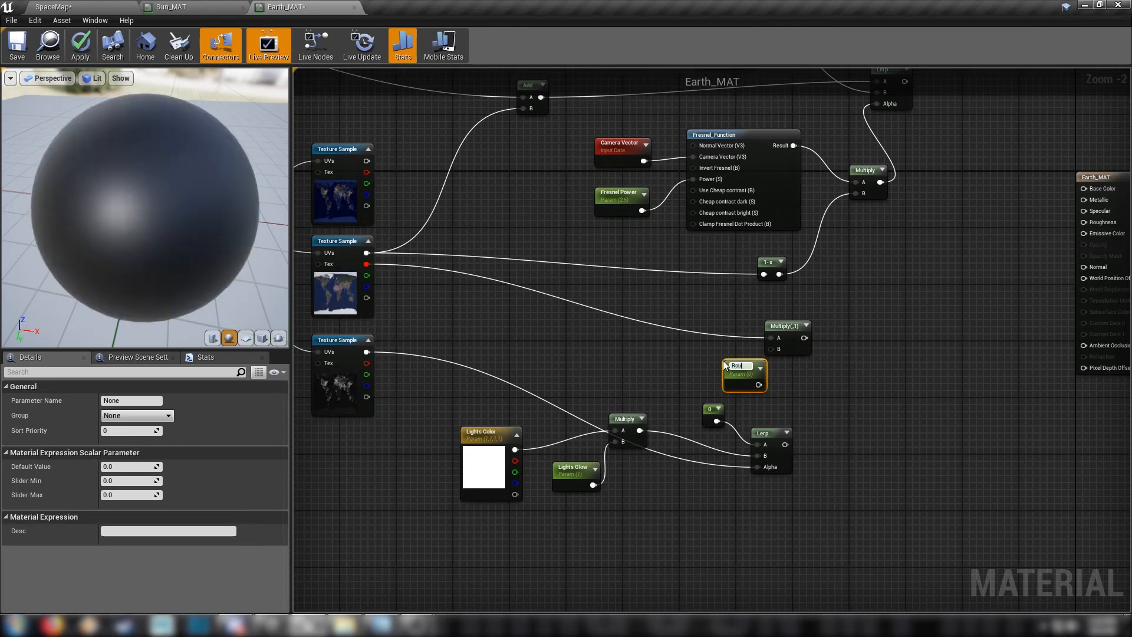
pyautogui.write('Roughness')
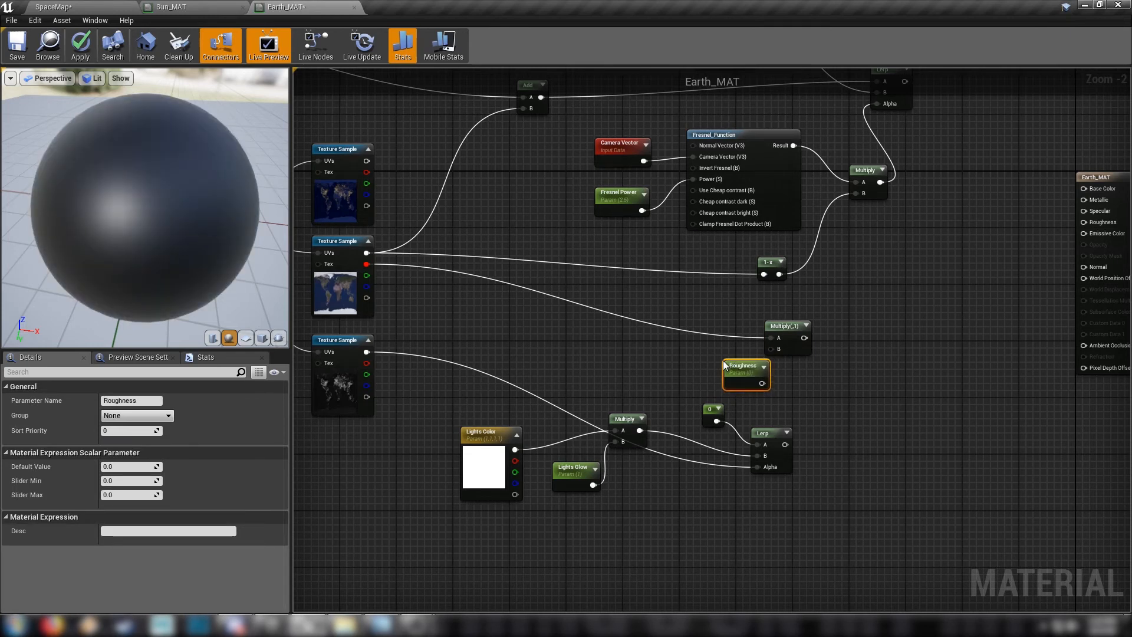
pyautogui.click(131, 466)
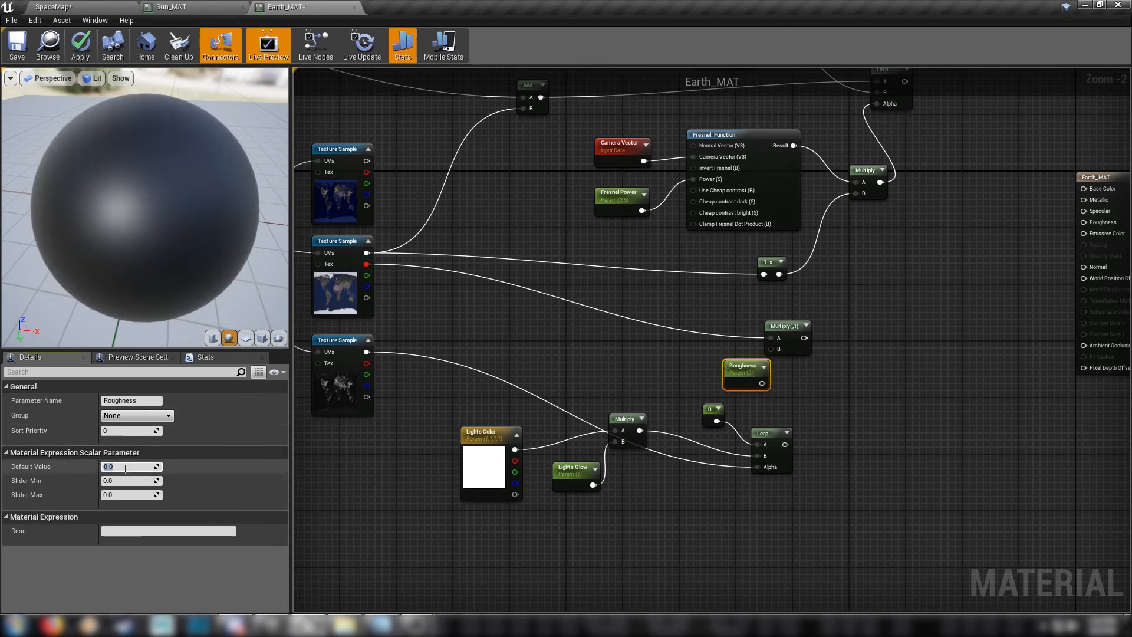
pyautogui.write('1000.0')
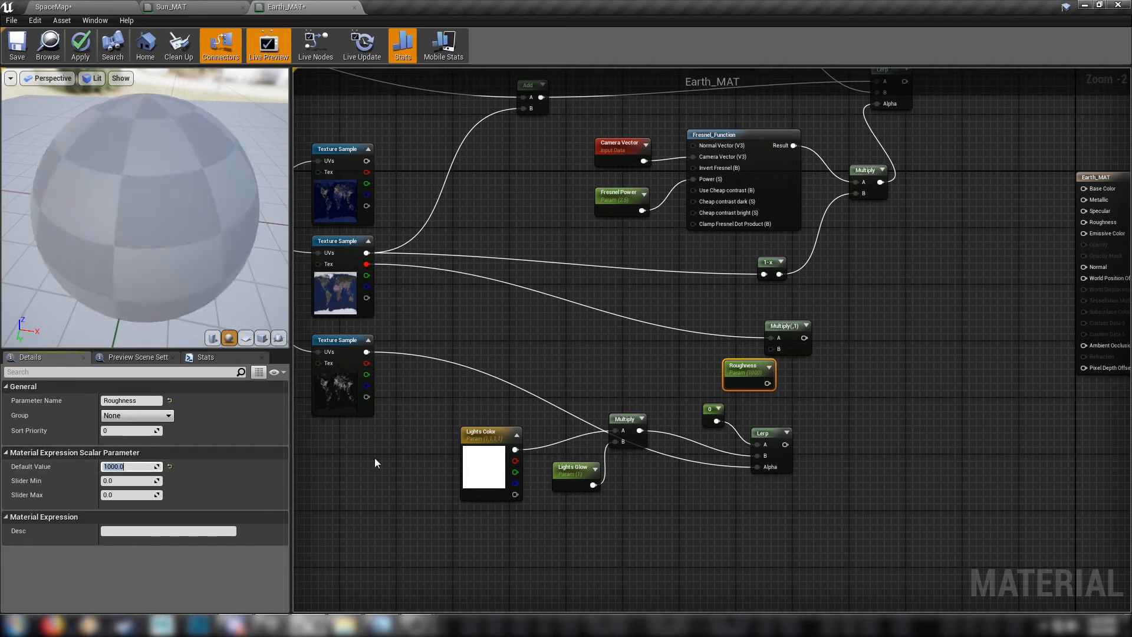
# Wire Roughness into the Multiply feeding roughness and correct its default to 1.0.
pyautogui.moveTo(749, 373); pyautogui.dragTo(684, 363)
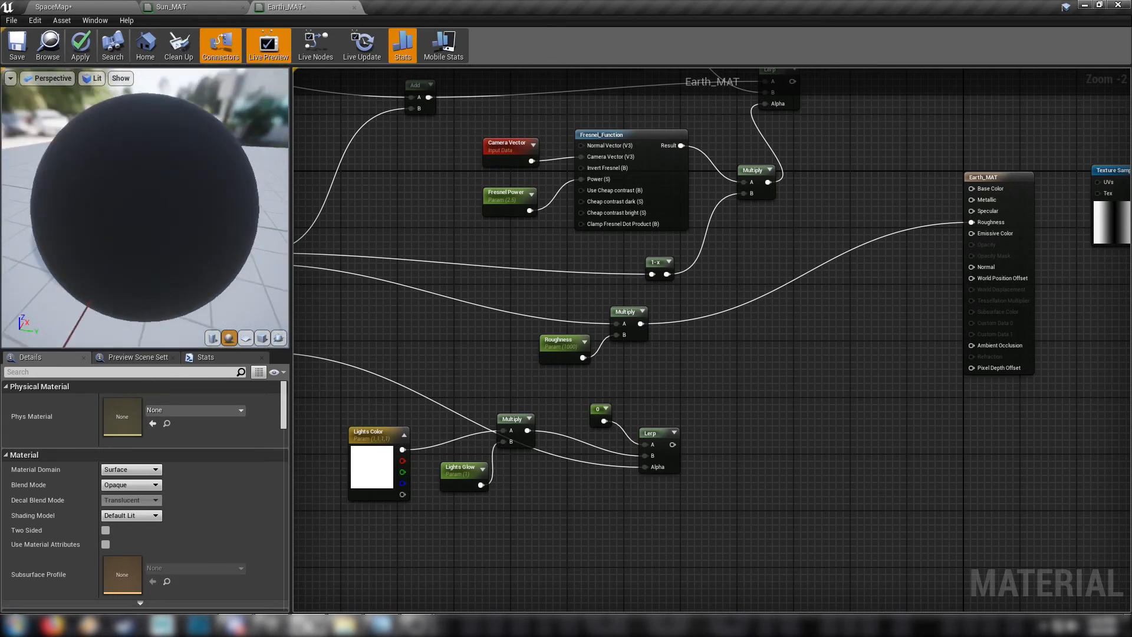
pyautogui.click(563, 340)
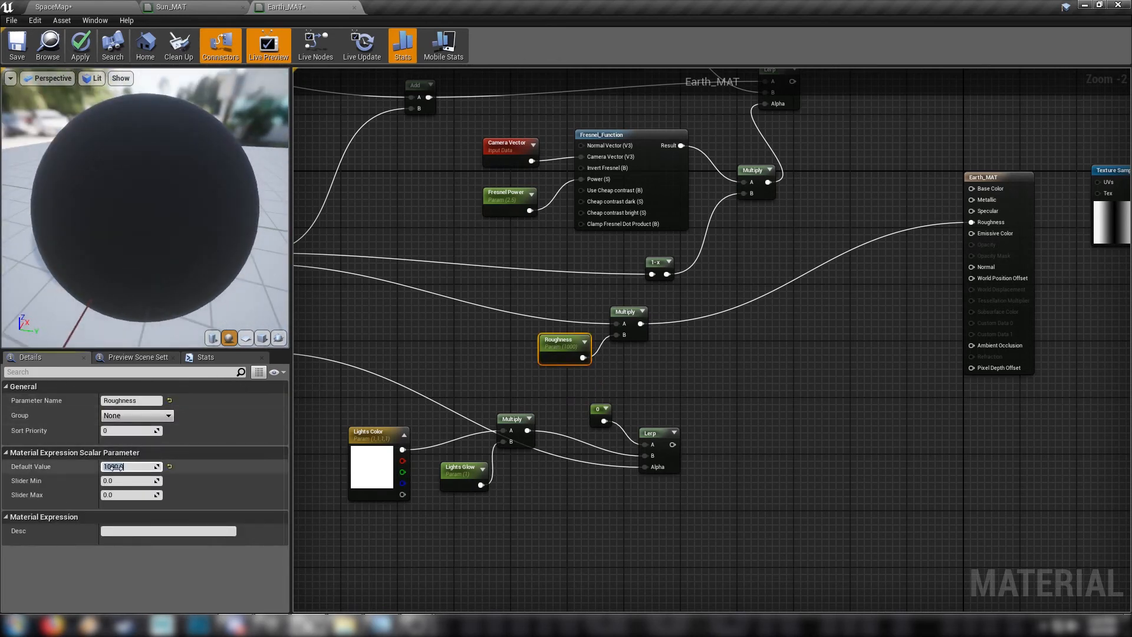
pyautogui.write('1.0')
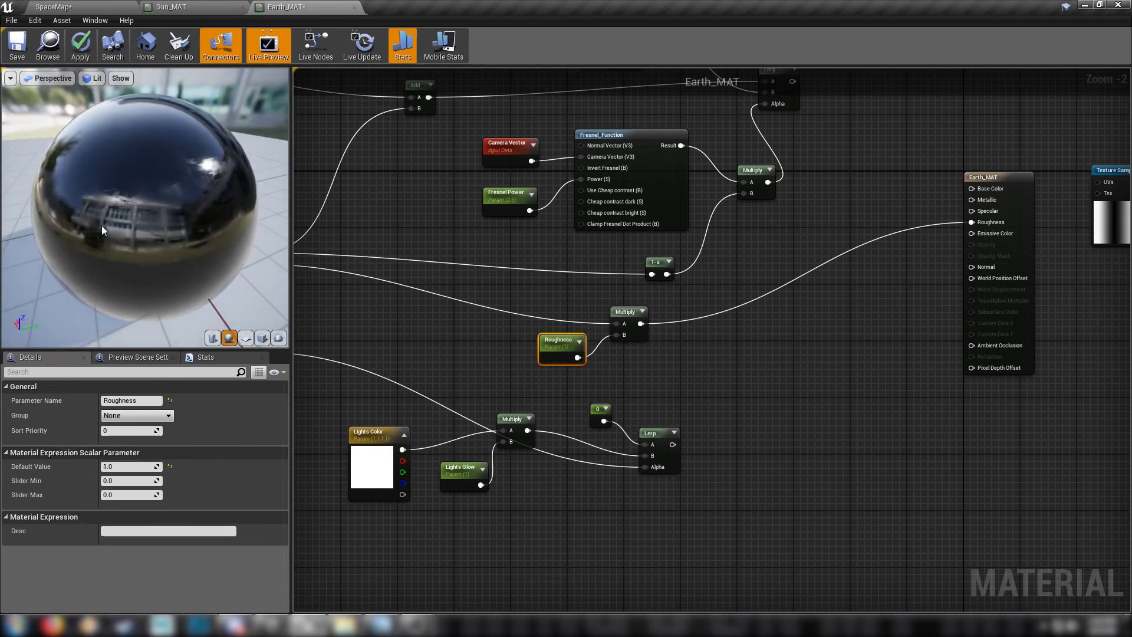
pyautogui.click(131, 466)
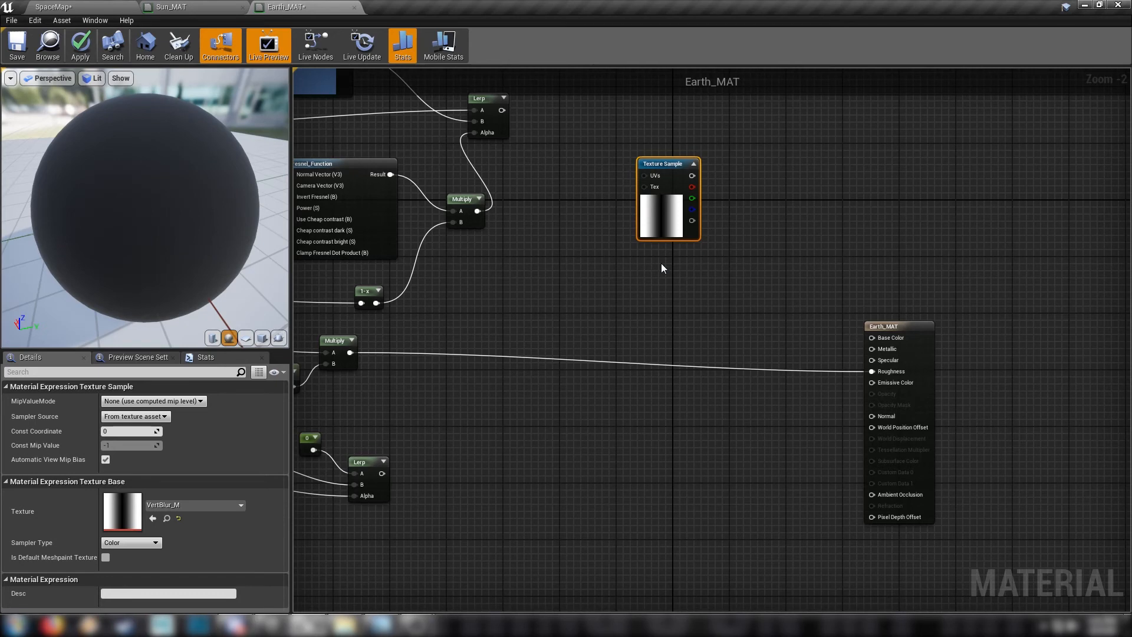
pyautogui.moveTo(626, 241)
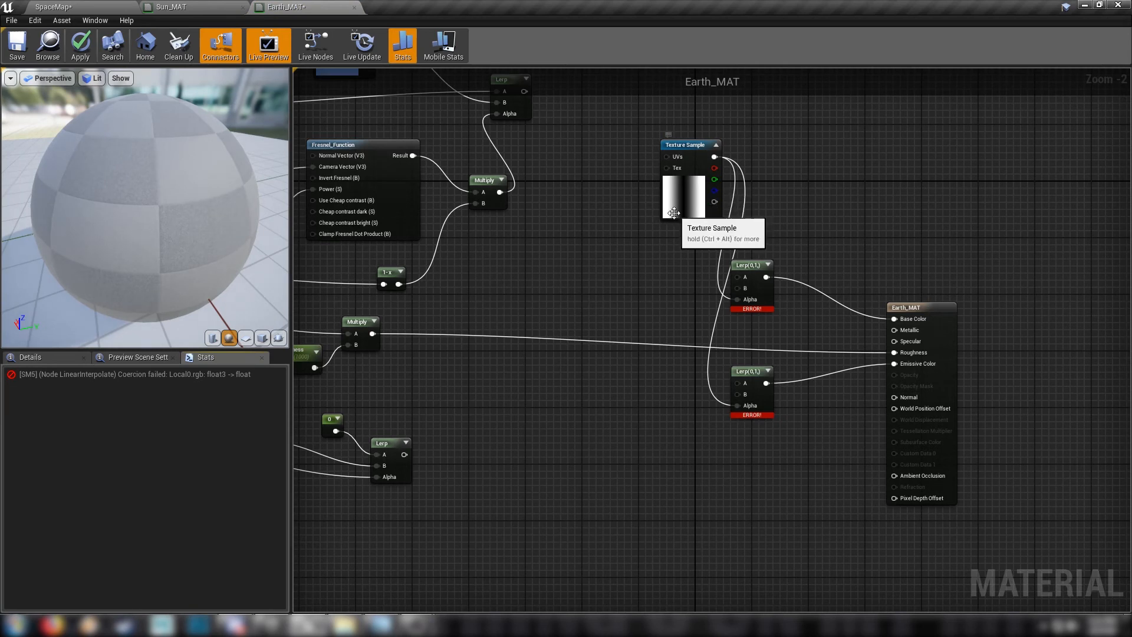
# Wire the VertBlur_M gradient into the Lerp alphas for Base Color and Emissive, then save Earth_MAT.
pyautogui.moveTo(684, 176); pyautogui.dragTo(577, 325)
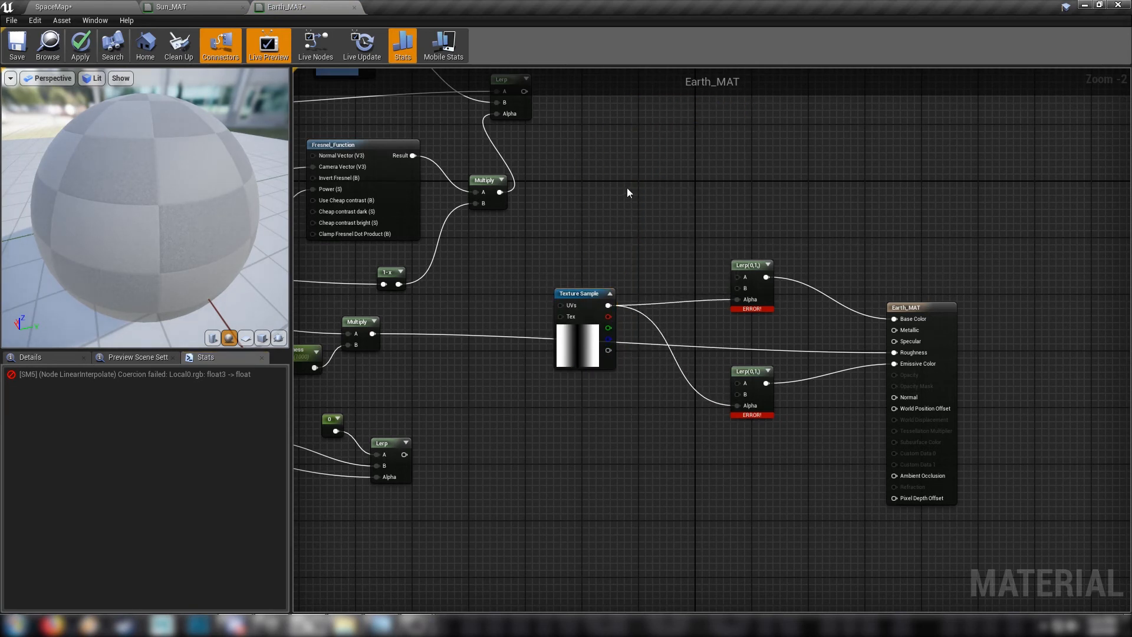
pyautogui.moveTo(628, 192); pyautogui.dragTo(847, 306)
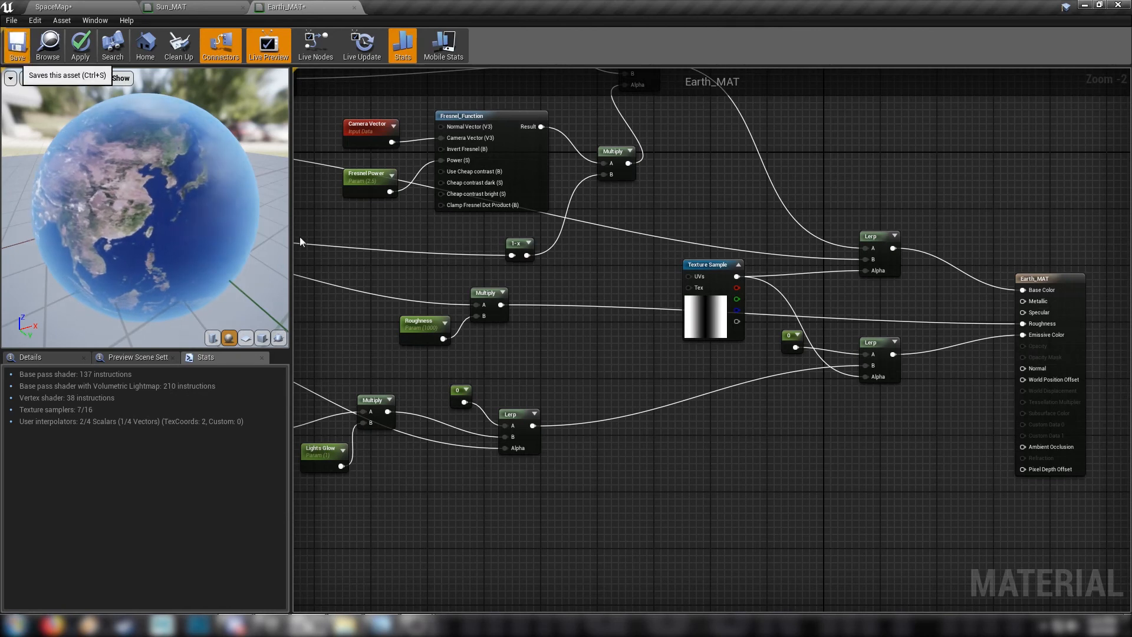
pyautogui.click(16, 45)
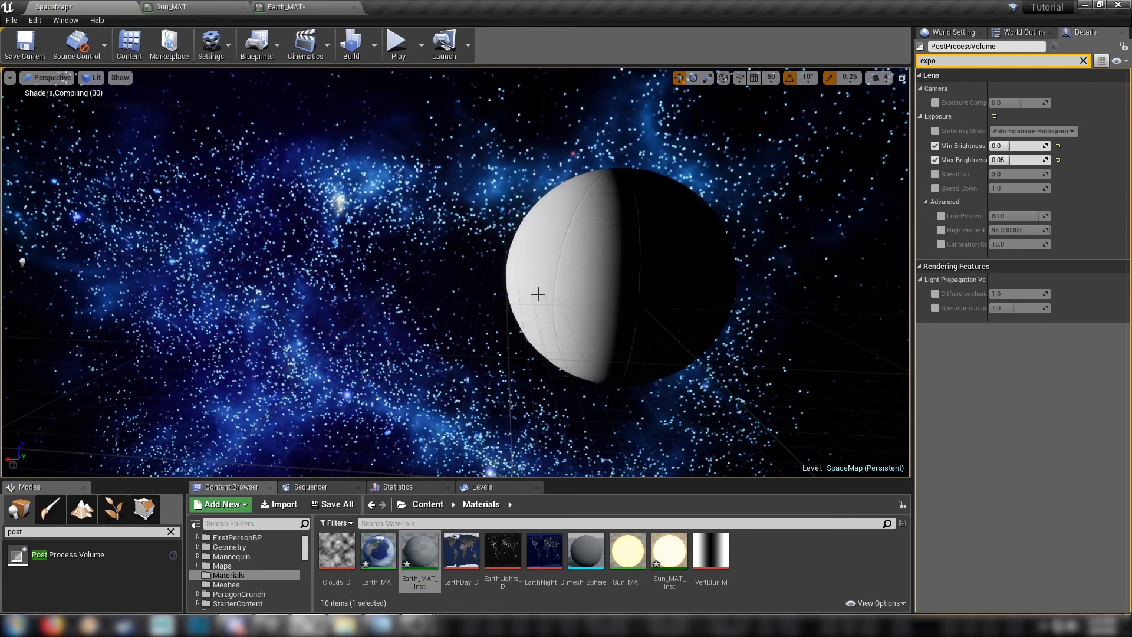
pyautogui.moveTo(490, 287)
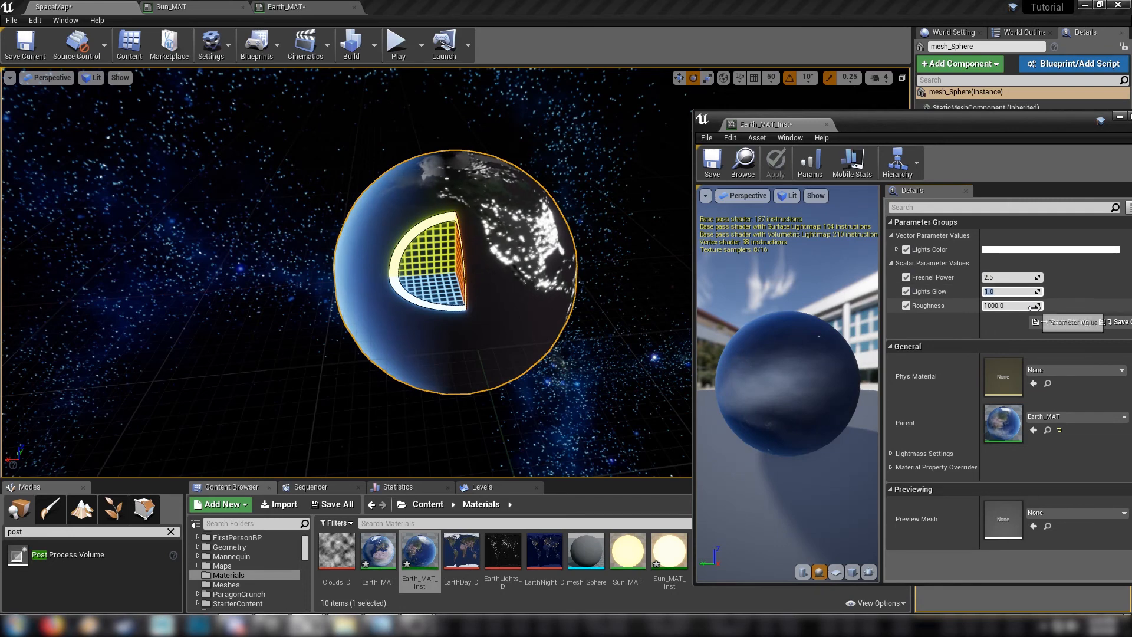
# Set Lights Glow to 0.1 and pick a pale warm yellow for Lights Color on Earth_MAT_Inst.
pyautogui.write('0.115012')
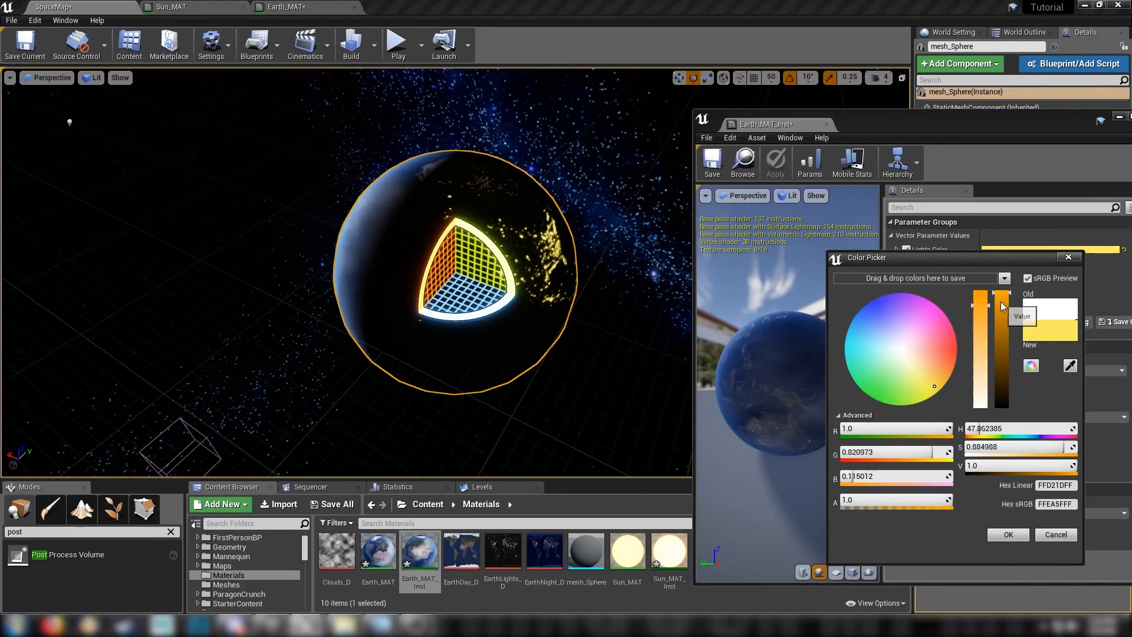
pyautogui.click(1005, 534)
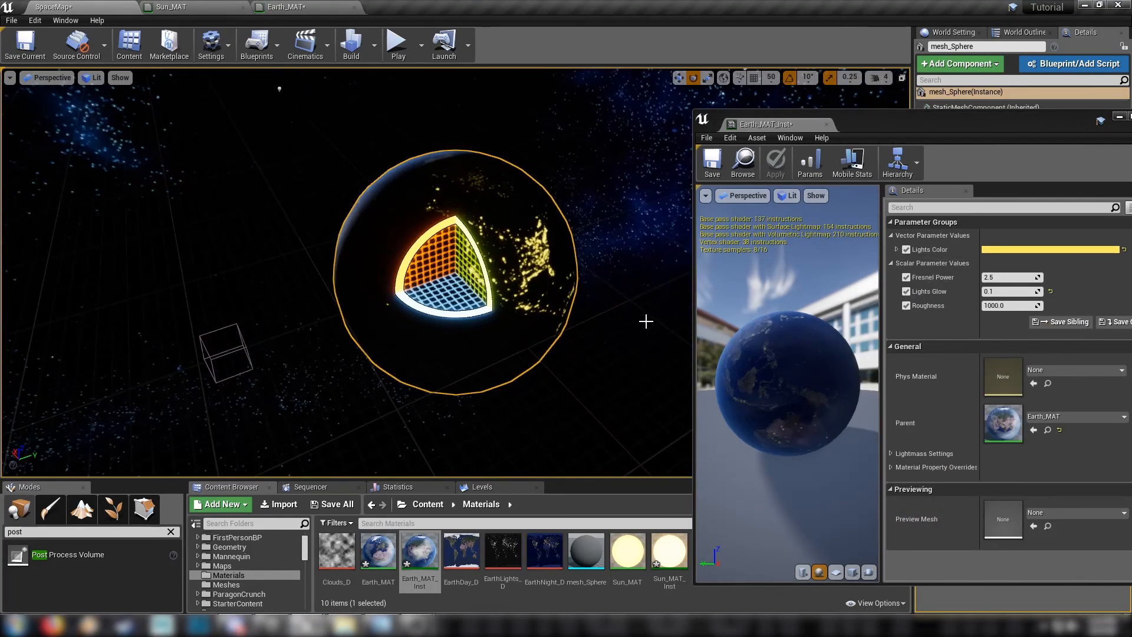
pyautogui.click(1051, 248)
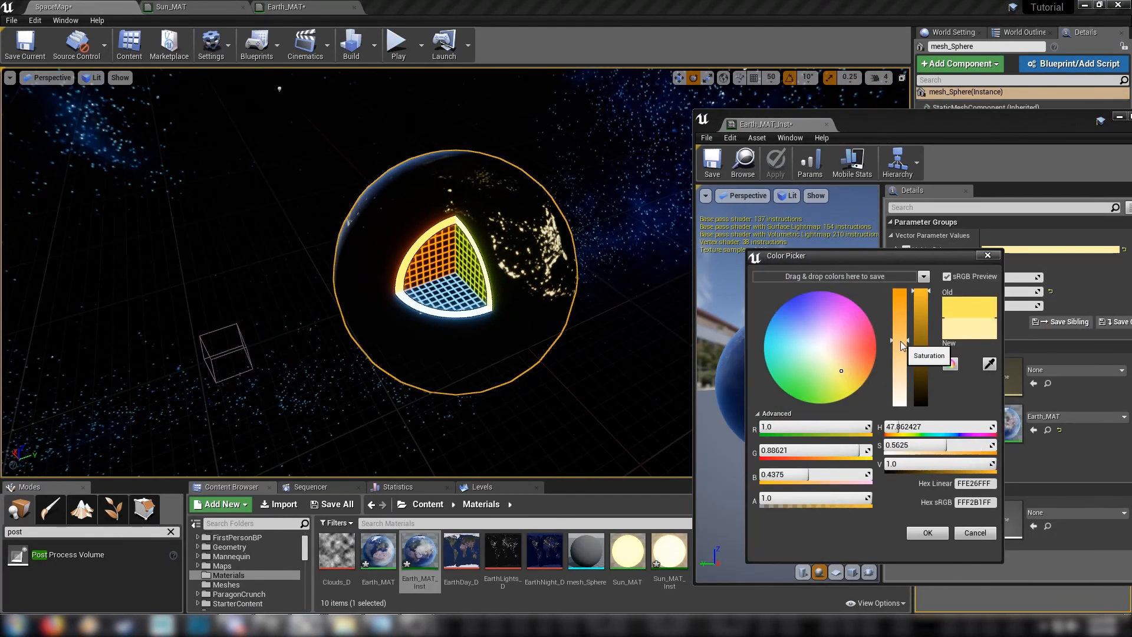
pyautogui.click(927, 532)
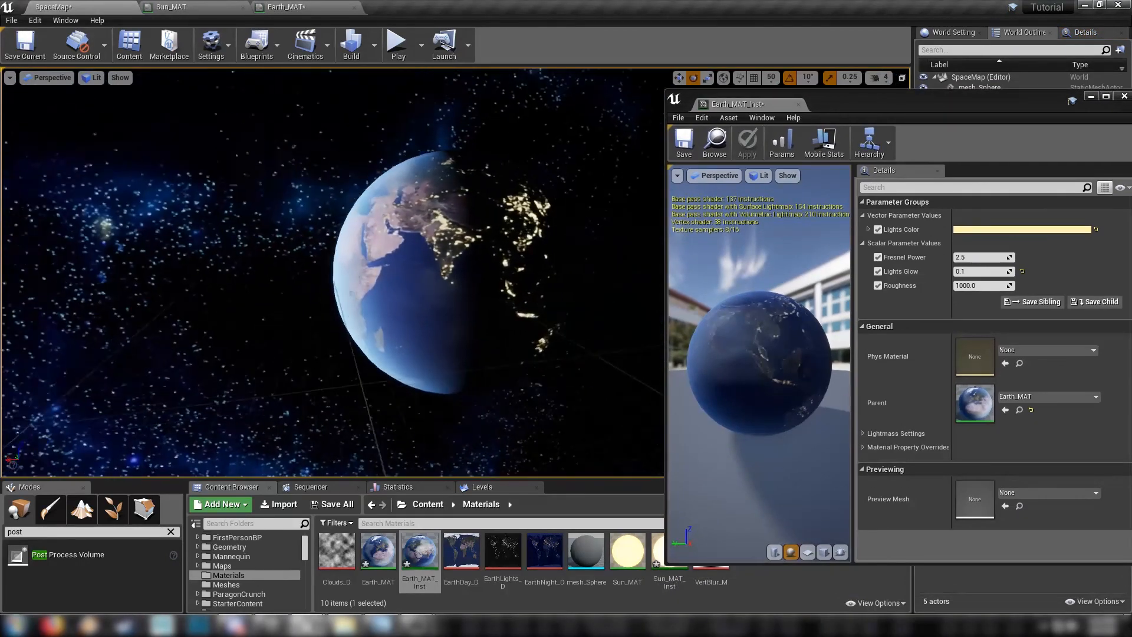
pyautogui.click(425, 285)
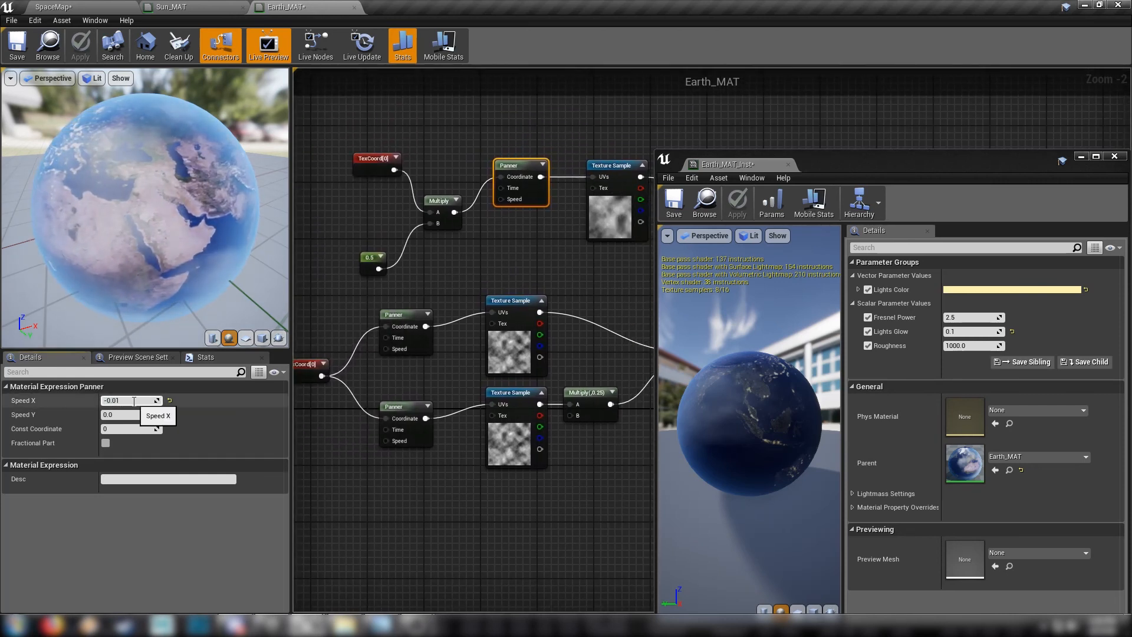
# Set the cloud Panner's Speed X to -0.02 and save Earth_MAT.
pyautogui.click(129, 400)
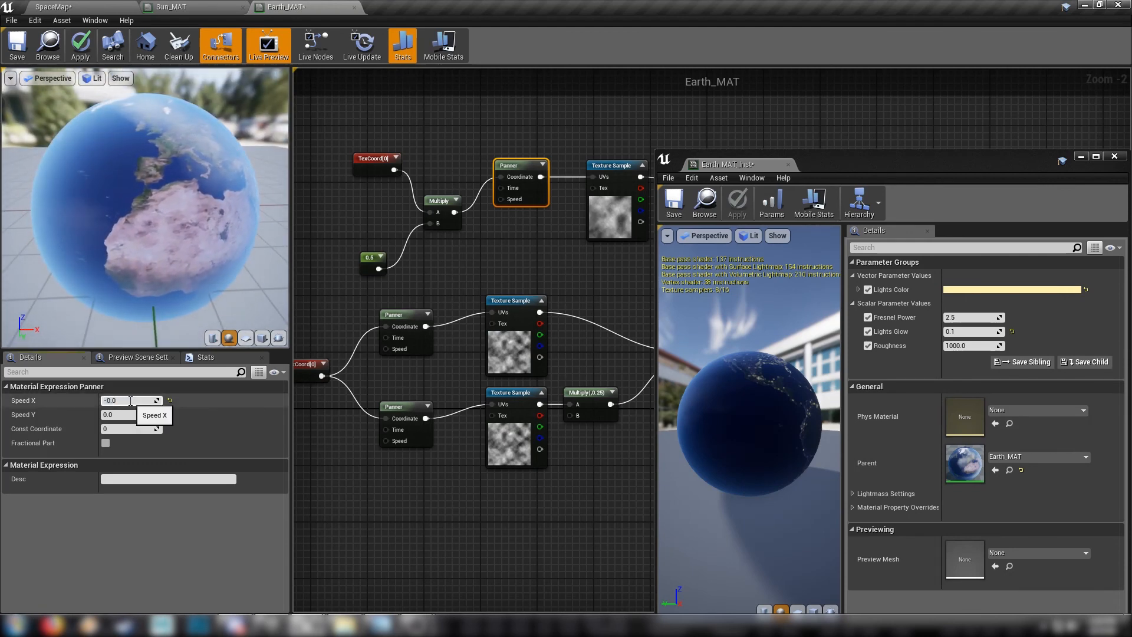
pyautogui.write('-0.02')
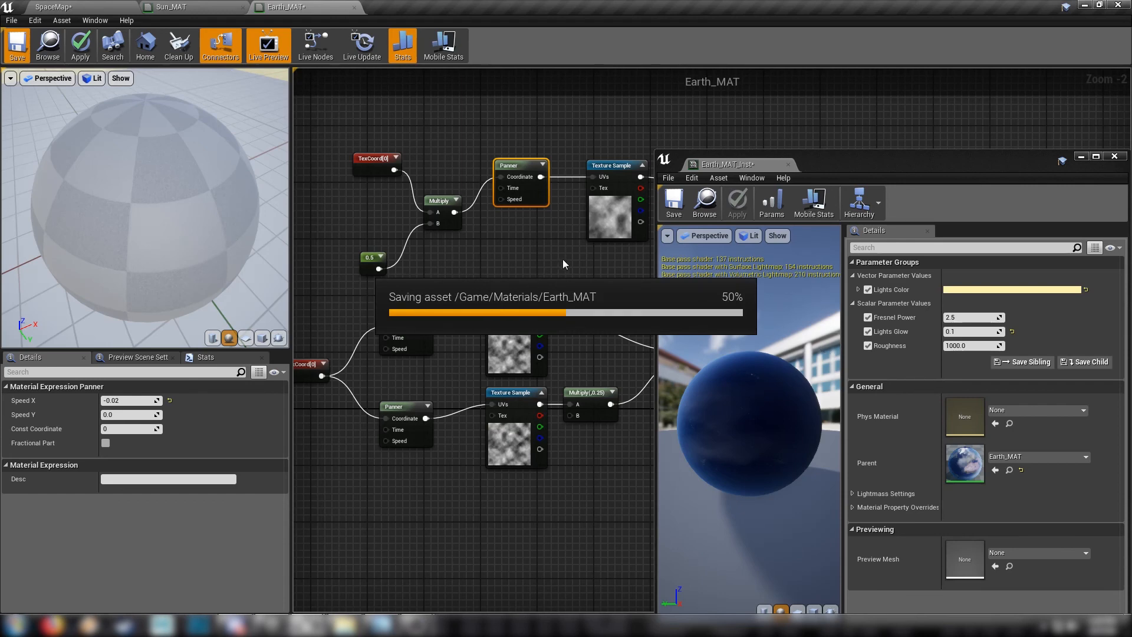
pyautogui.click(15, 45)
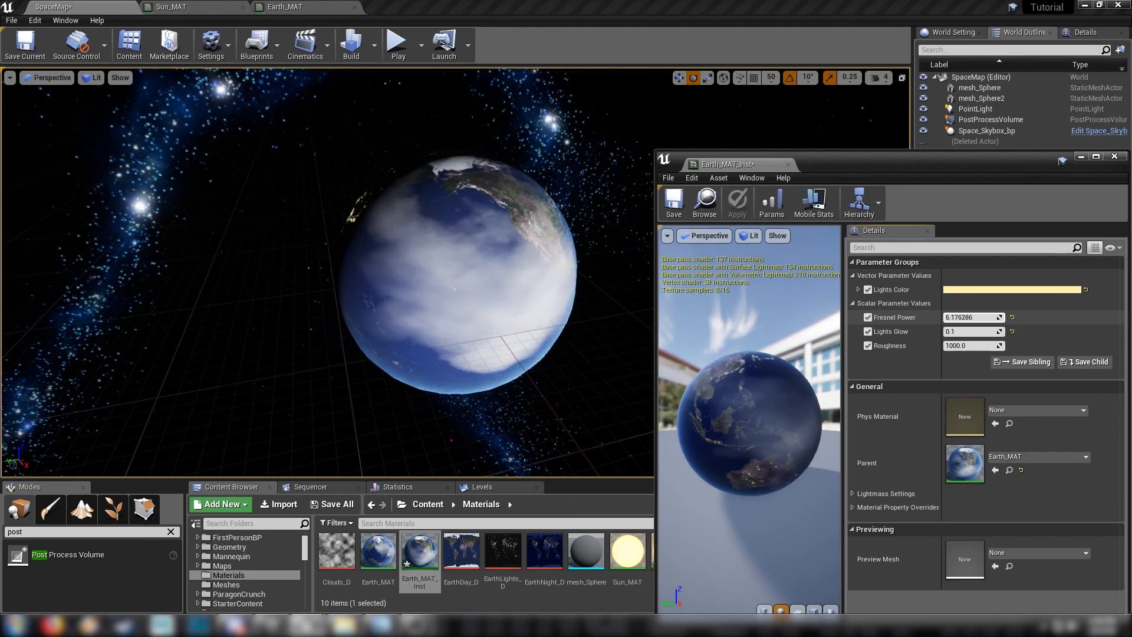
# Set Fresnel Power on Earth_MAT_Inst to 4.953856.
pyautogui.write('4.953856')
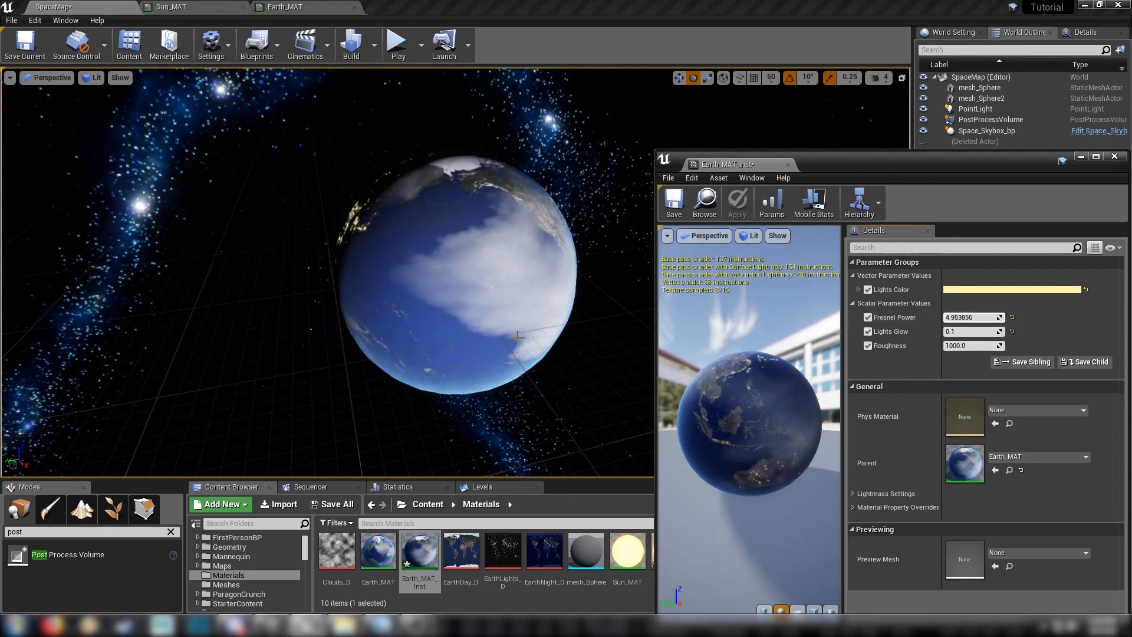